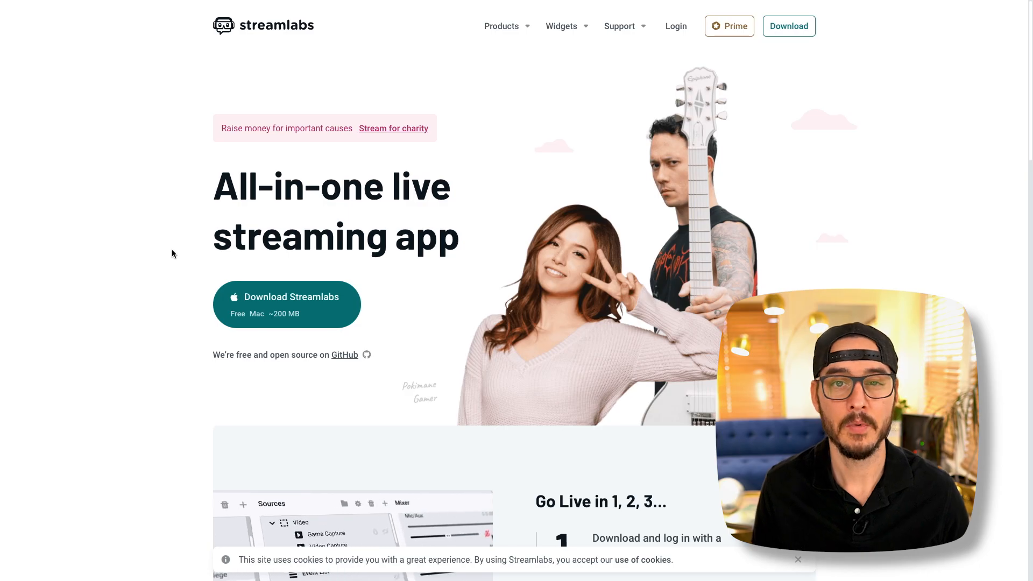
# - Open the Streamlabs guide on capturing Mac desktop audio and scroll to the iShowU download
pyautogui.click(286, 297)
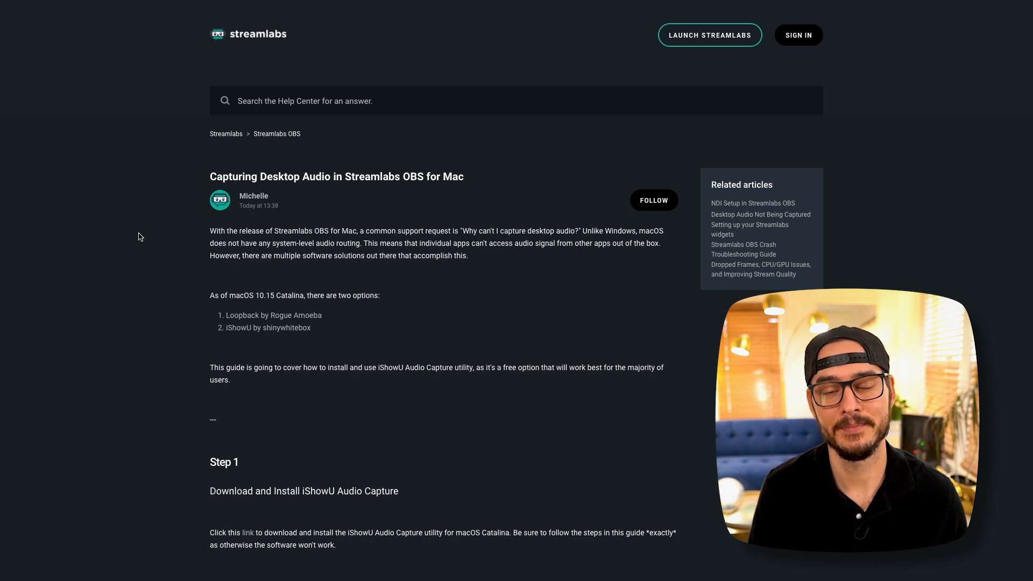
pyautogui.scroll(-3)
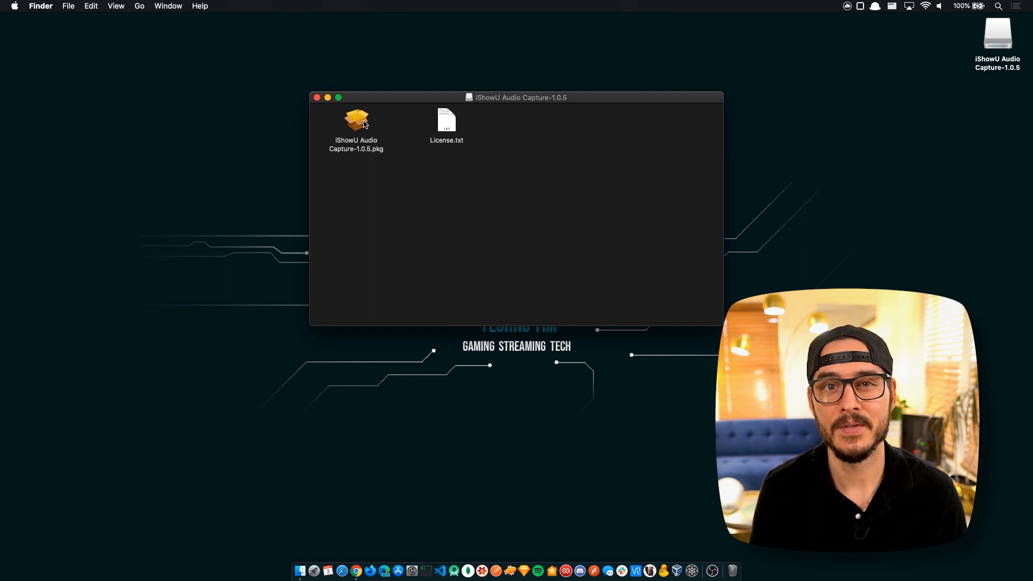
# - Run the iShowU Audio Capture installer and authorize it with the account password
pyautogui.click(356, 122)
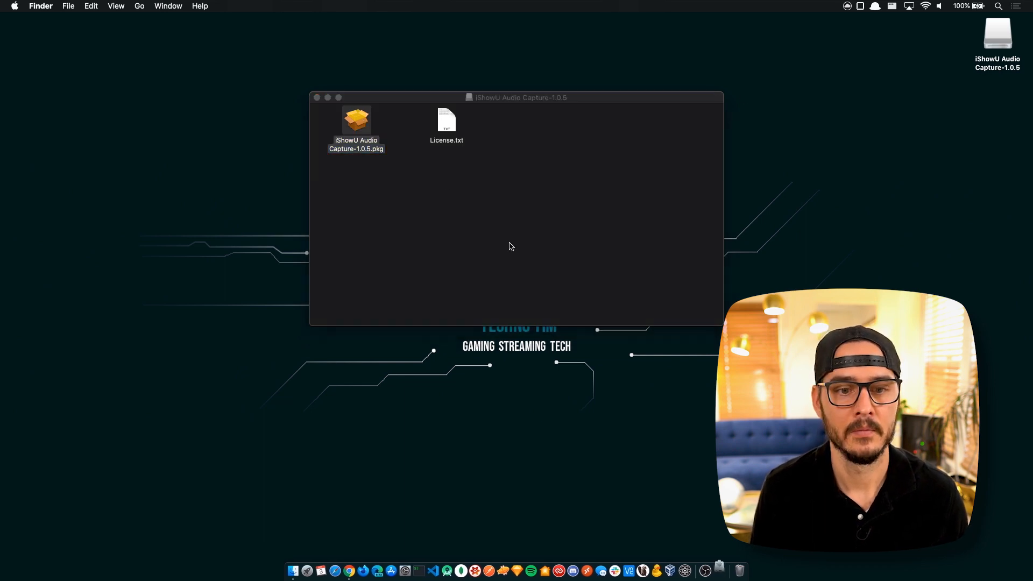
pyautogui.doubleClick(355, 122)
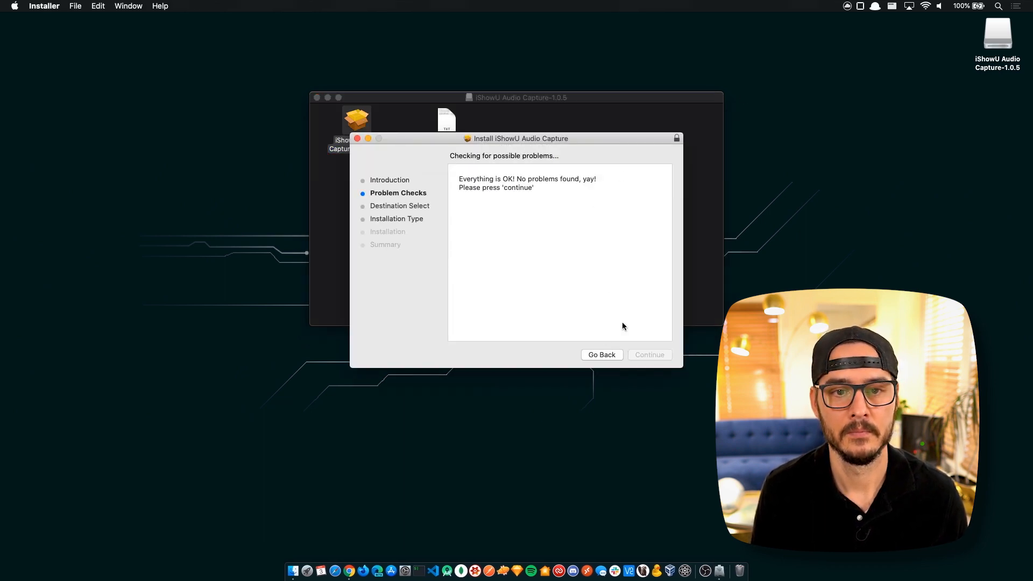
pyautogui.click(648, 355)
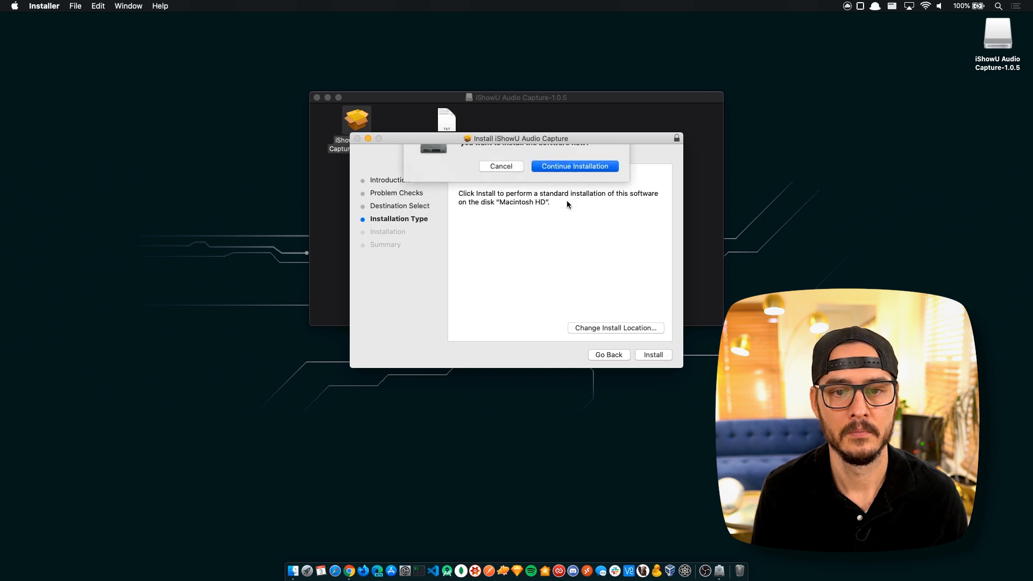
pyautogui.click(574, 166)
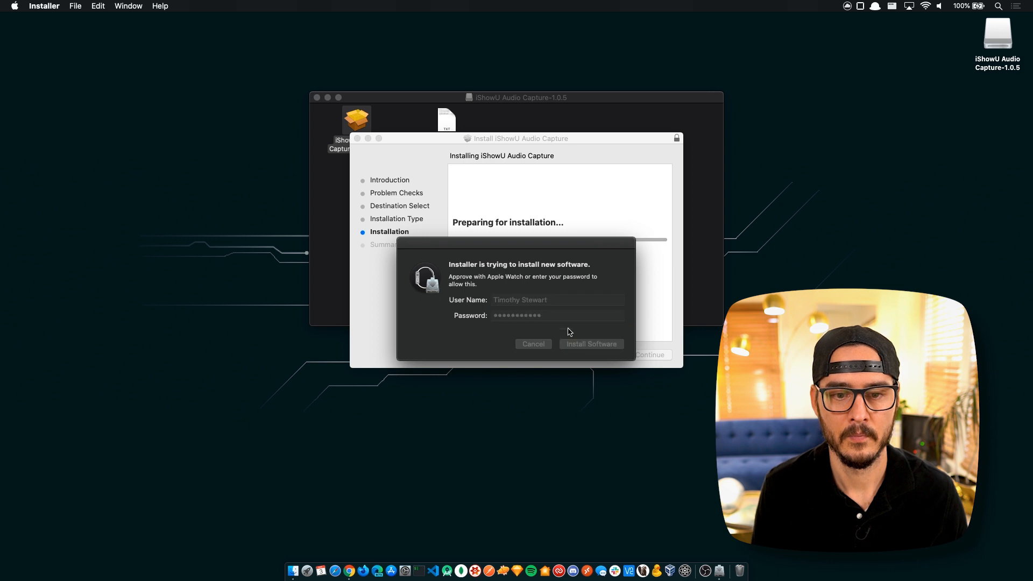
pyautogui.click(590, 343)
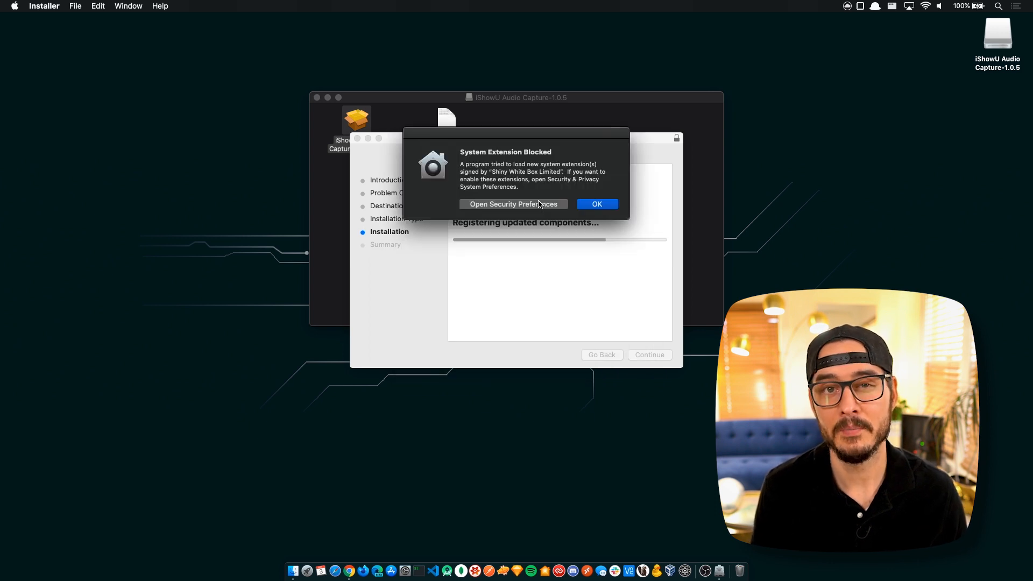
# - Unlock Security preferences and allow the blocked iShowU system software
pyautogui.click(513, 203)
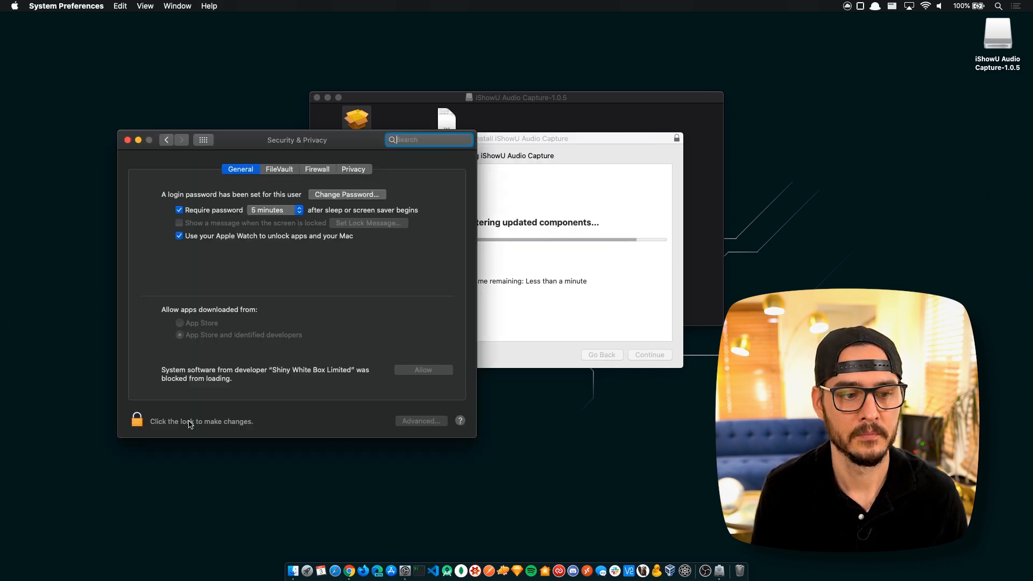
pyautogui.click(136, 421)
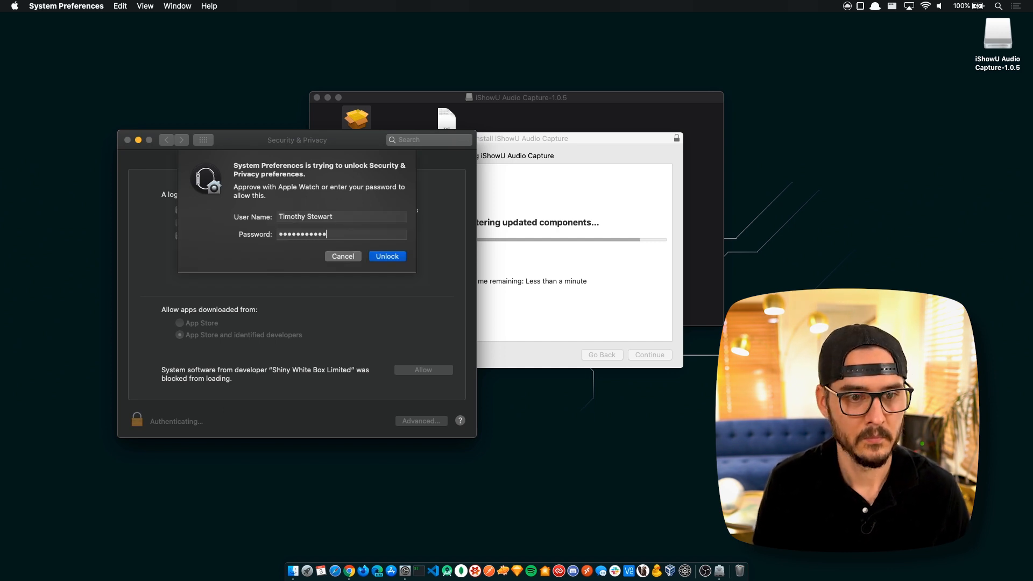
pyautogui.click(388, 256)
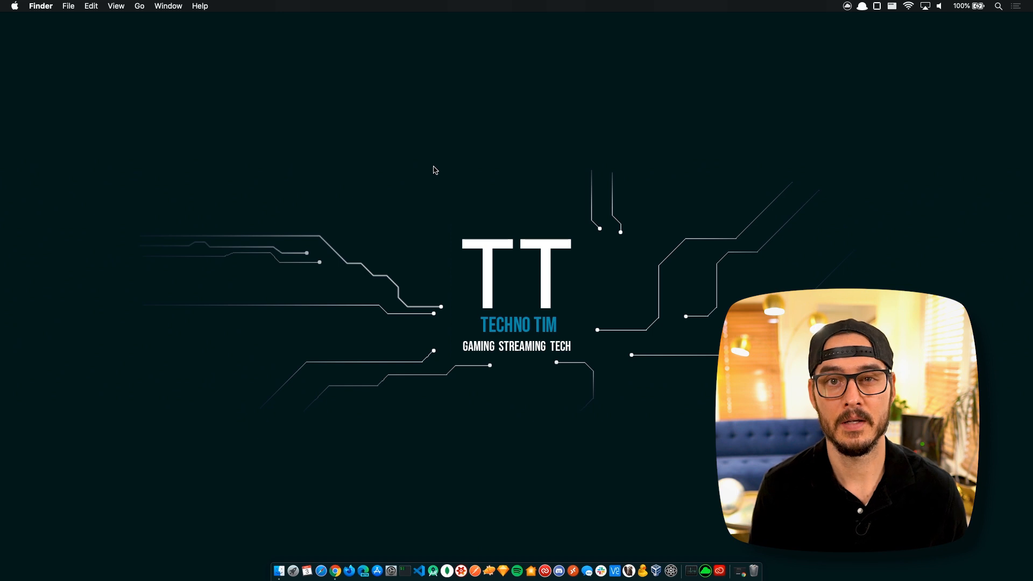
pyautogui.moveTo(362, 570)
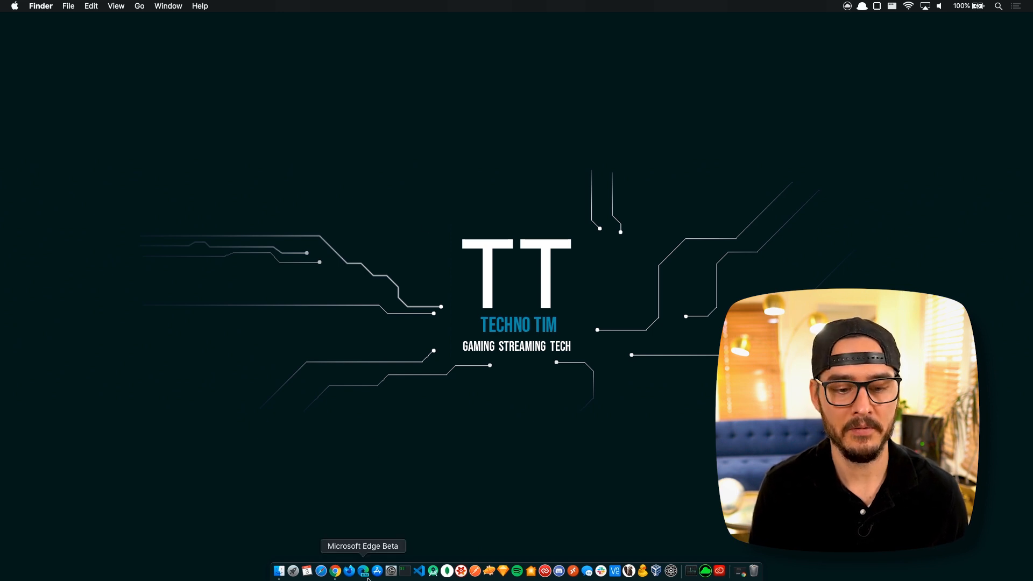
# - Open System Preferences > Sound and view the Output list showing iShowU Audio Capture
pyautogui.click(671, 574)
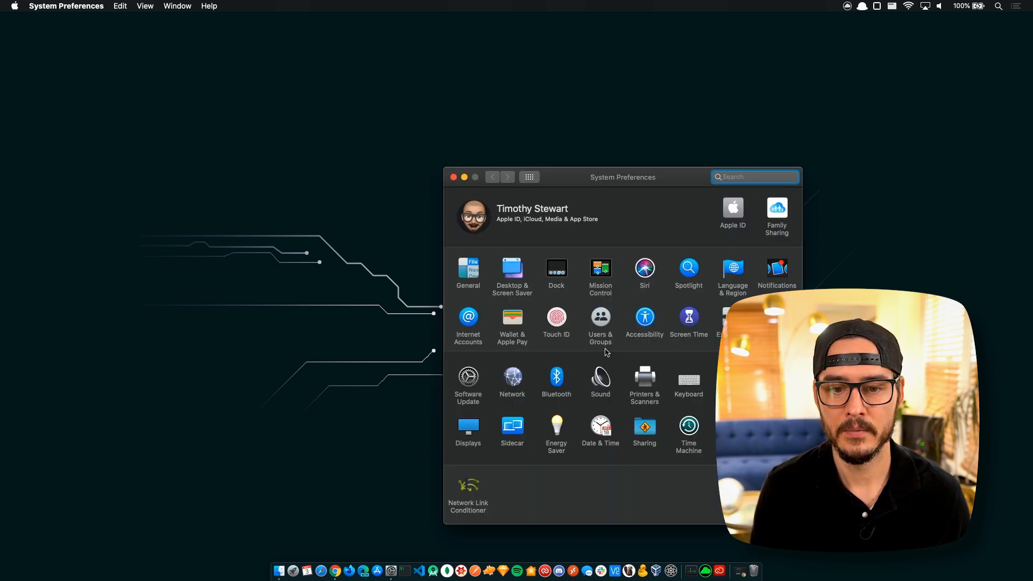
pyautogui.click(600, 382)
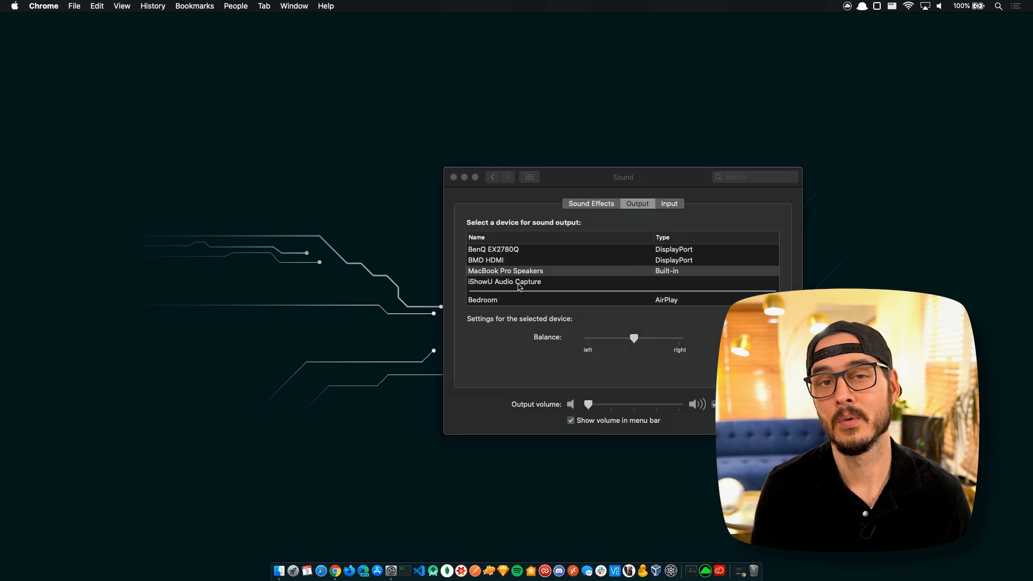
pyautogui.click(506, 271)
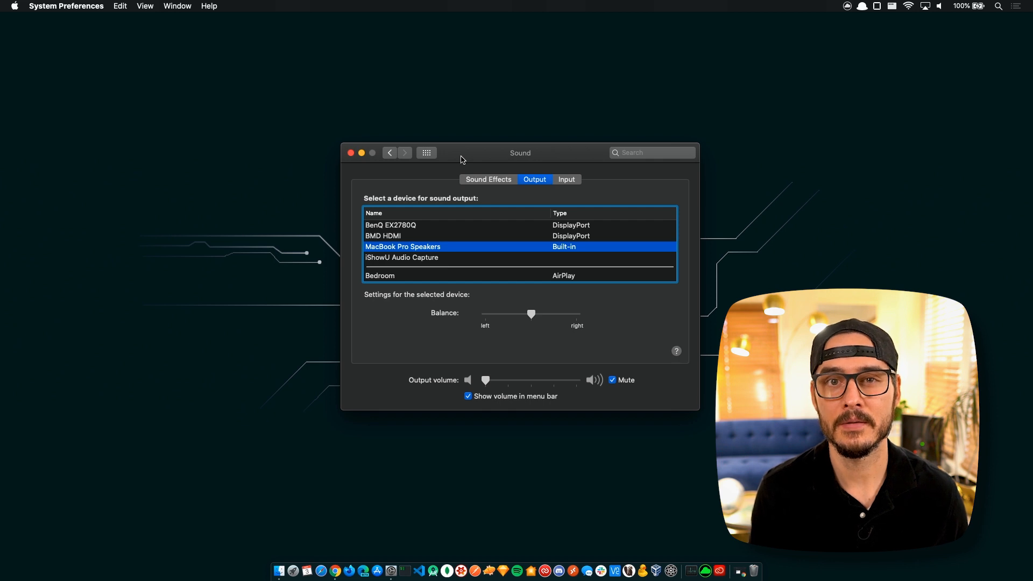
# - In Audio MIDI Setup, combine Speakers and iShowU Audio Capture in a Multi-Output Device with speaker drift correction
pyautogui.write('audio')
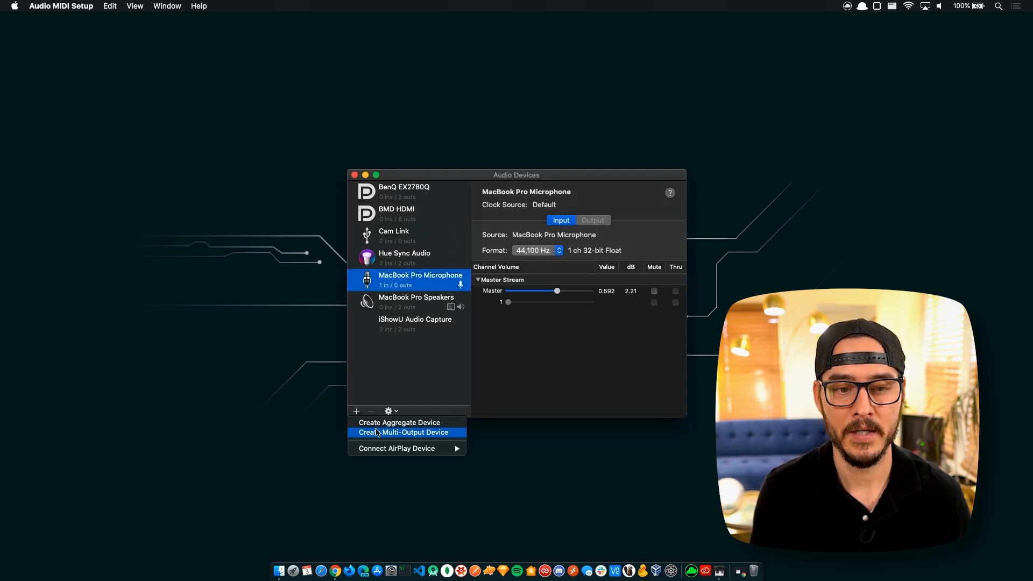
pyautogui.click(403, 433)
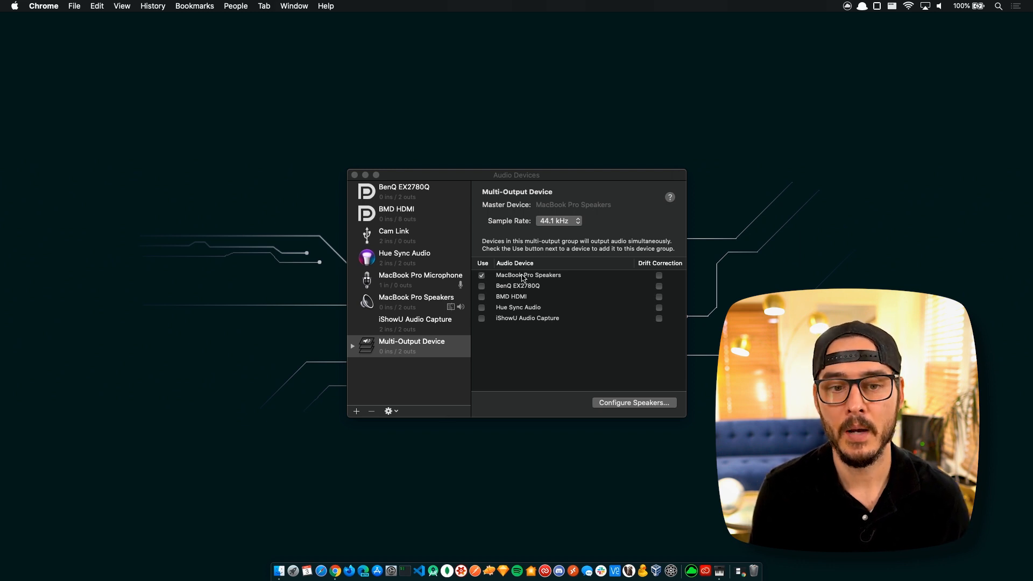
pyautogui.moveTo(483, 328)
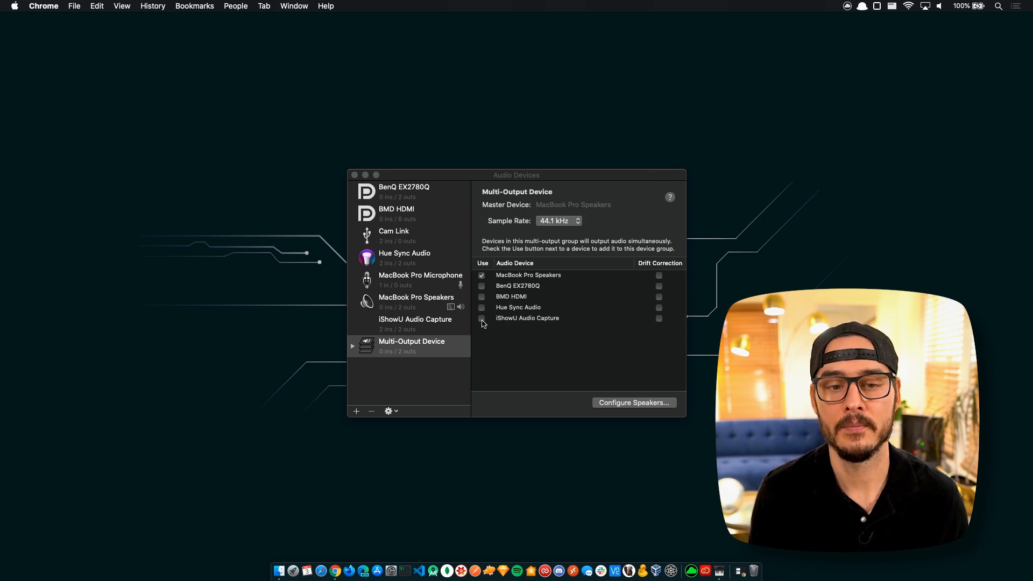
pyautogui.click(482, 318)
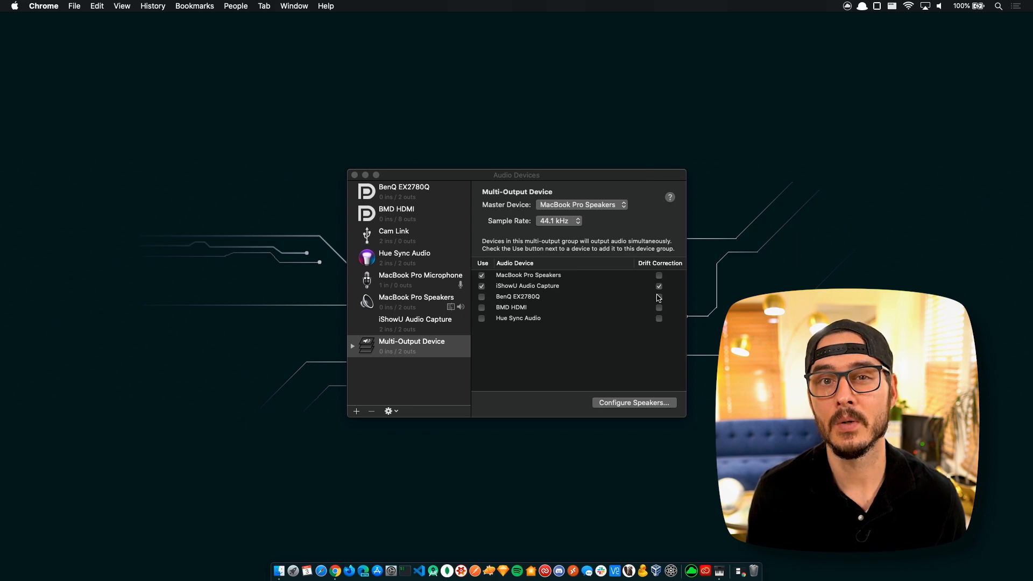
pyautogui.moveTo(661, 296)
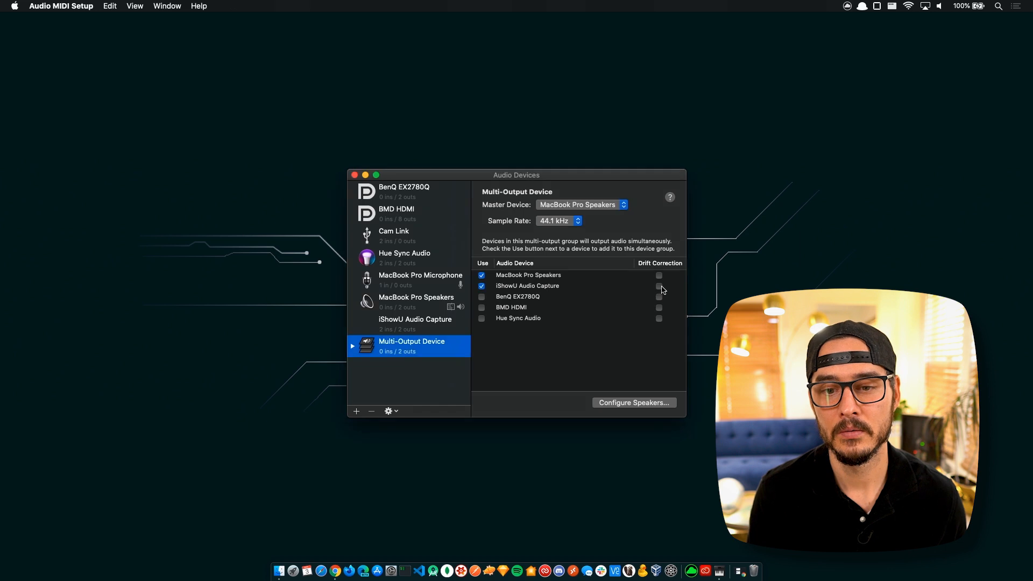
pyautogui.click(658, 275)
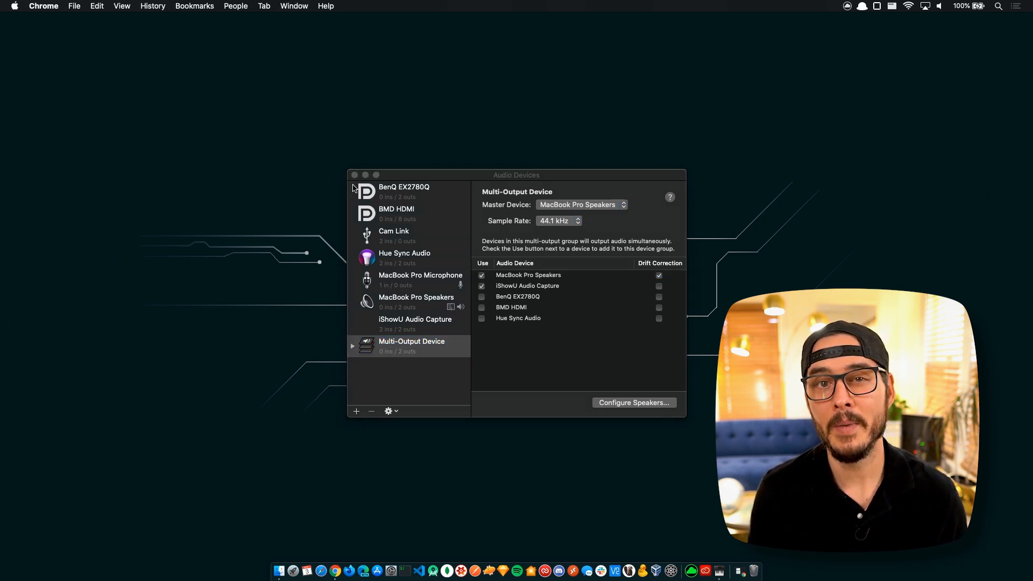
pyautogui.moveTo(348, 189)
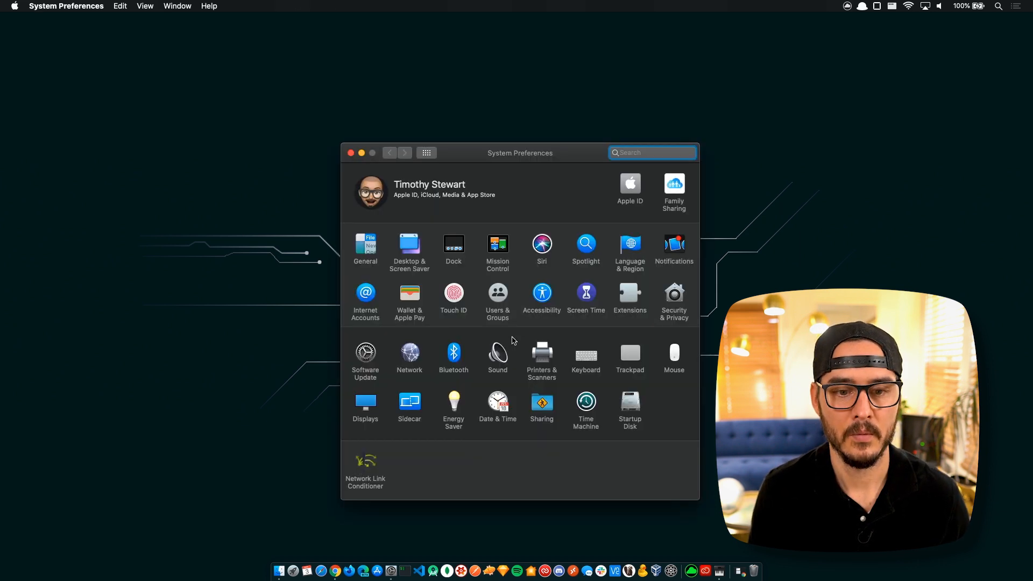
# - Open the Streamlabs OBS disk image, accept the license, install and launch the app
pyautogui.click(497, 356)
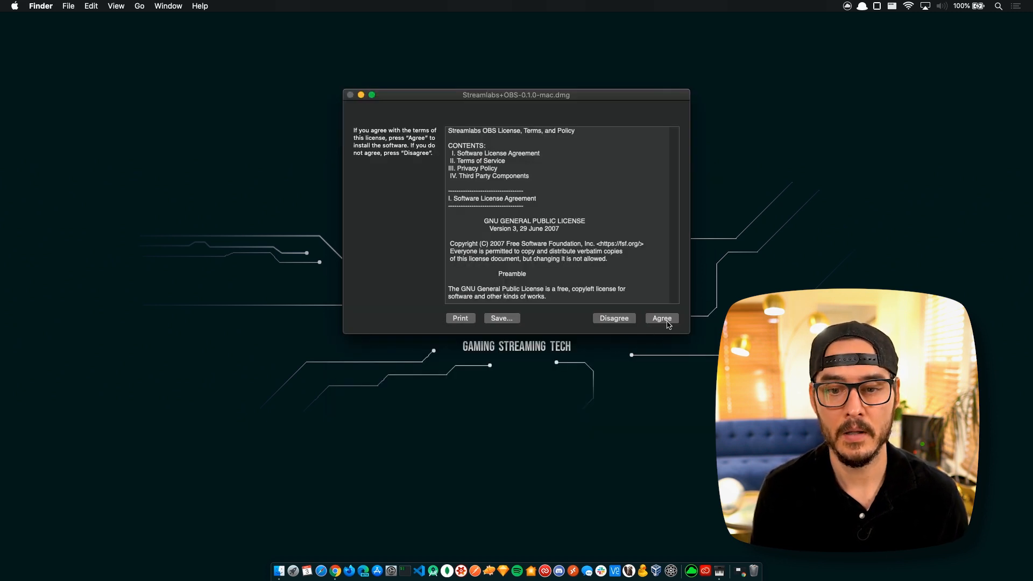
pyautogui.click(661, 318)
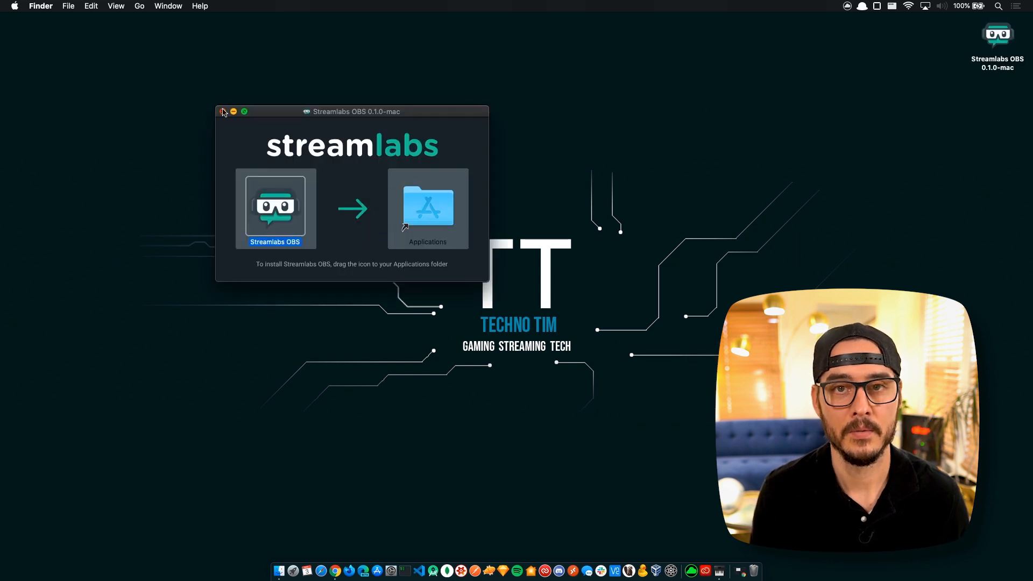
pyautogui.click(223, 112)
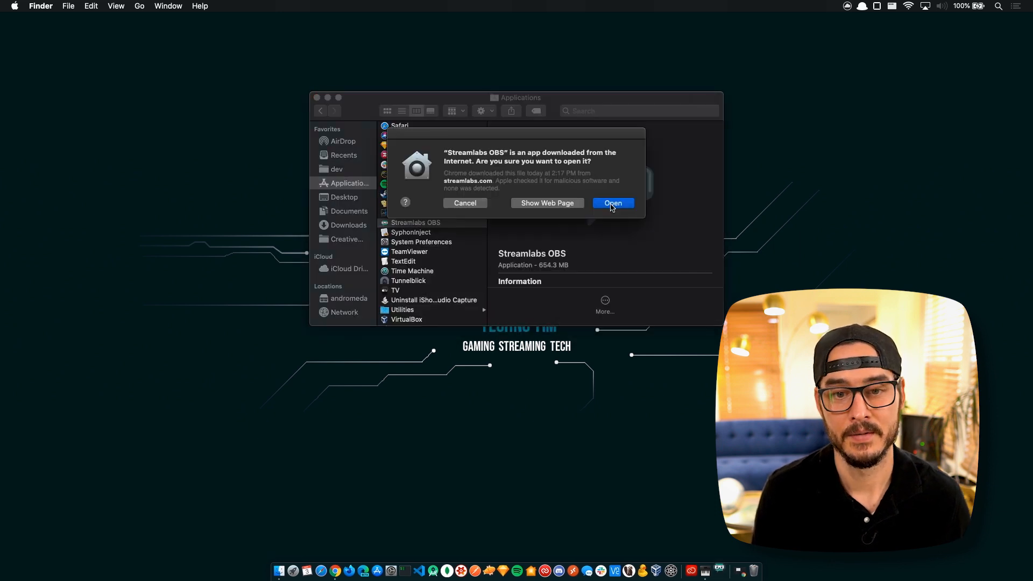
pyautogui.click(613, 203)
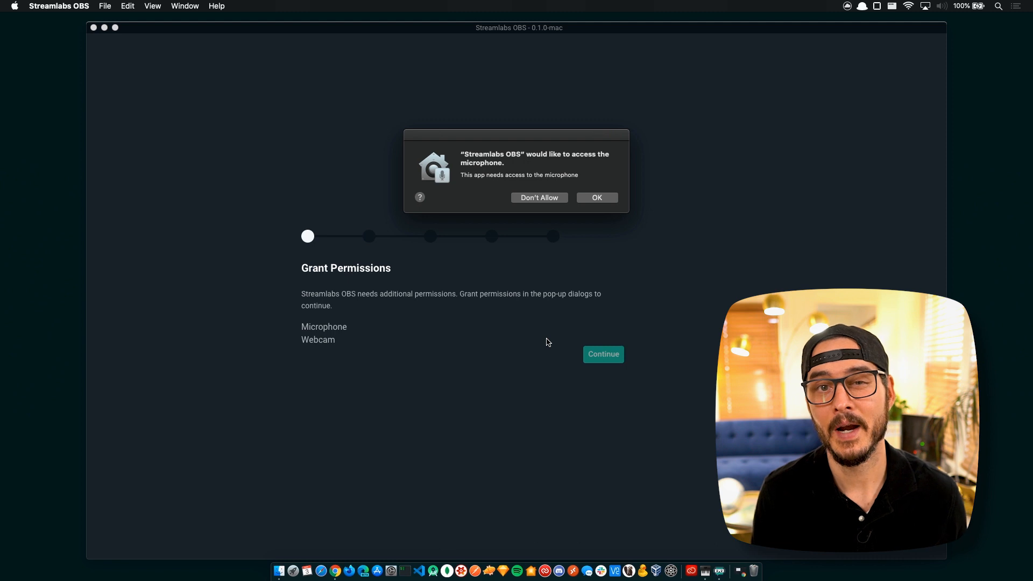
pyautogui.moveTo(546, 321)
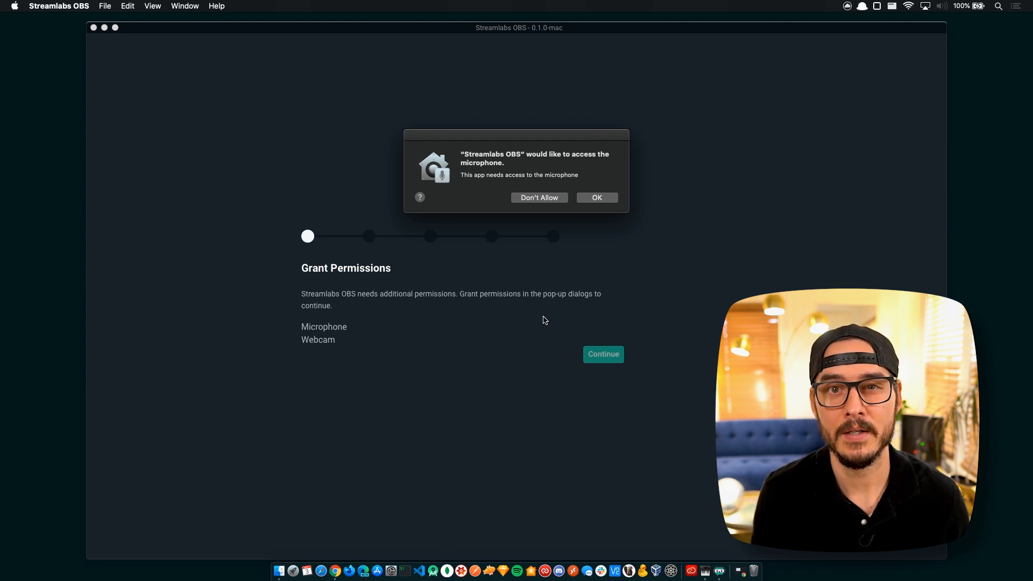
# - Grant microphone and camera access, browse the platform list, and choose Twitch
pyautogui.click(595, 198)
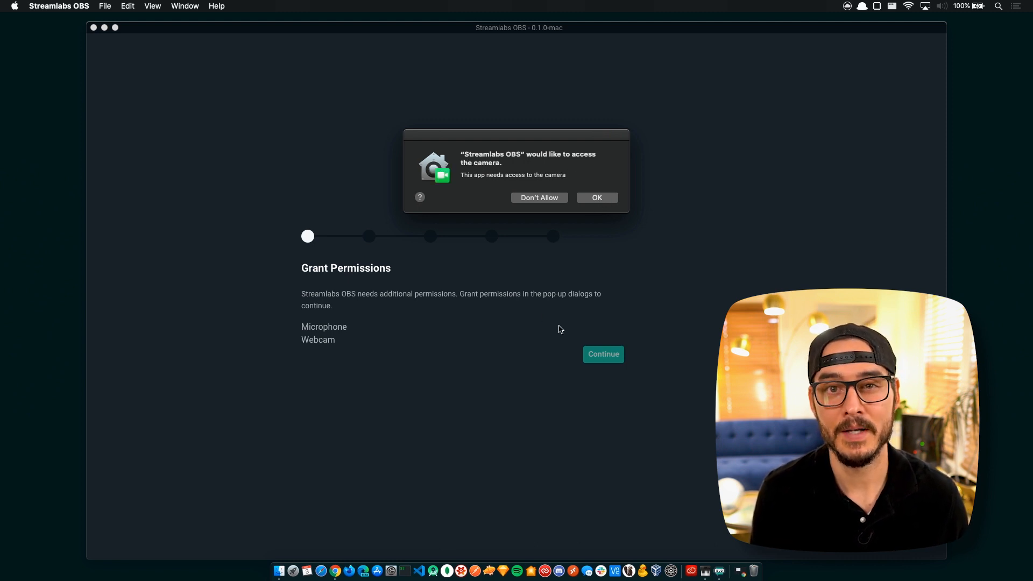
pyautogui.moveTo(582, 244)
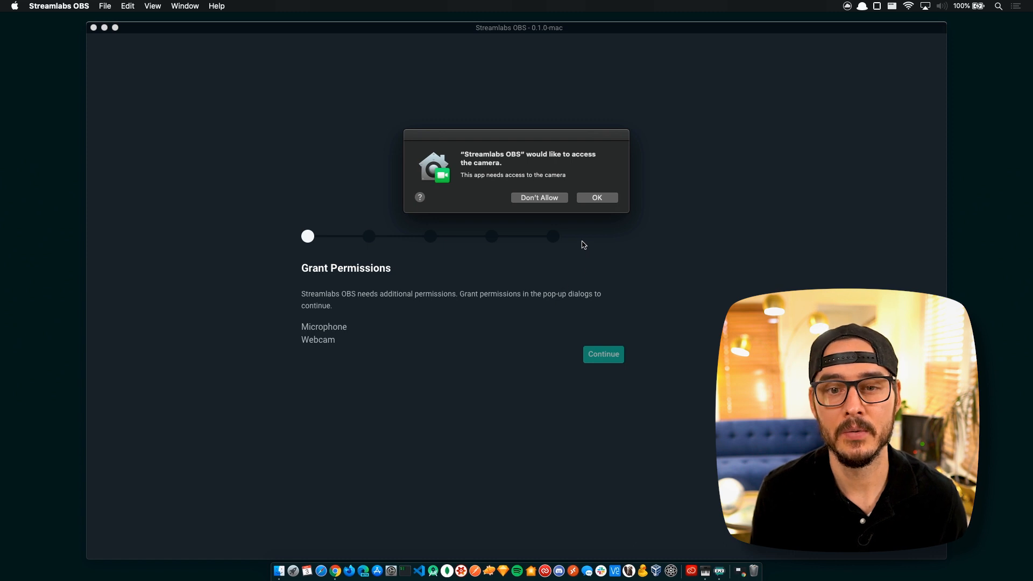
pyautogui.click(596, 198)
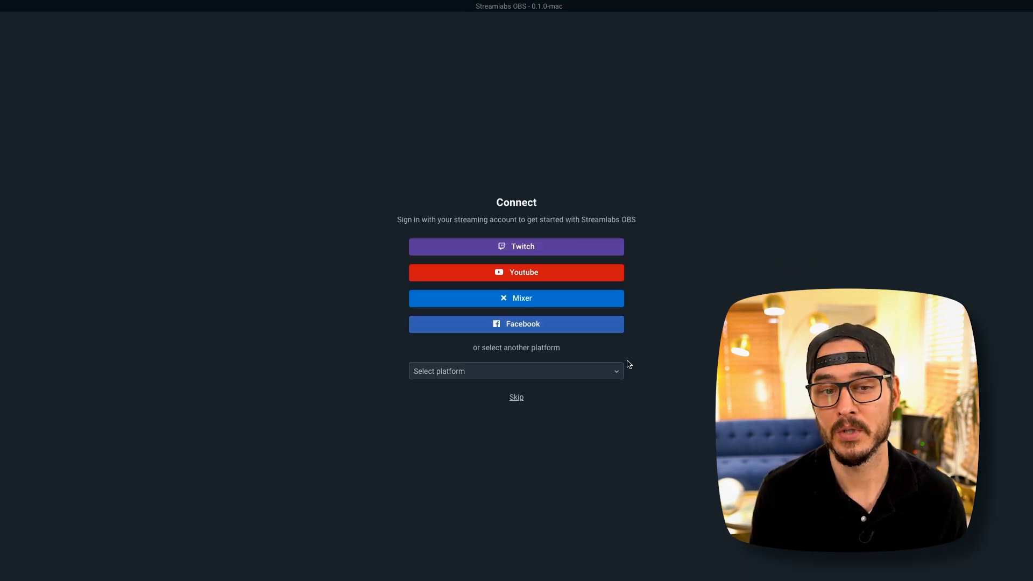
pyautogui.click(516, 371)
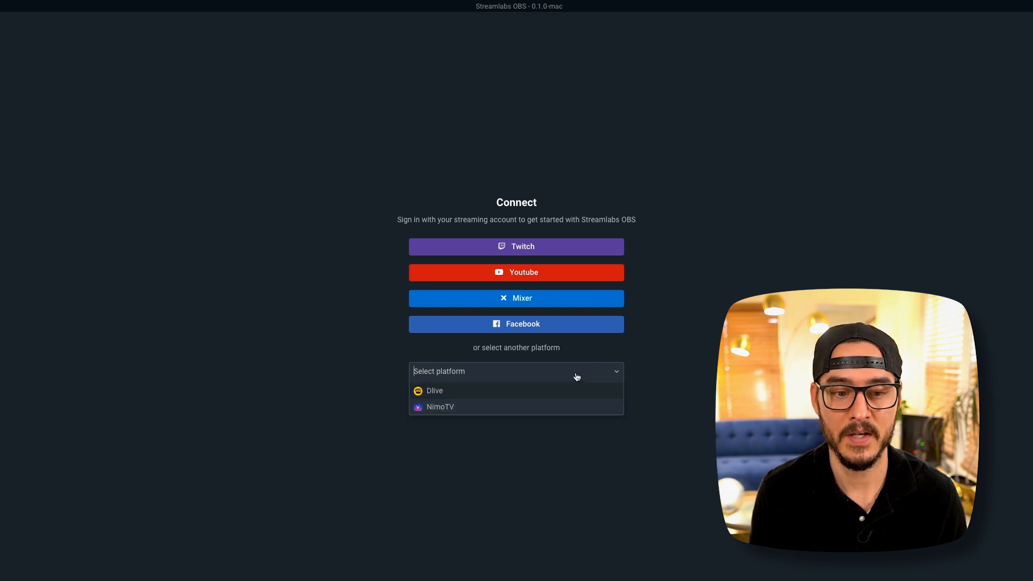
pyautogui.moveTo(644, 386)
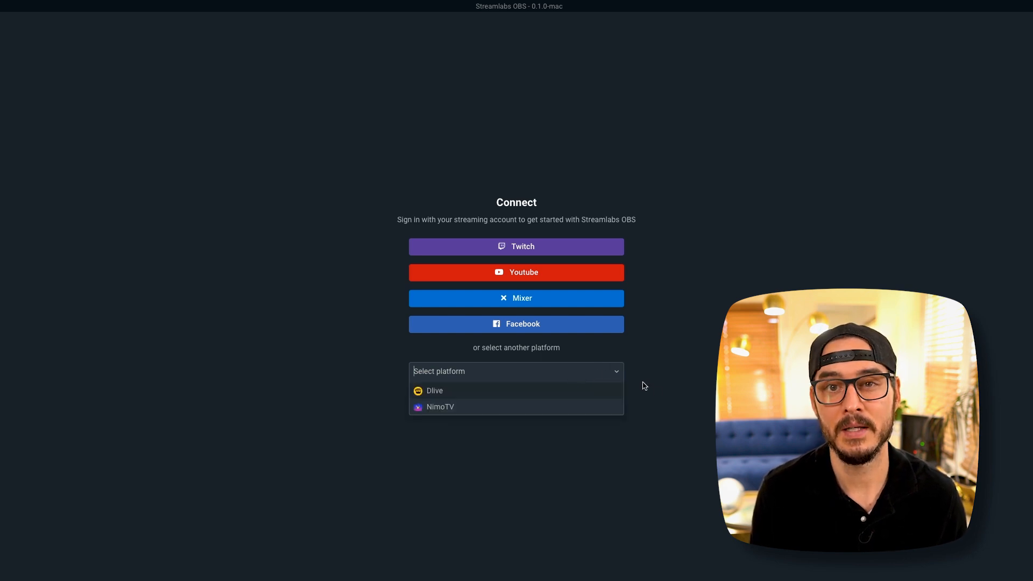
pyautogui.click(644, 386)
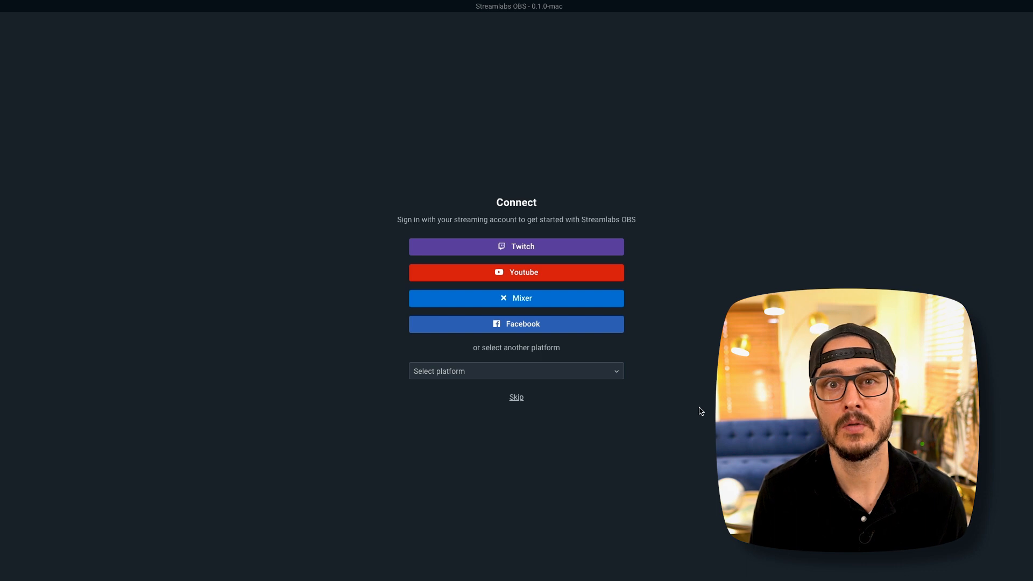
pyautogui.click(516, 247)
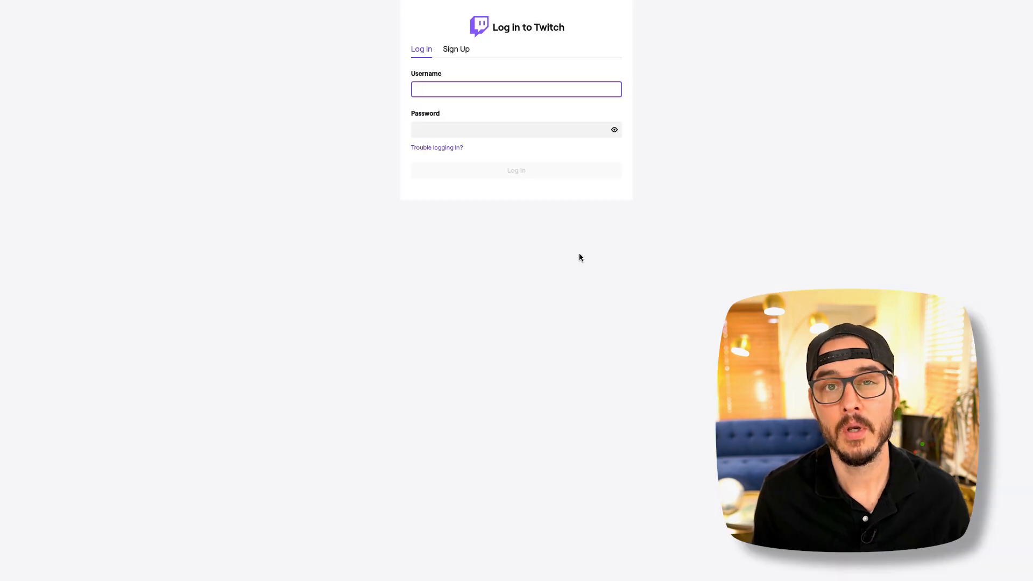
# - Log in to Twitch as 'tech' and authorize Streamlabs access to the account
pyautogui.write('technotim')
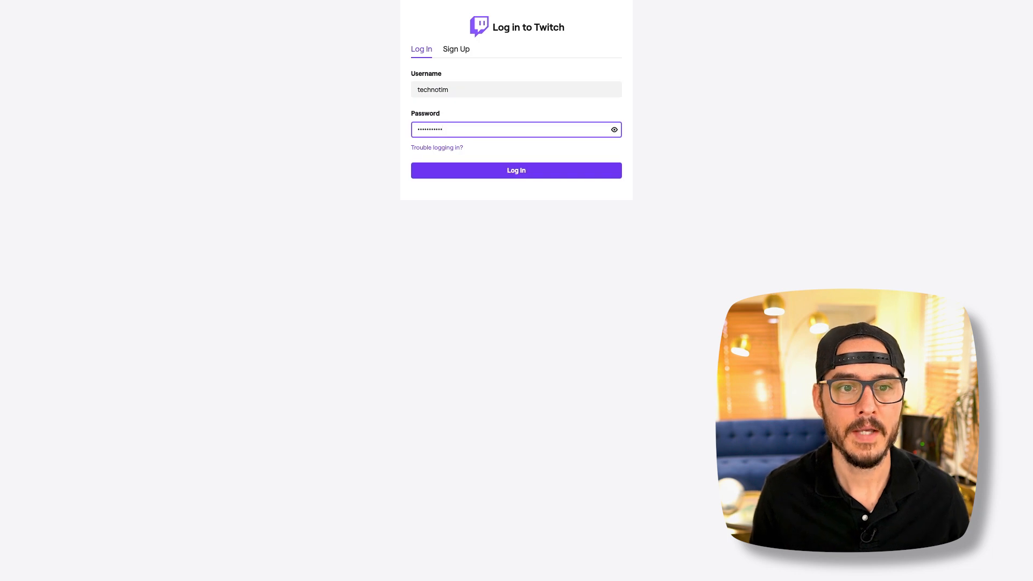
pyautogui.click(516, 170)
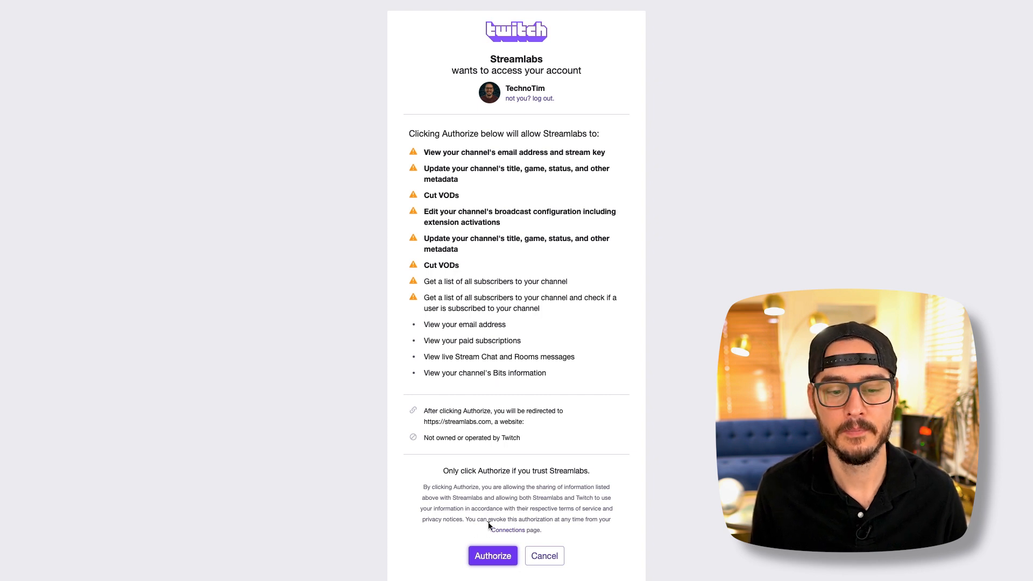
pyautogui.click(492, 555)
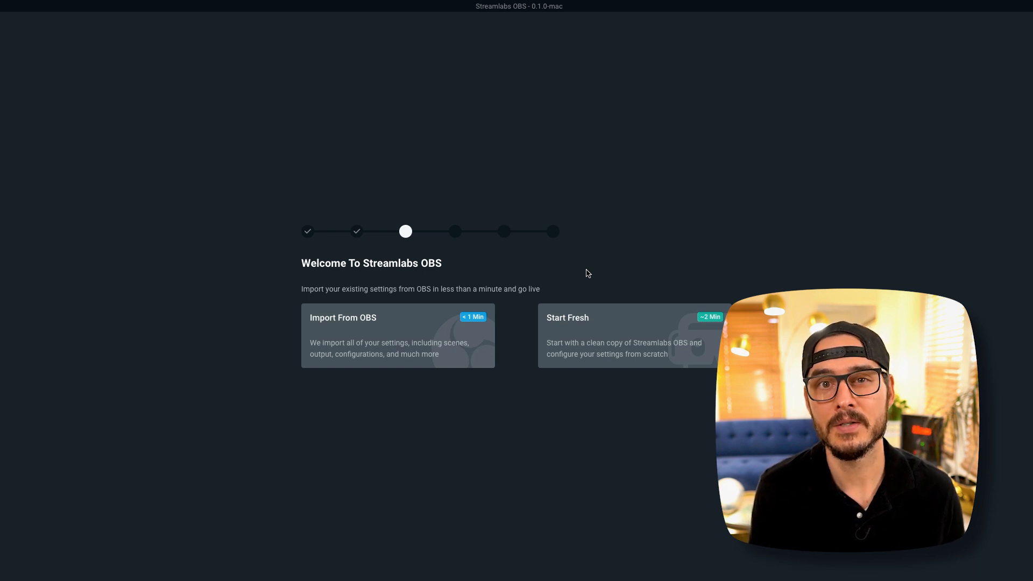
pyautogui.moveTo(647, 342)
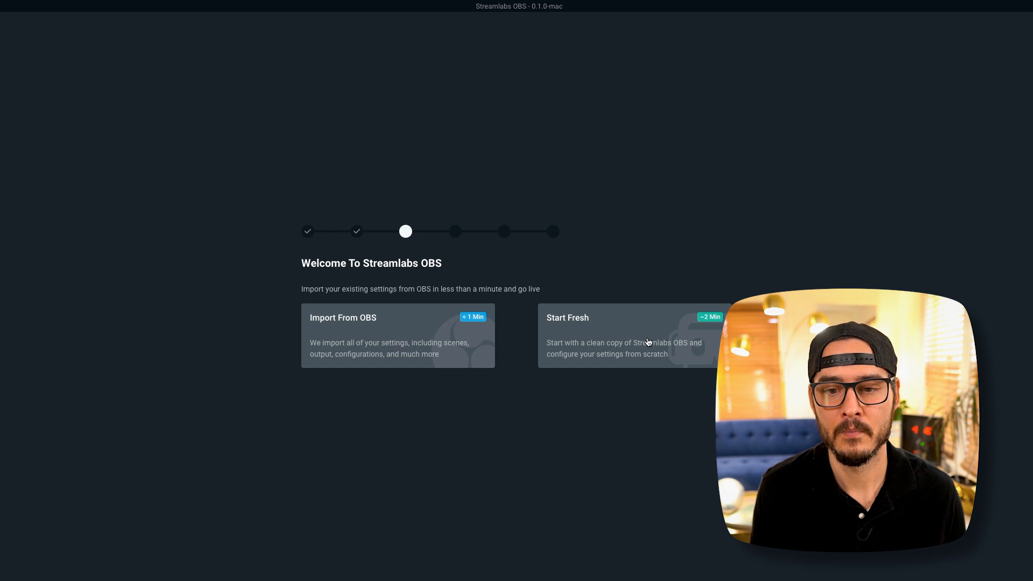
# - Start fresh, accept the mic and webcam setup, skip themes, and run automatic optimization
pyautogui.click(633, 336)
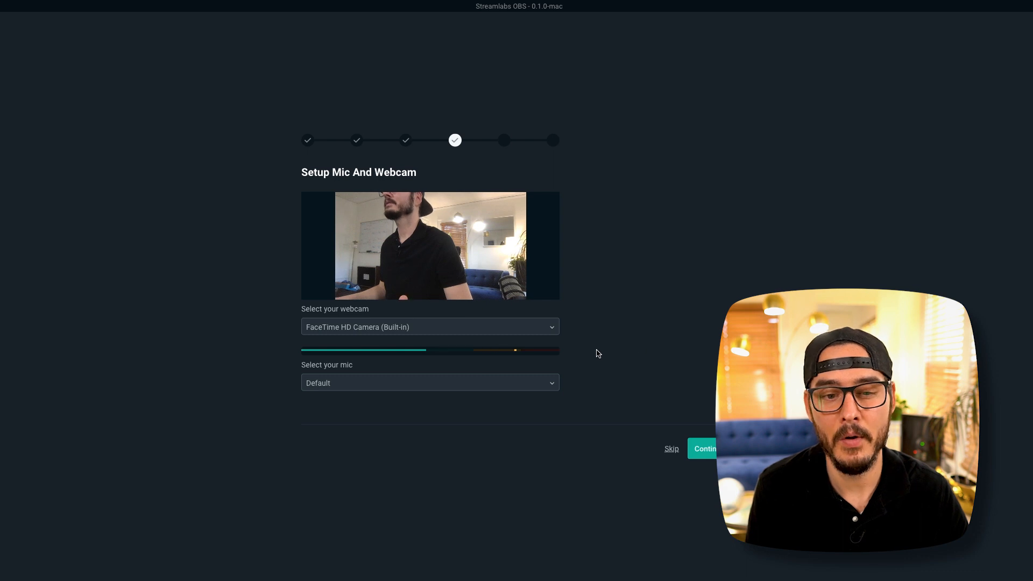
pyautogui.moveTo(547, 335)
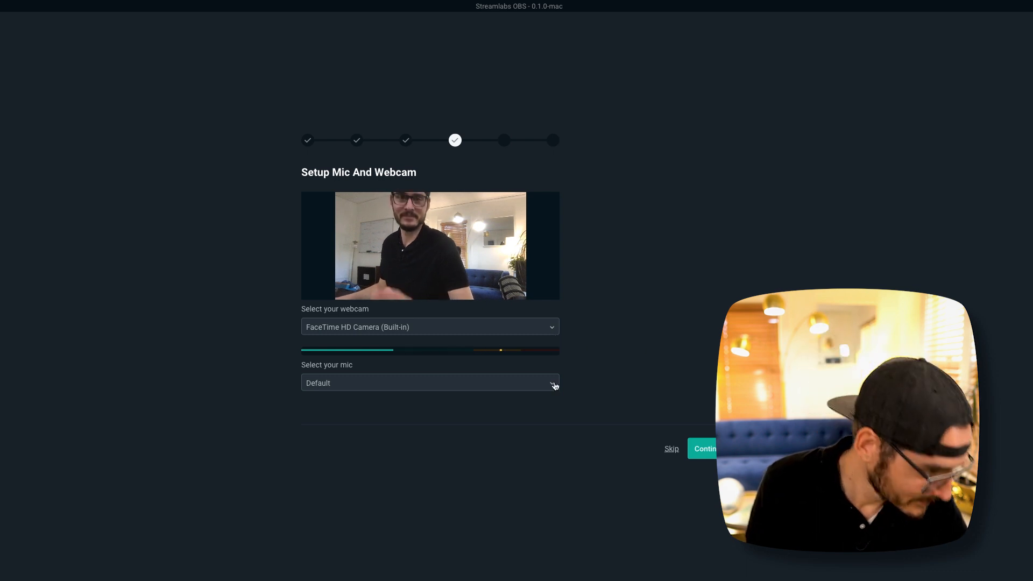
pyautogui.click(704, 449)
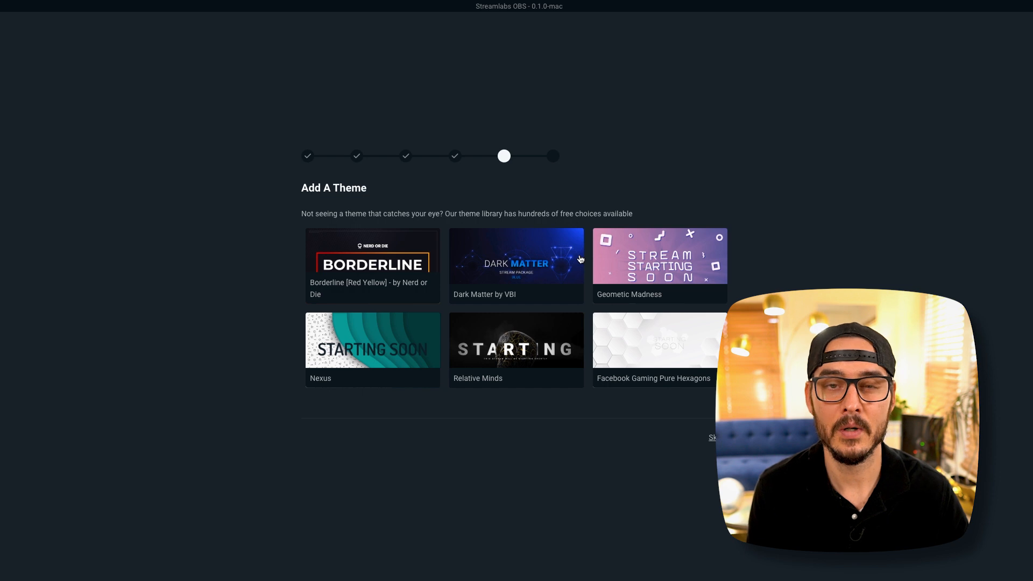
pyautogui.moveTo(590, 241)
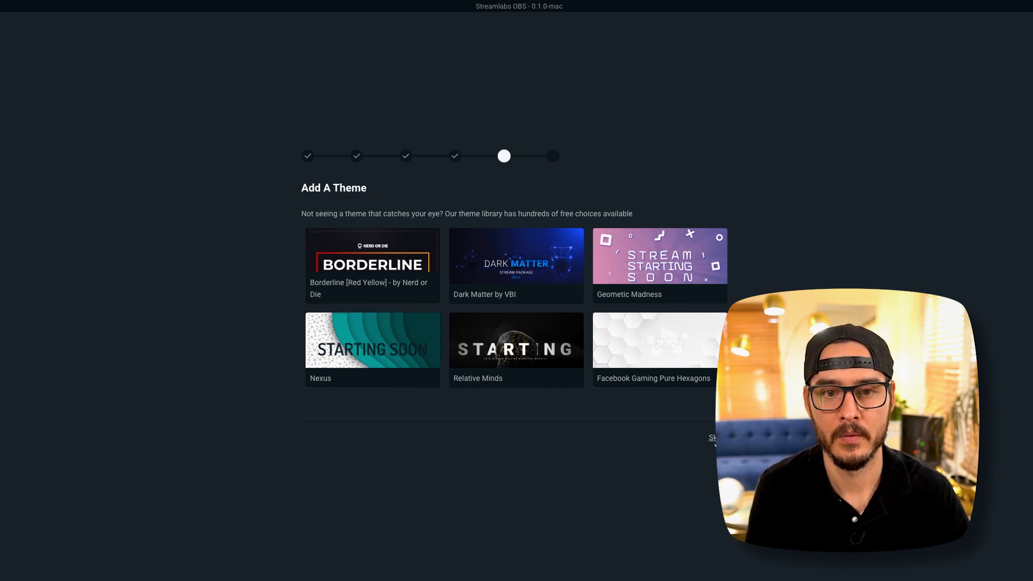
pyautogui.click(715, 437)
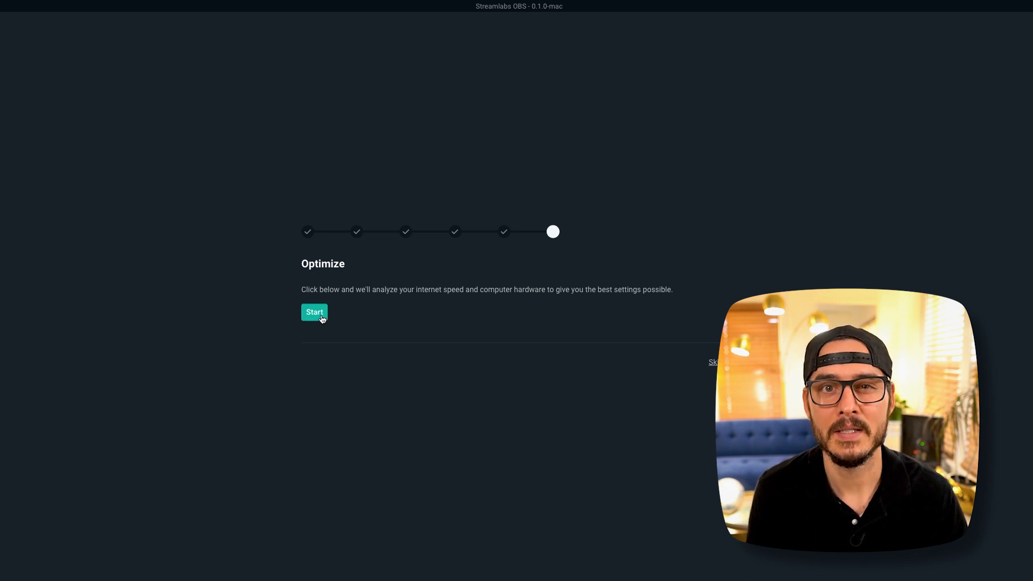
pyautogui.click(314, 312)
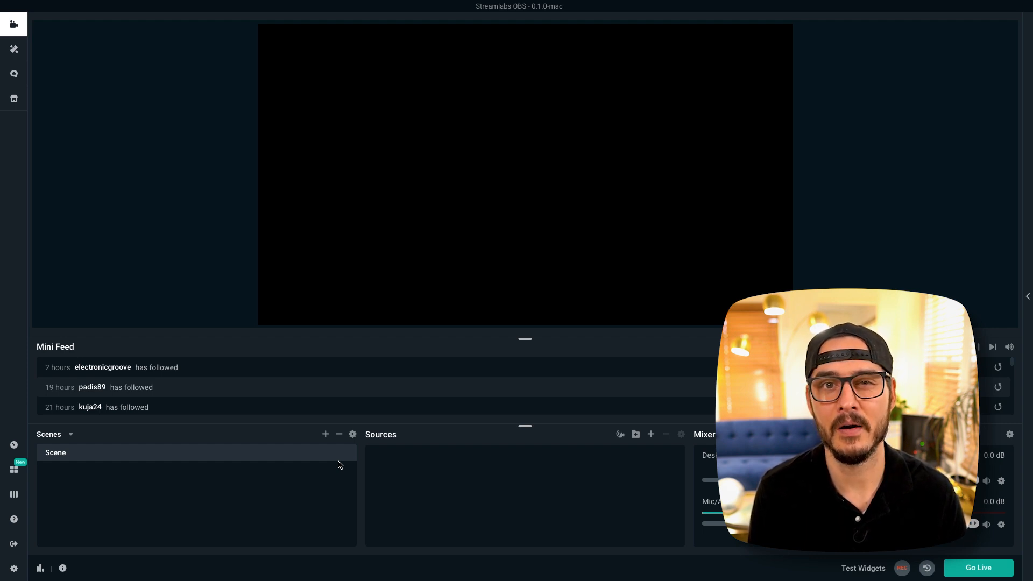
# - Review the Output and Twitch Stream pages in Streamlabs OBS Settings
pyautogui.click(13, 569)
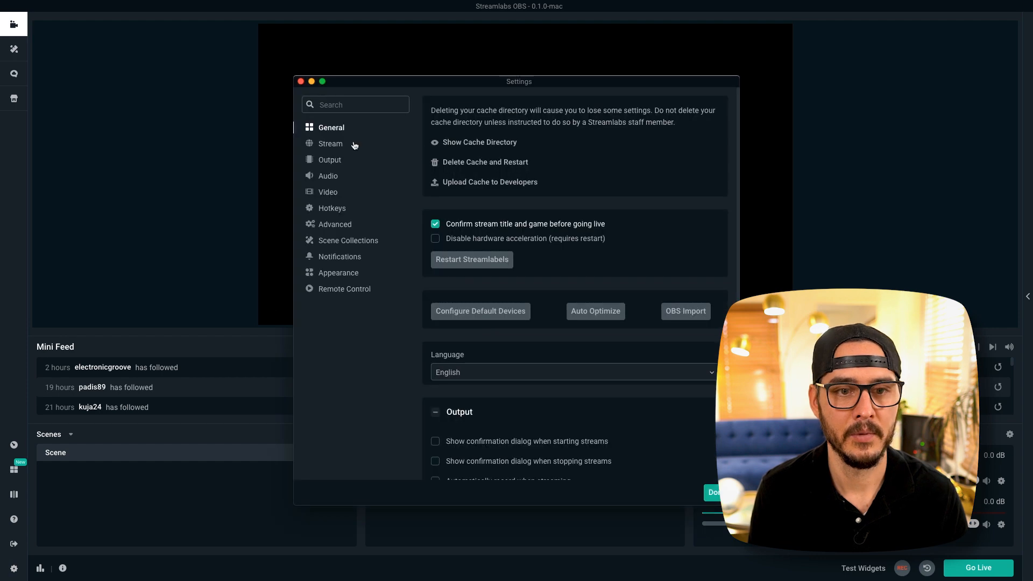
pyautogui.click(330, 159)
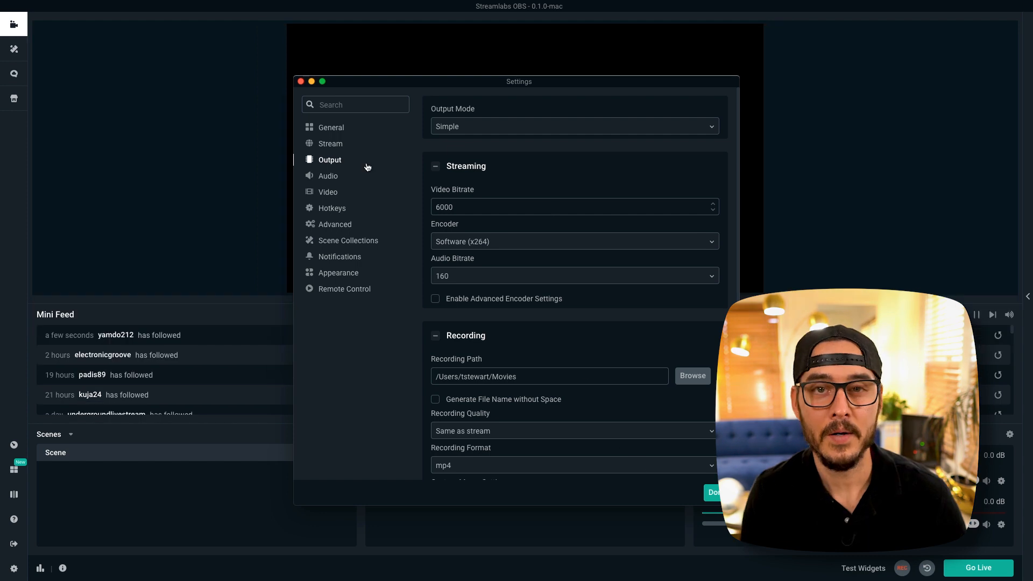
pyautogui.moveTo(352, 158)
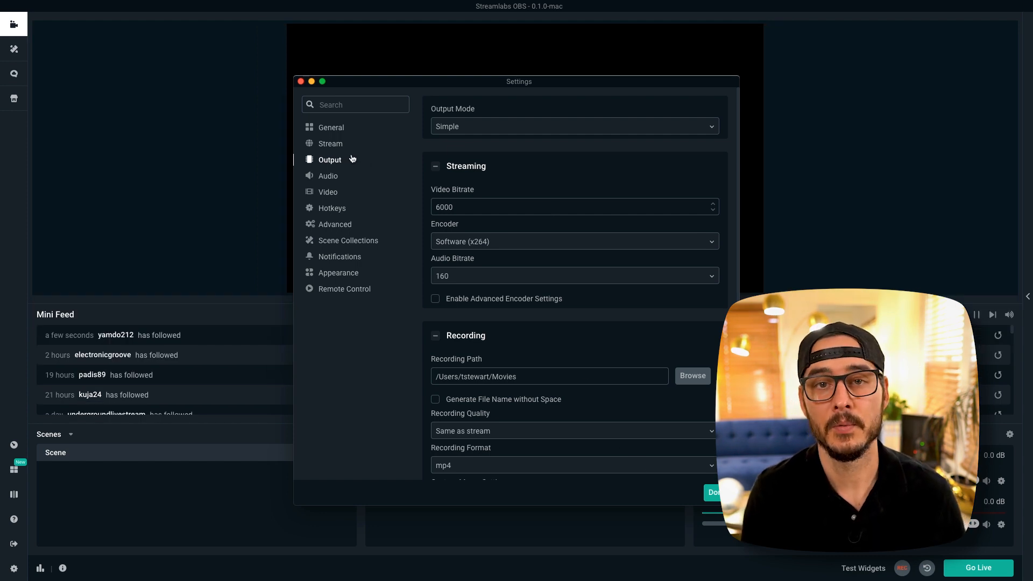
pyautogui.click(330, 144)
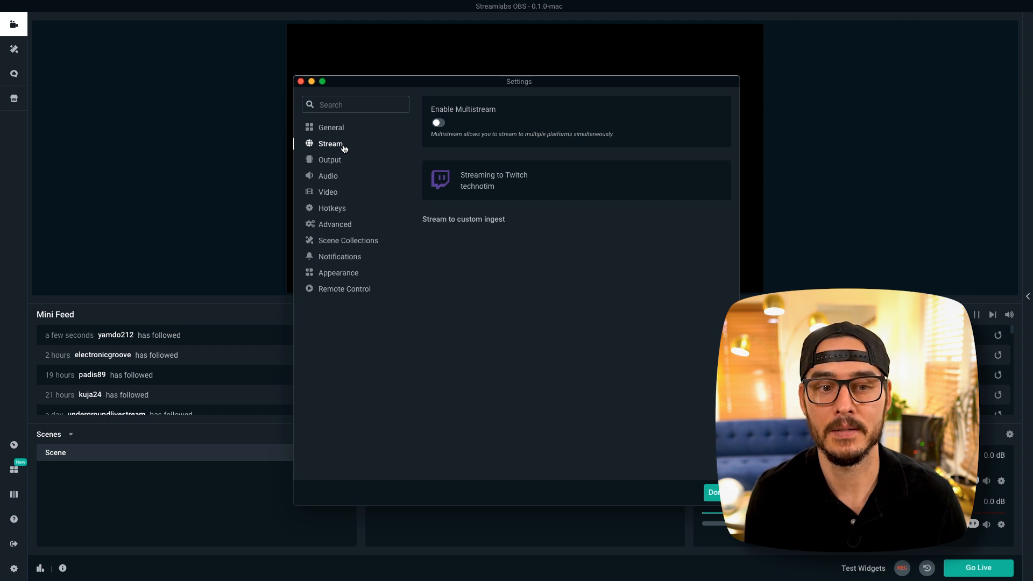
pyautogui.moveTo(481, 184)
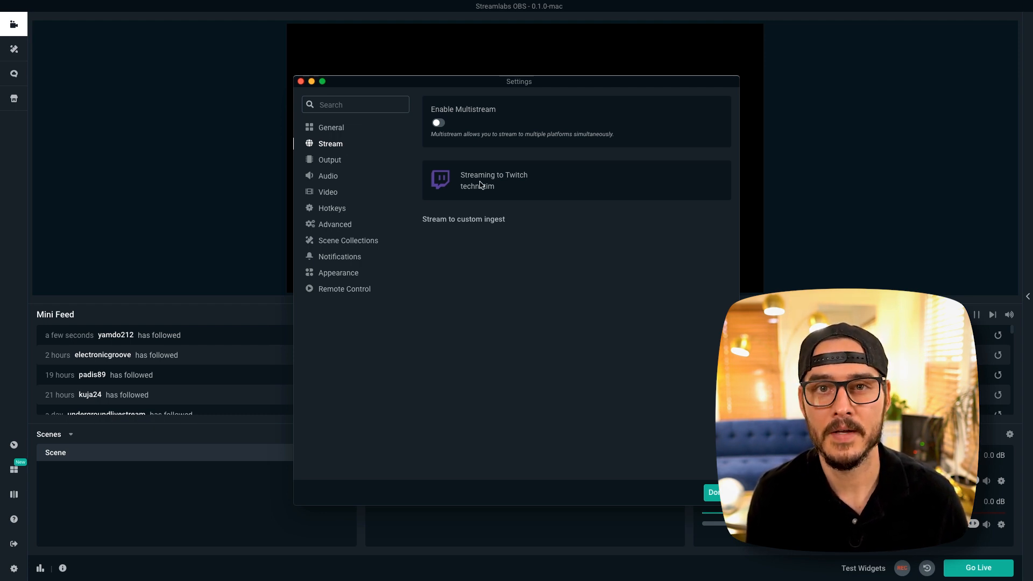
pyautogui.click(327, 176)
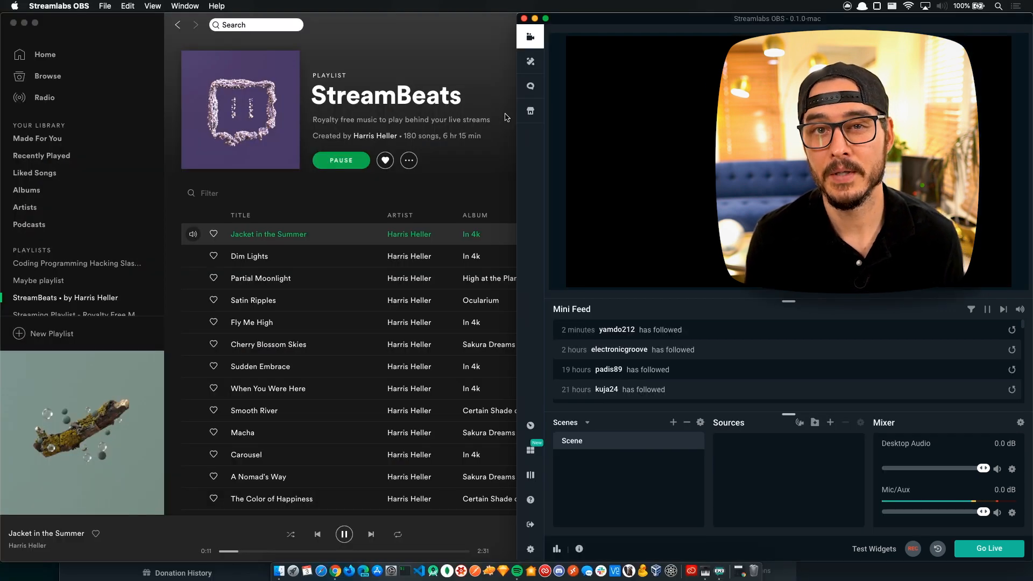
pyautogui.moveTo(531, 62)
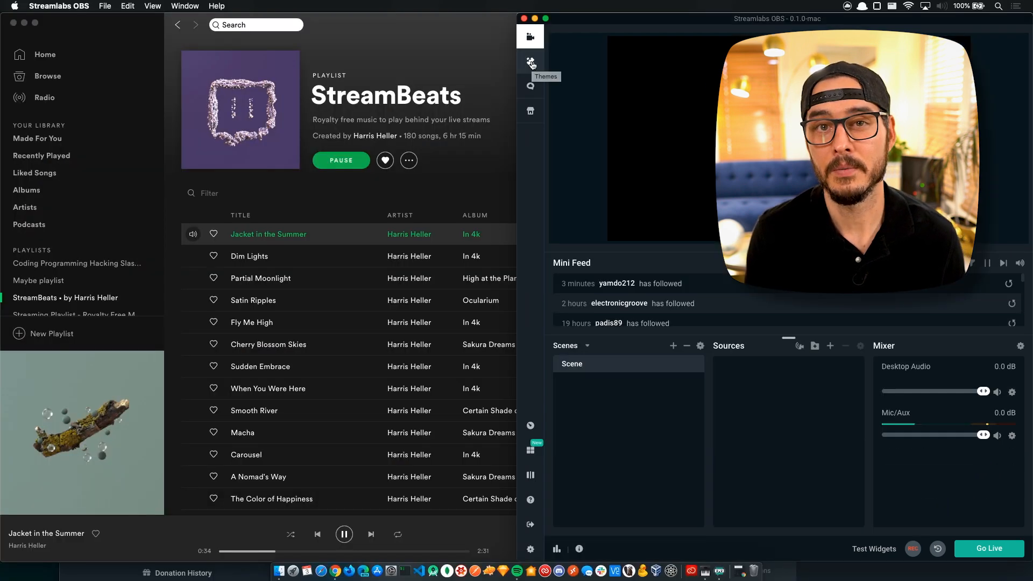
# - Set Mic/Auxiliary Device 2 to iShowU Audio Capture and adjust its mixer fader
pyautogui.click(529, 549)
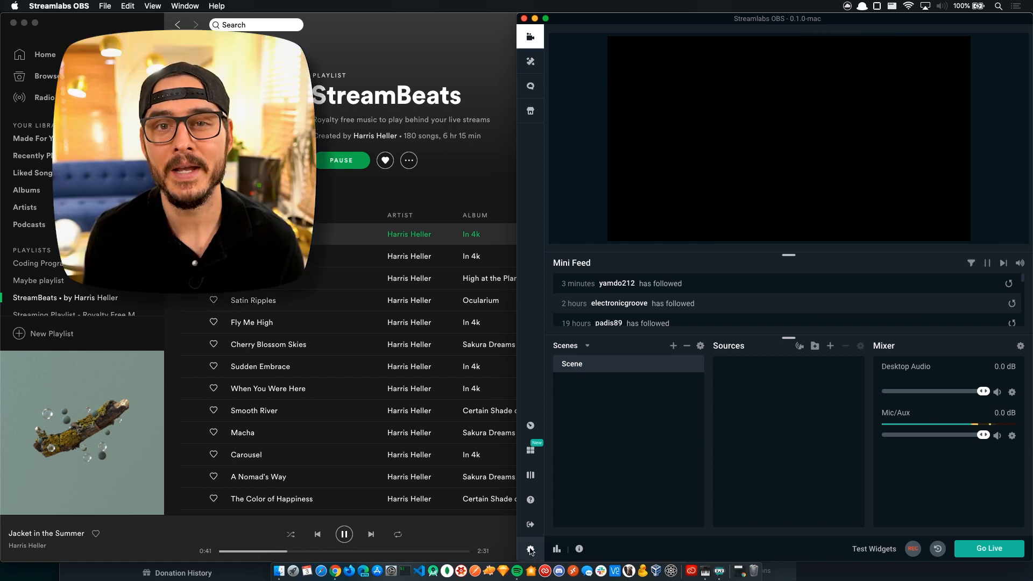
pyautogui.click(531, 549)
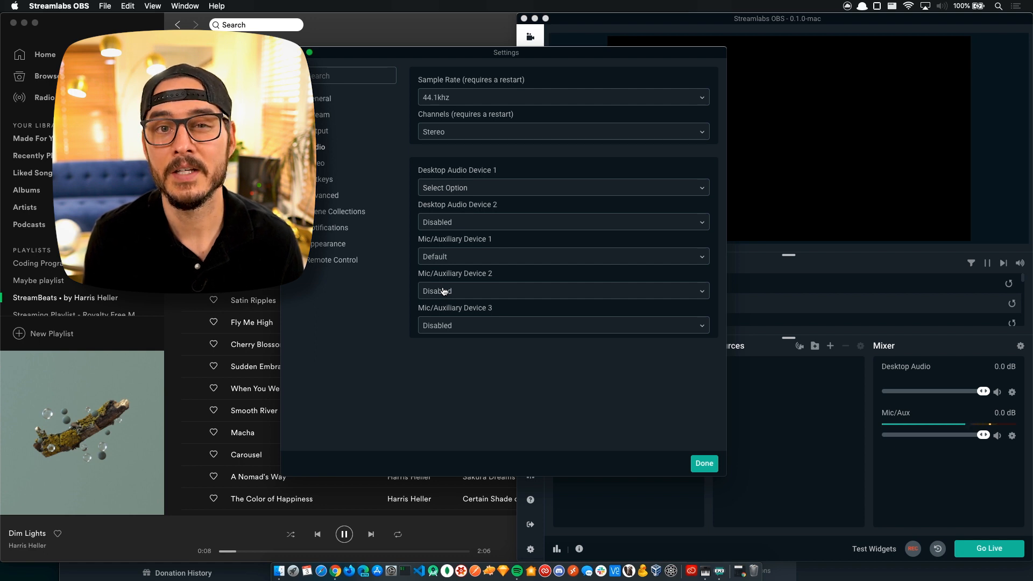
pyautogui.click(563, 290)
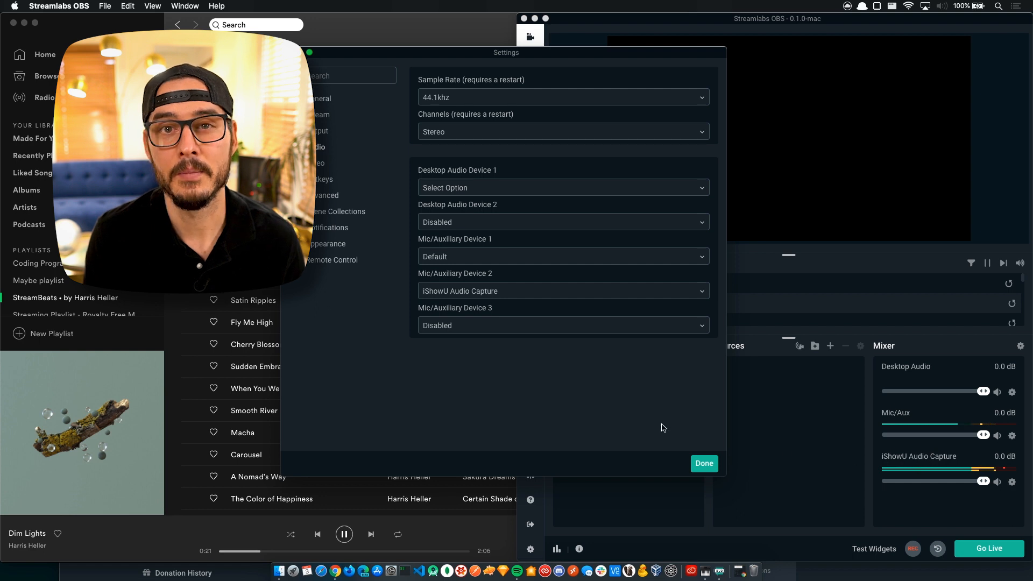
pyautogui.click(704, 463)
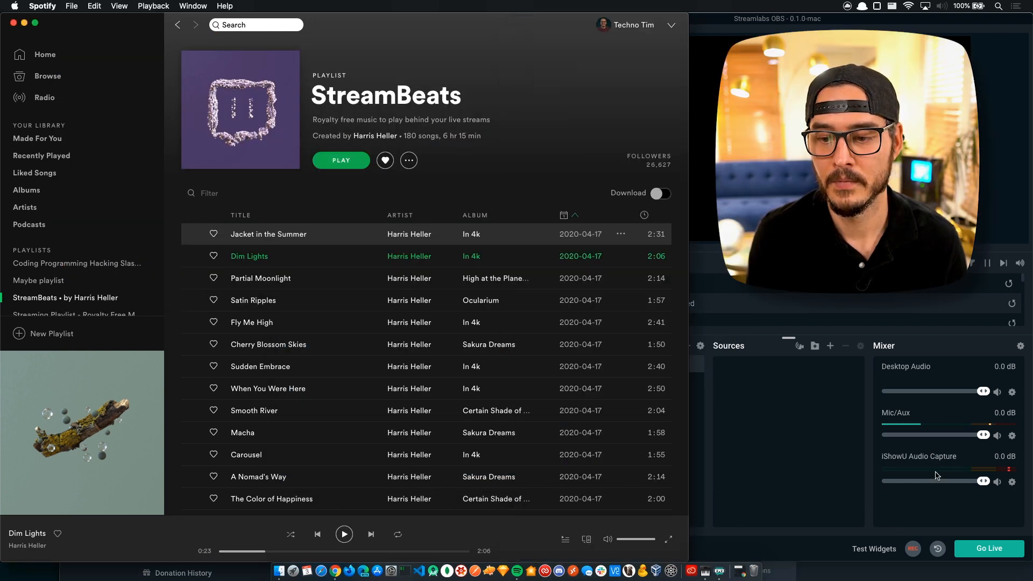
pyautogui.click(341, 161)
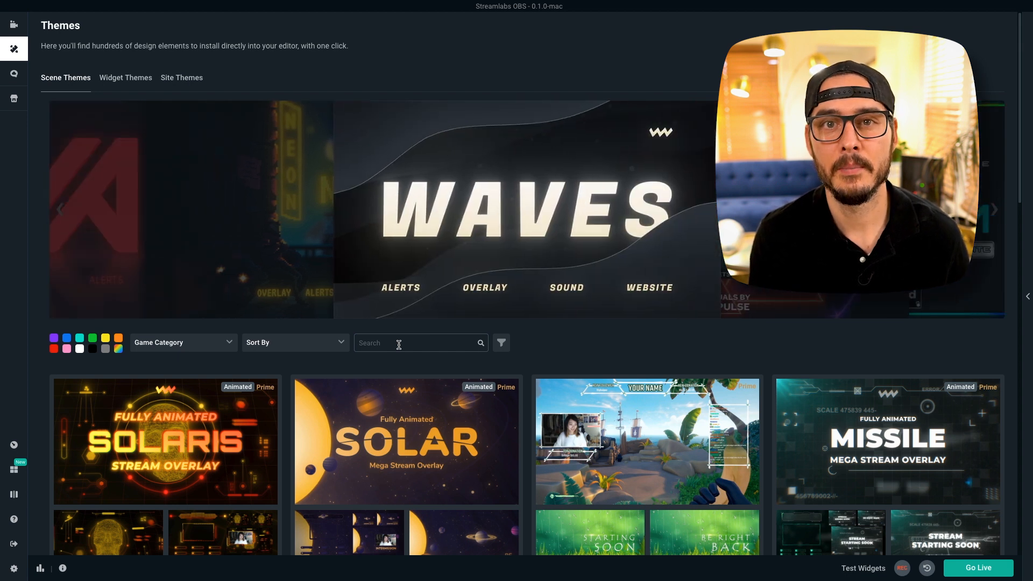
# - Search Themes for 'nerd or' and install Nerd Or Die's Uplink stream package
pyautogui.write('nerd or')
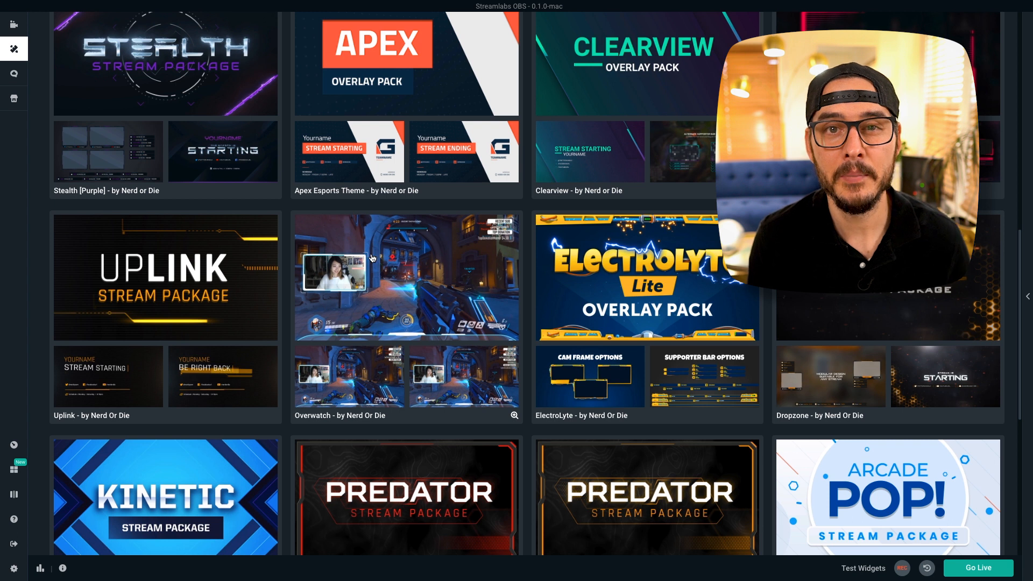
pyautogui.click(166, 277)
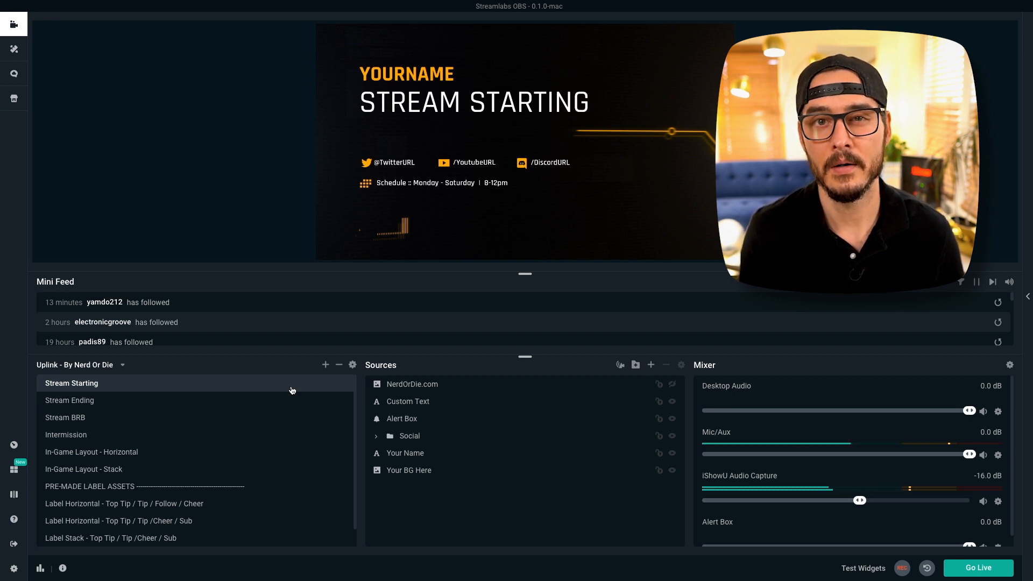
# - Remove the Overlay Small Bottom source from the scene and confirm
pyautogui.click(92, 452)
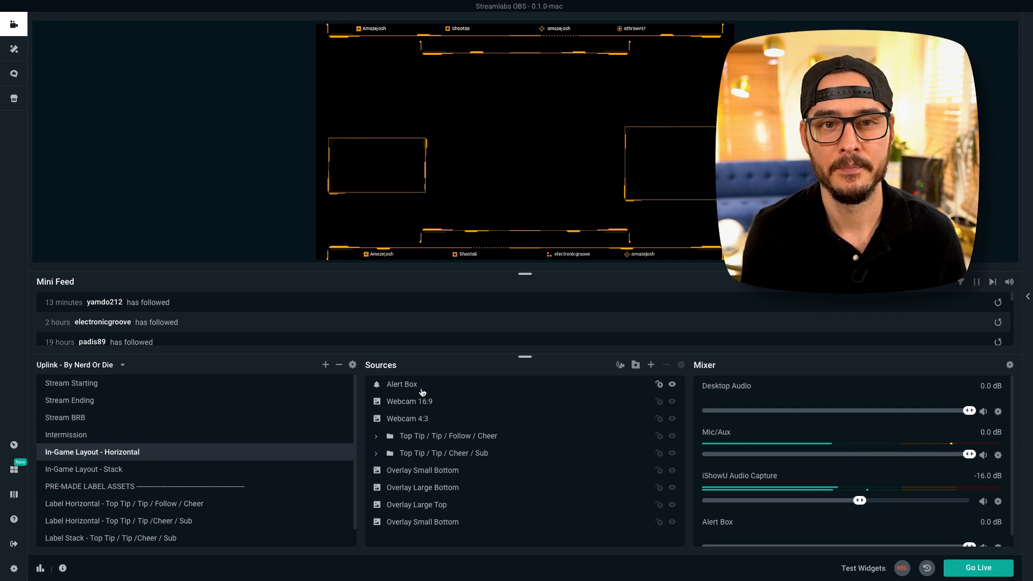
pyautogui.click(422, 470)
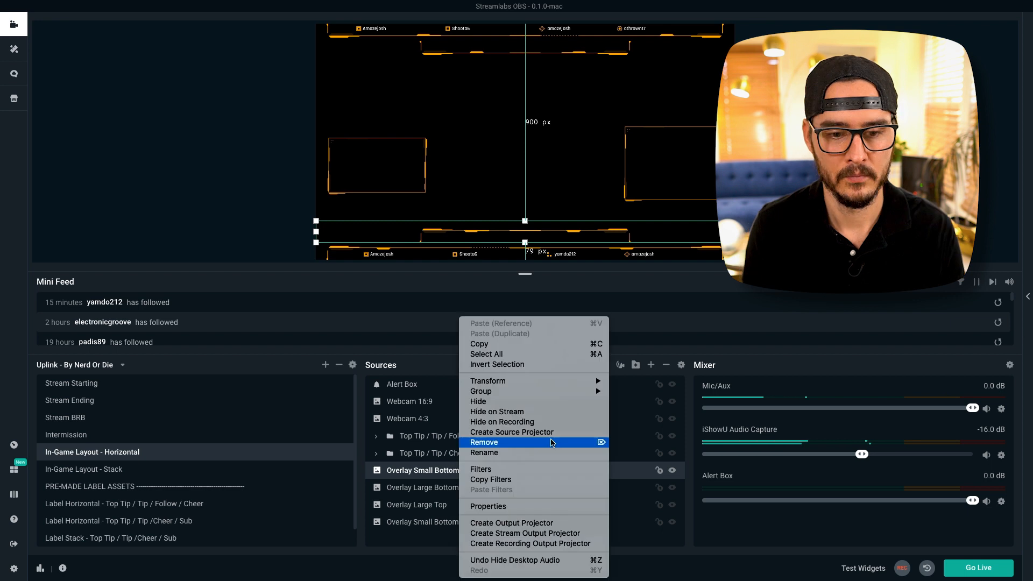
pyautogui.click(484, 443)
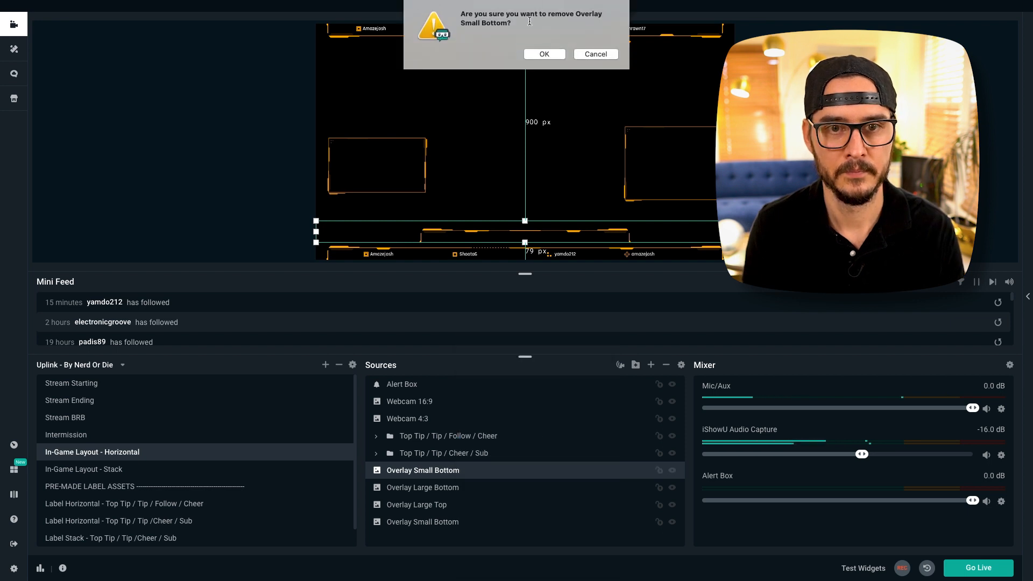
pyautogui.click(543, 54)
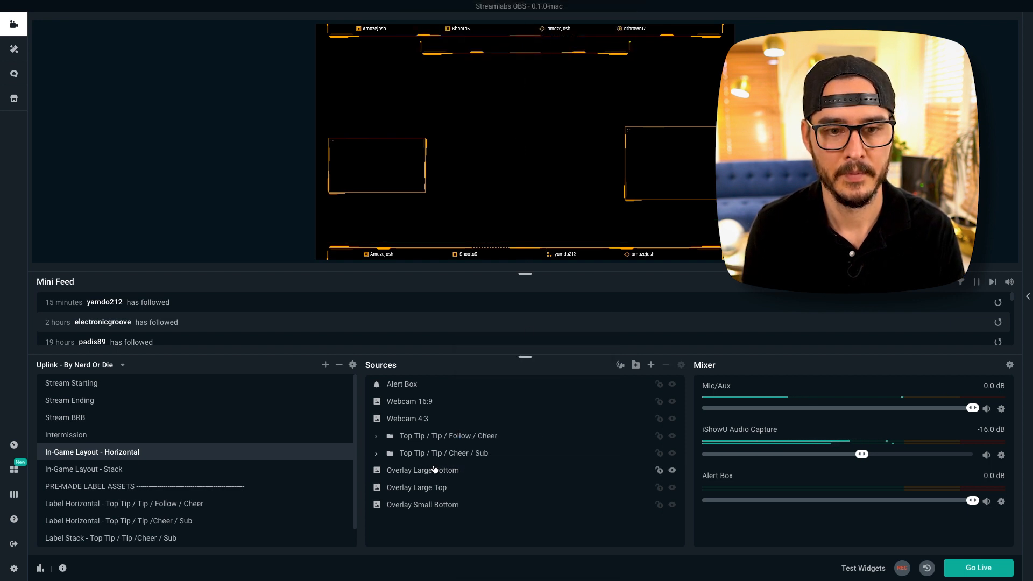
# - Remove Overlay Large Bottom and adjust the Webcam 16:9 frame placeholder
pyautogui.rightClick(422, 470)
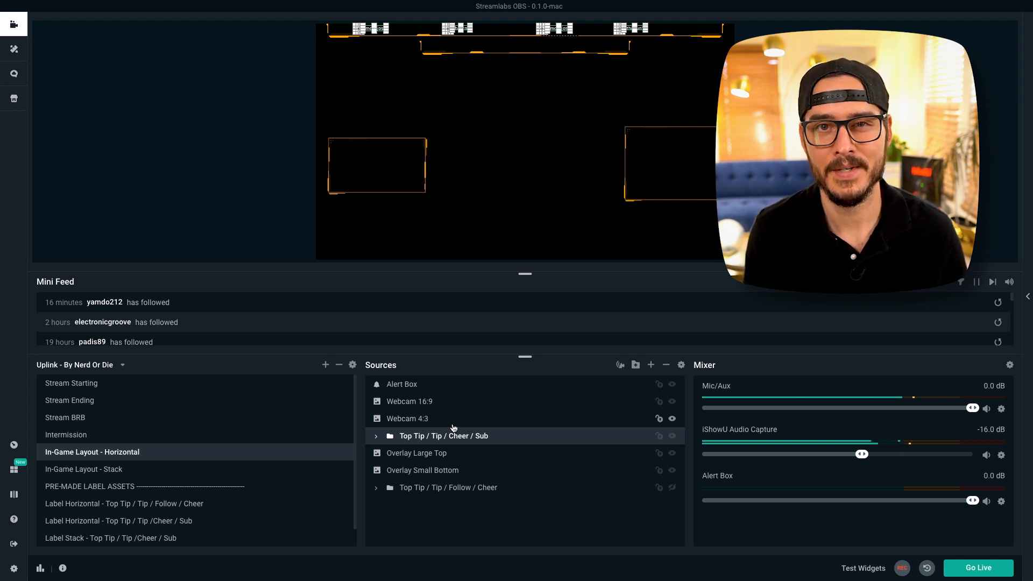
pyautogui.click(408, 402)
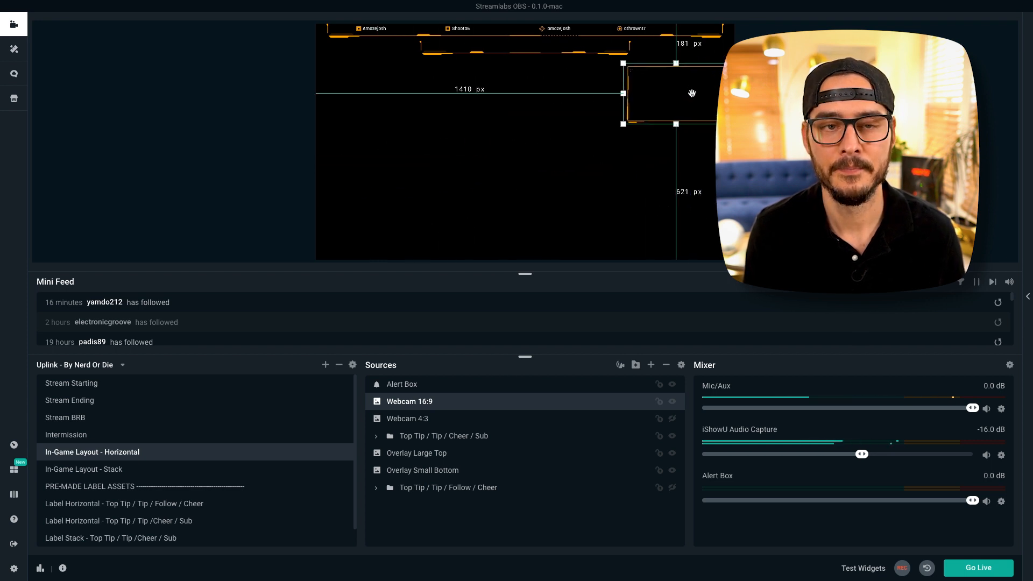
pyautogui.click(422, 519)
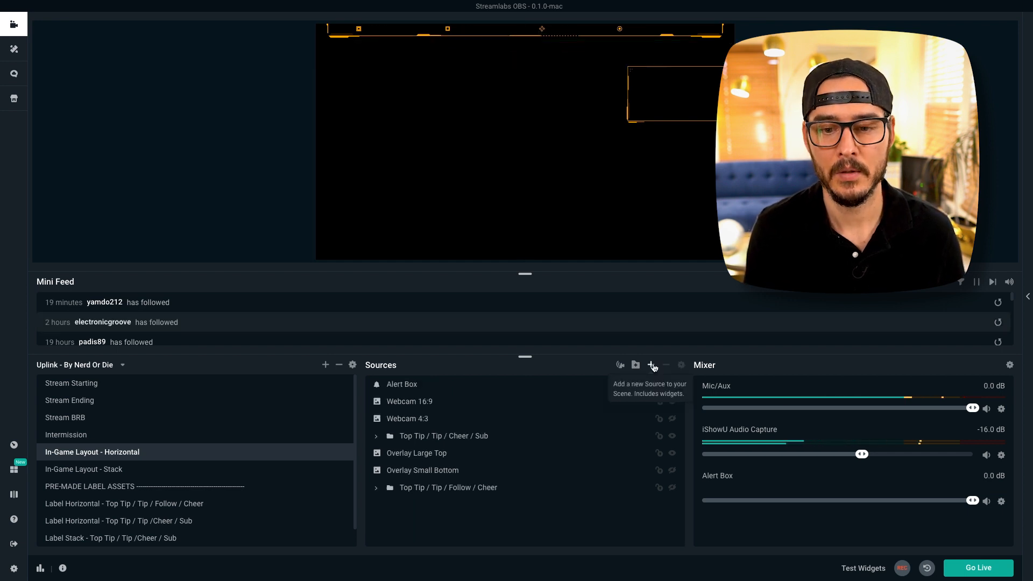
# - Add a 'Webcam' video capture source using the FaceTime HD Camera, fitted to the Webcam 16:9 frame
pyautogui.click(652, 365)
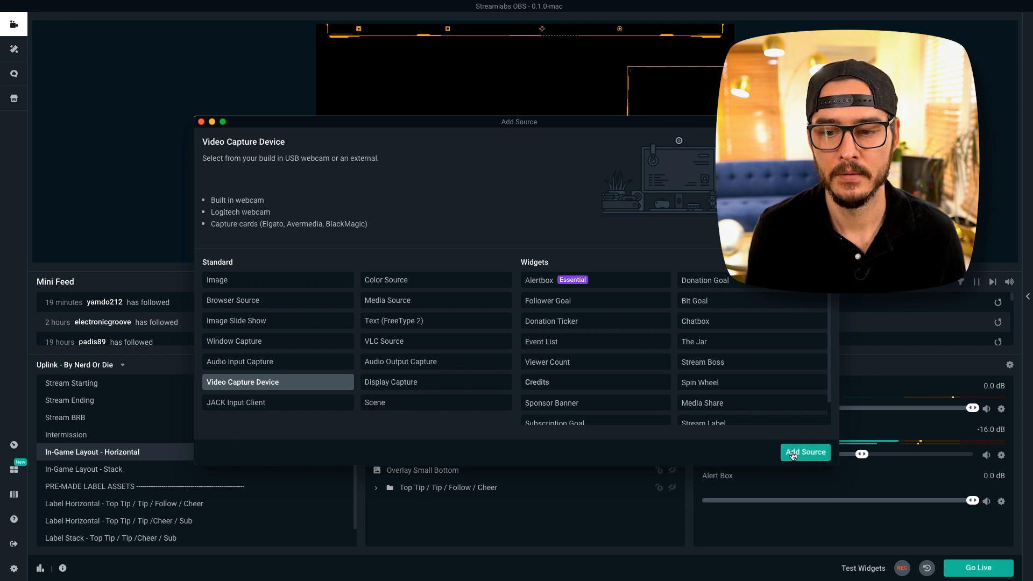
pyautogui.click(805, 452)
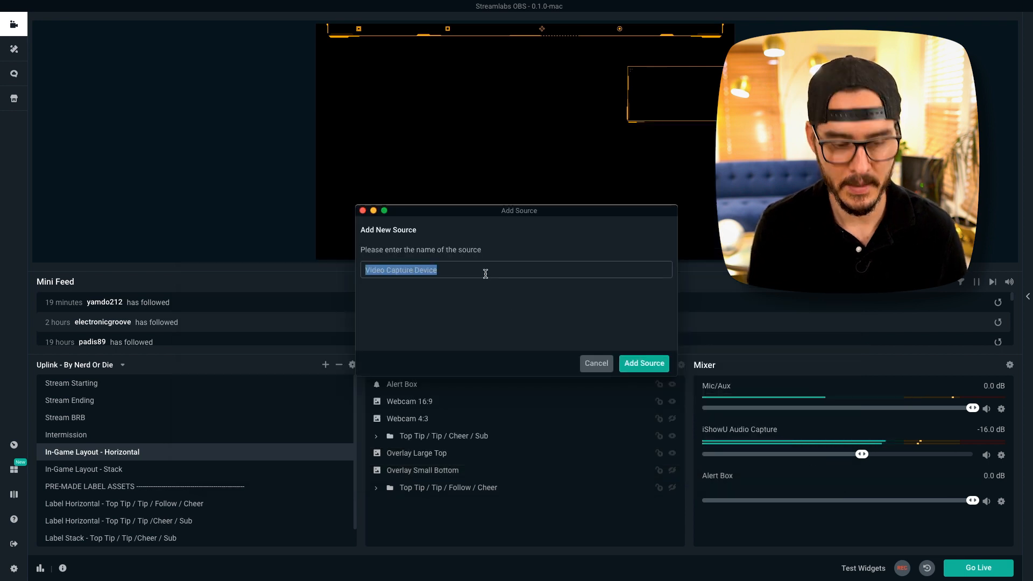
pyautogui.write('Webca')
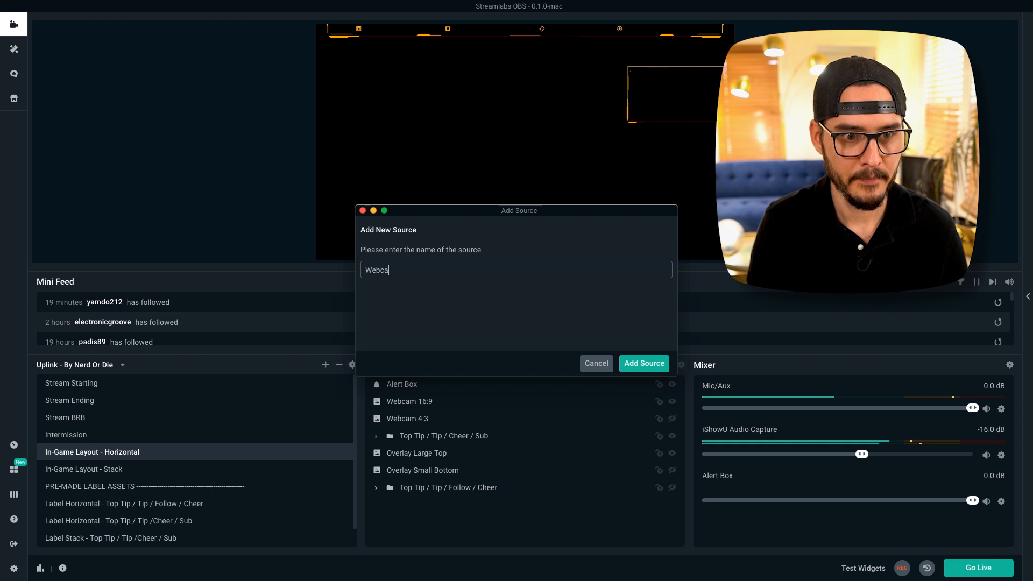
pyautogui.click(643, 364)
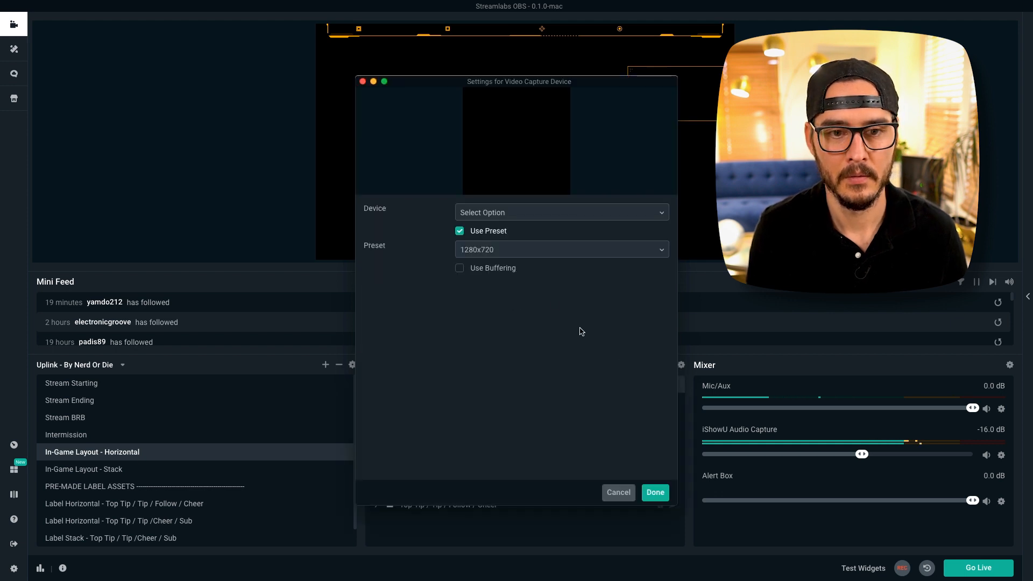
pyautogui.click(560, 211)
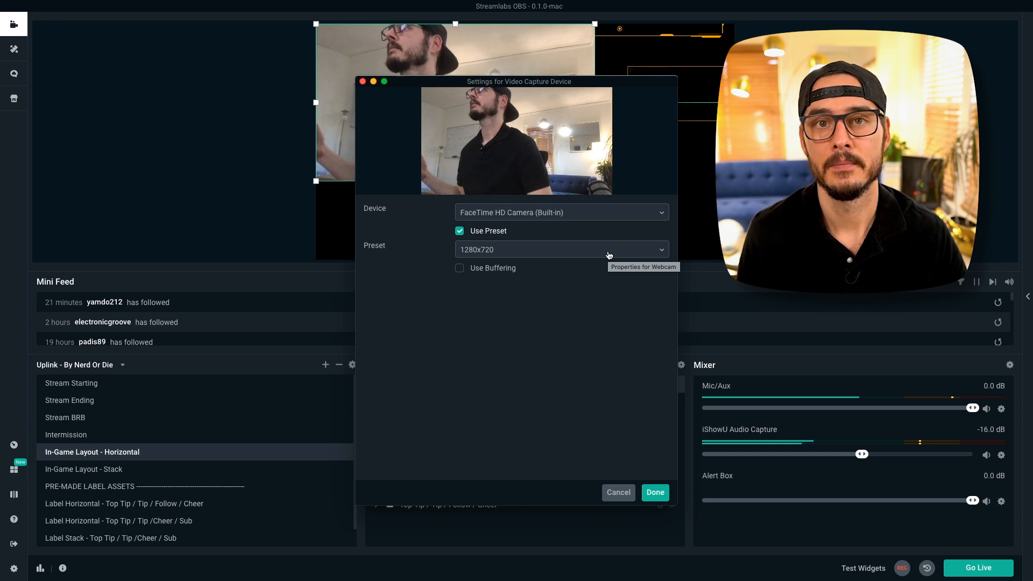
pyautogui.click(653, 493)
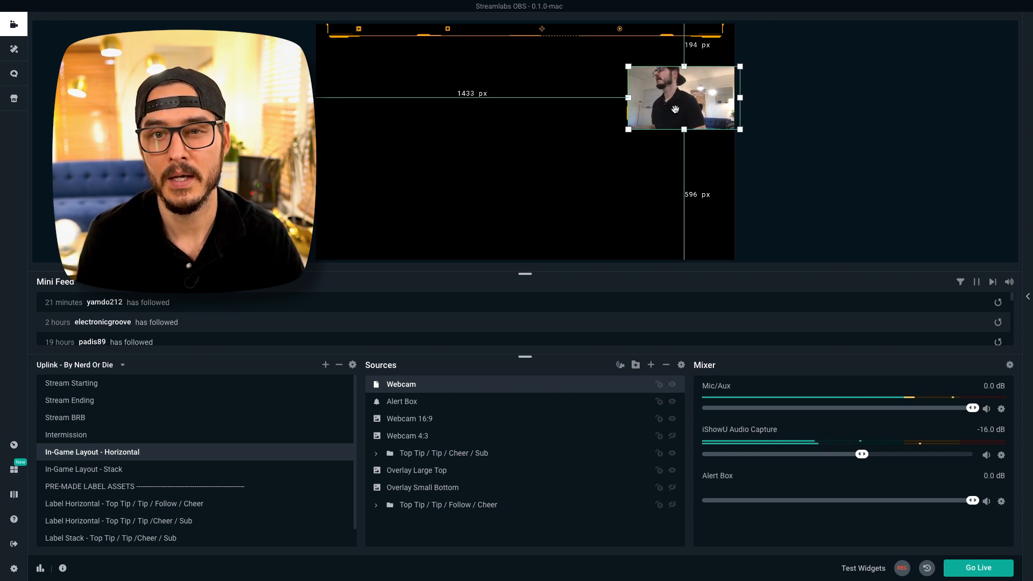
pyautogui.click(409, 419)
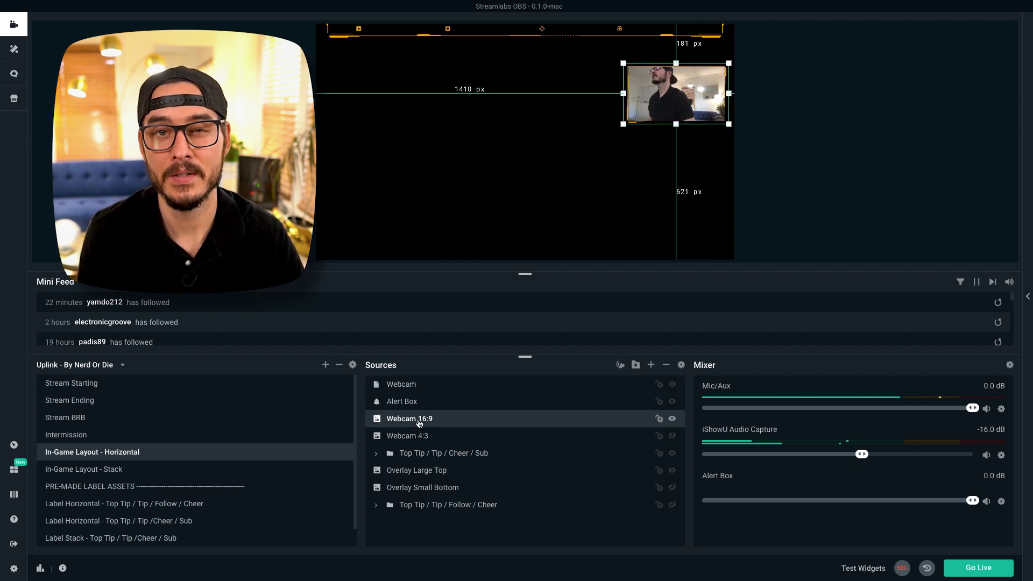
pyautogui.moveTo(419, 402)
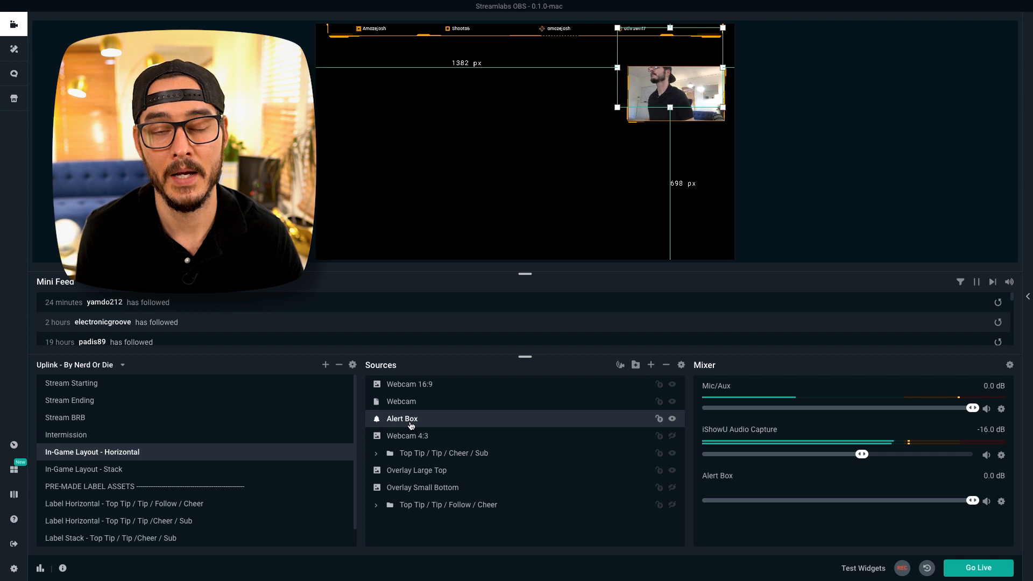
pyautogui.moveTo(401, 419)
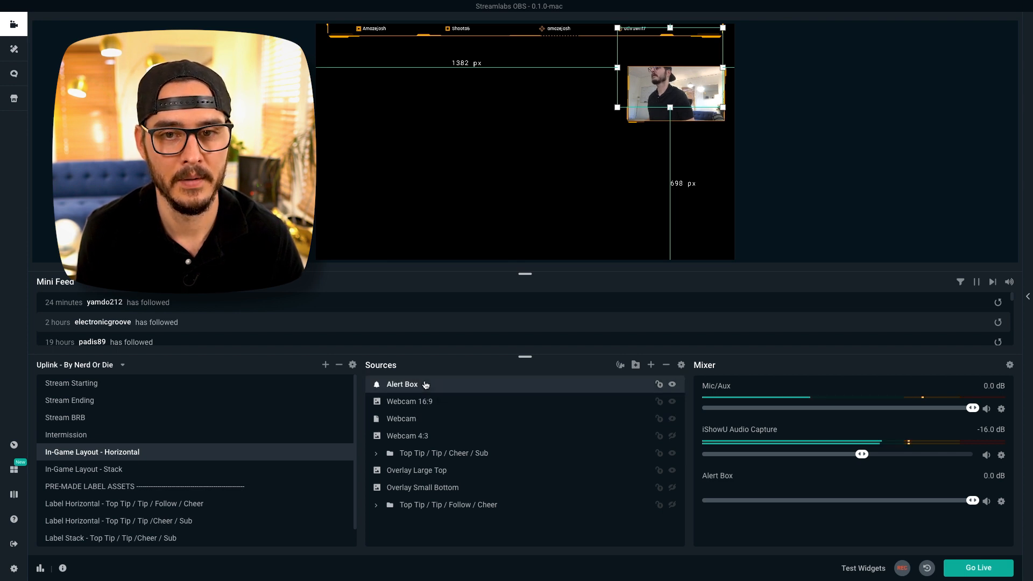
pyautogui.moveTo(805, 204)
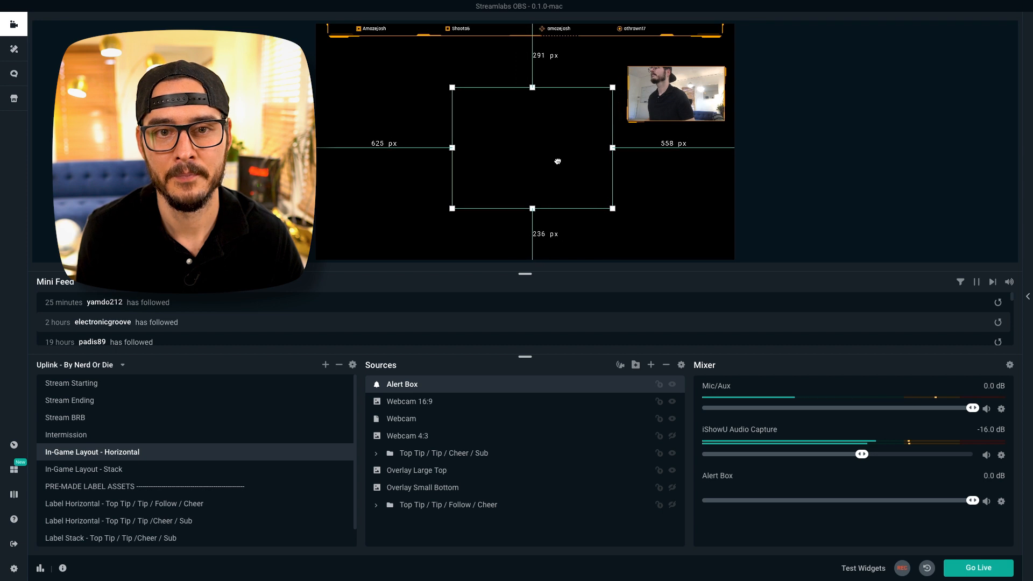
# - Finish dragging the Alert Box bounds to the centre of the canvas
pyautogui.click(803, 180)
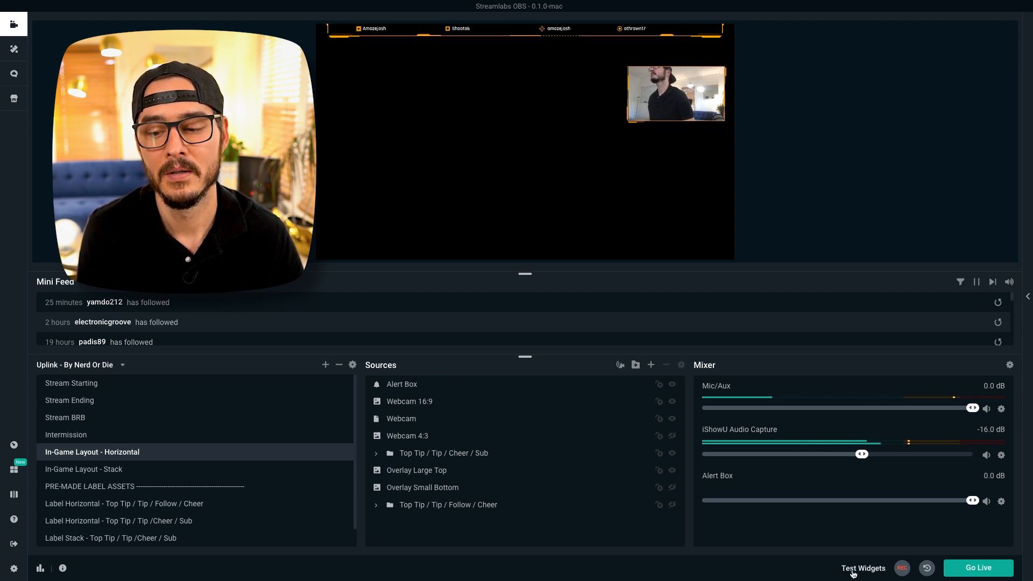
# - Trigger test Follow and Subscription alerts from Test Widgets
pyautogui.click(864, 569)
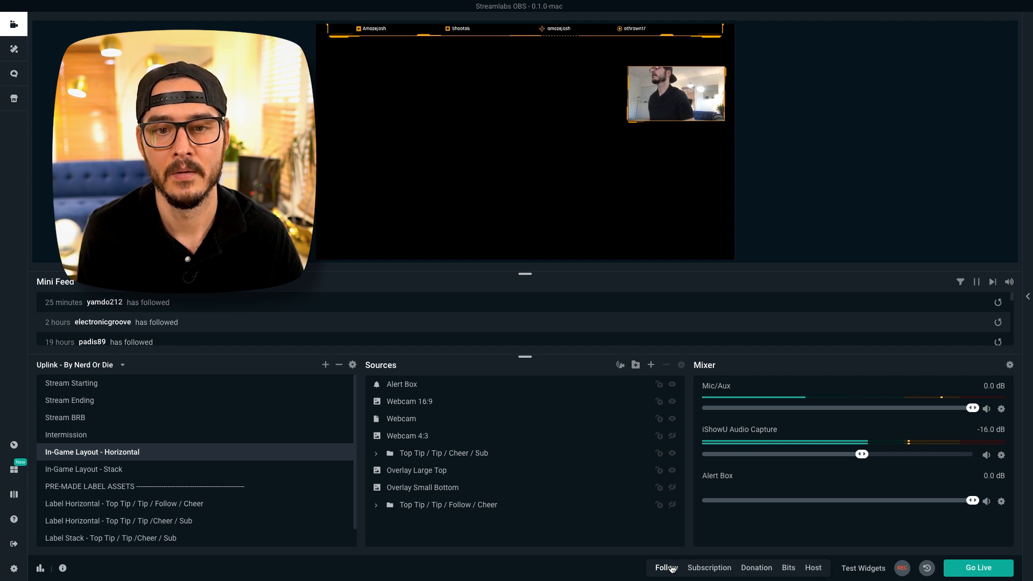
pyautogui.click(667, 567)
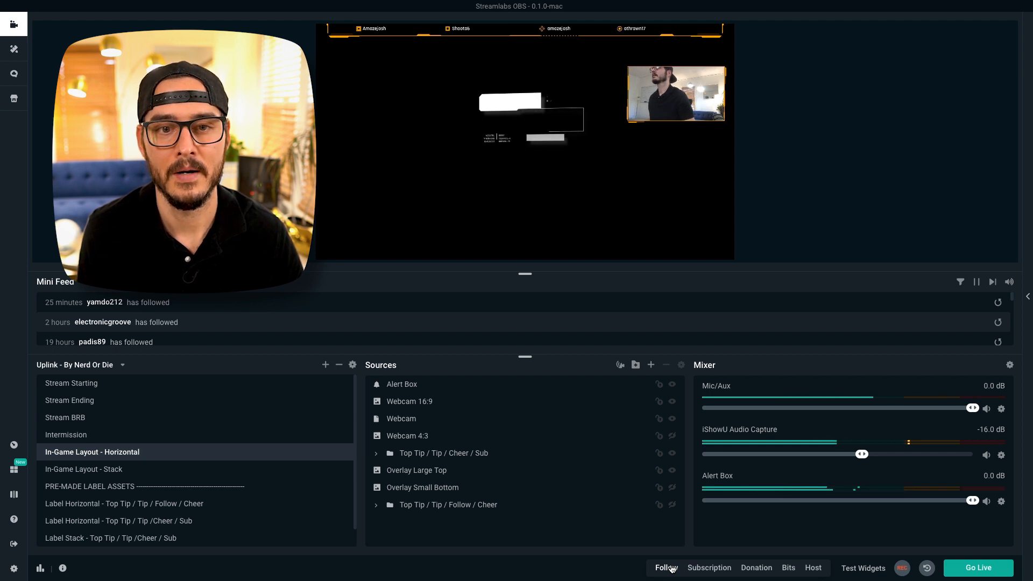
pyautogui.click(665, 568)
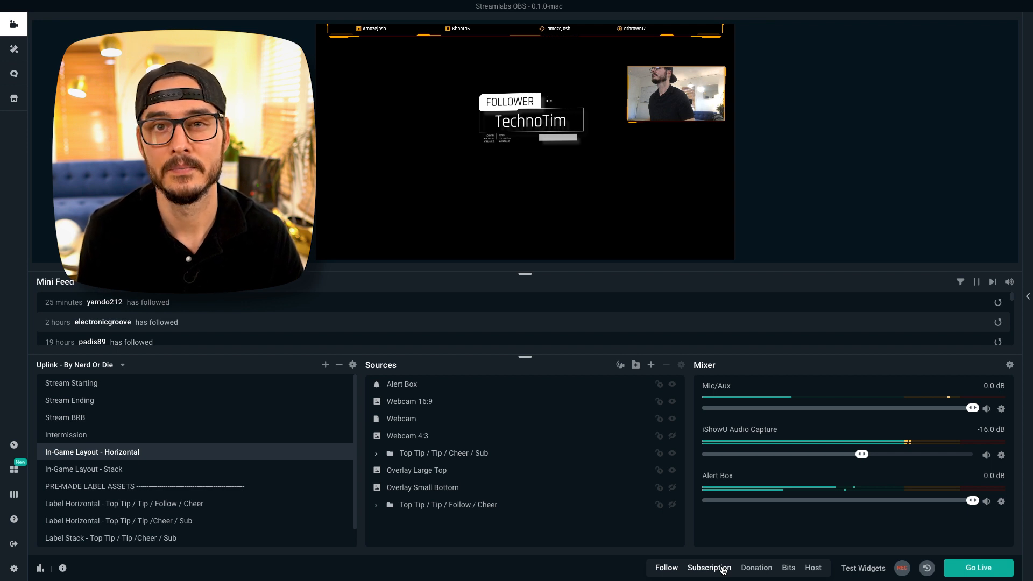
pyautogui.click(416, 470)
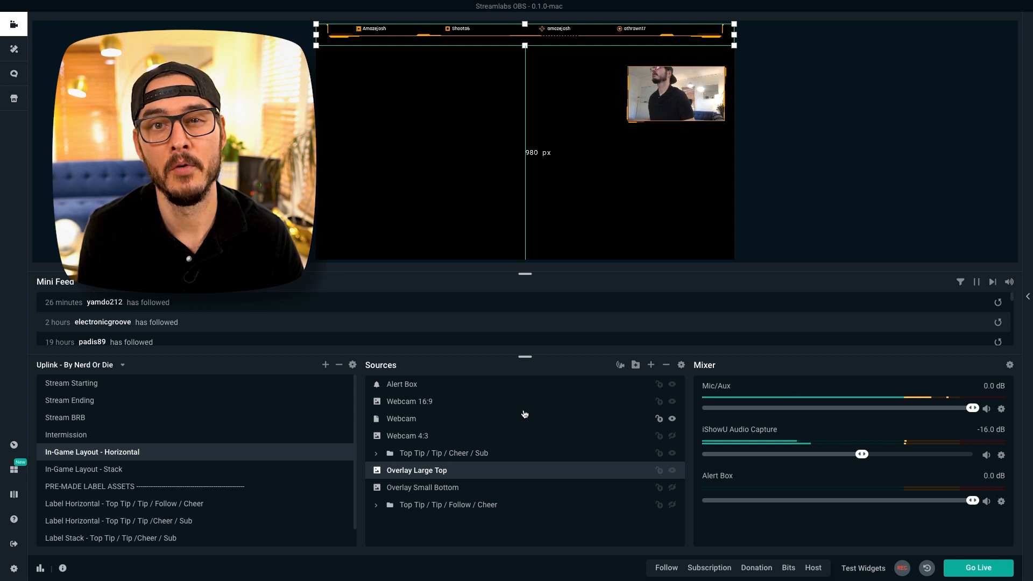
# - Add a Color Correction filter to Overlay Large Top with Saturation at -1
pyautogui.rightClick(416, 470)
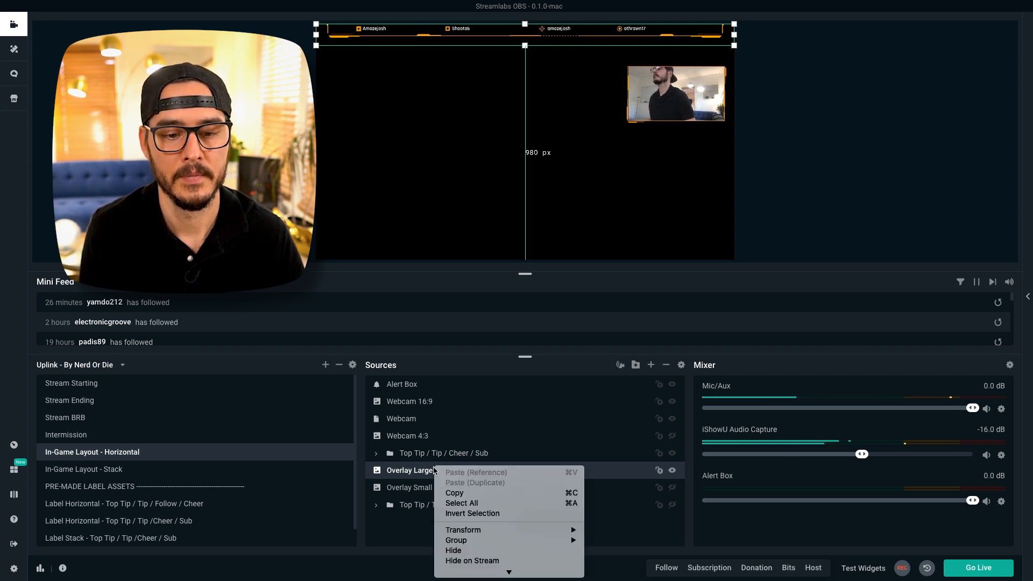
pyautogui.click(487, 406)
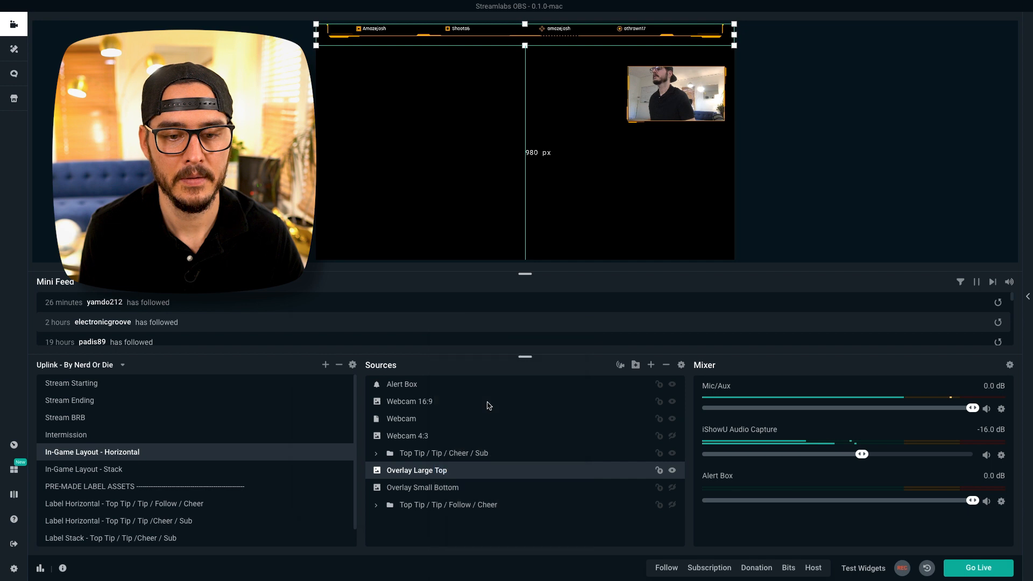
pyautogui.click(660, 470)
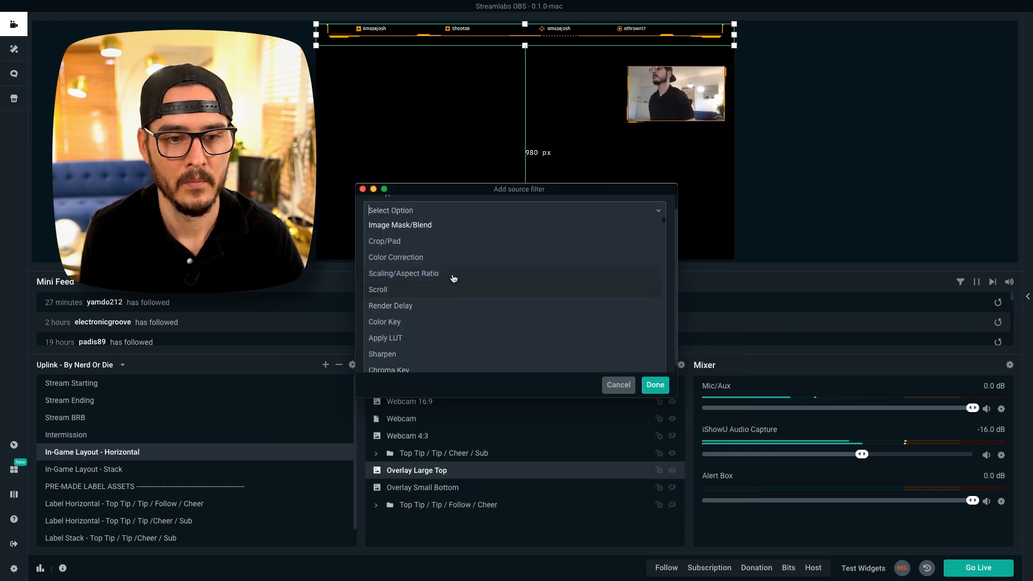
pyautogui.click(396, 258)
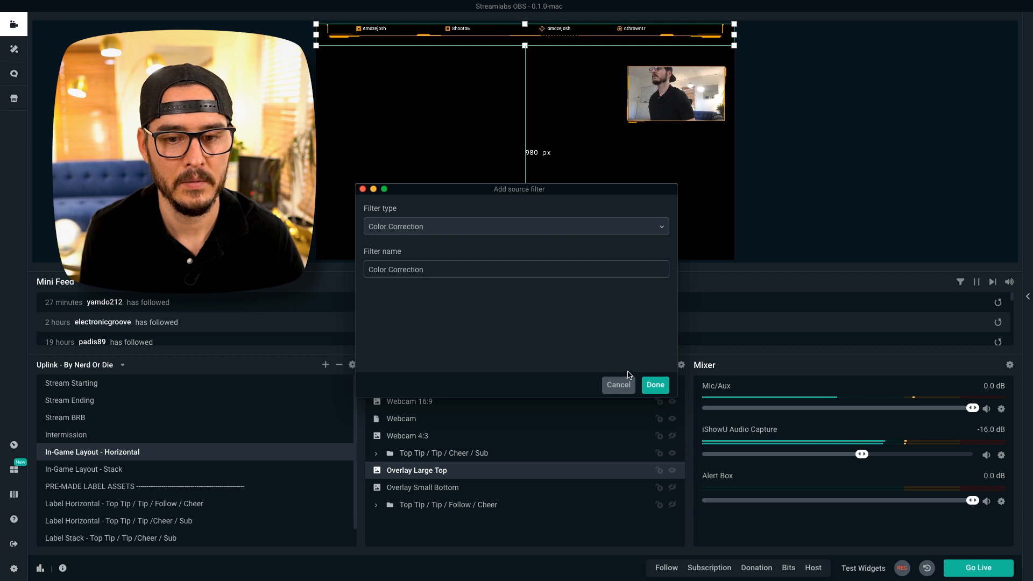
pyautogui.click(655, 384)
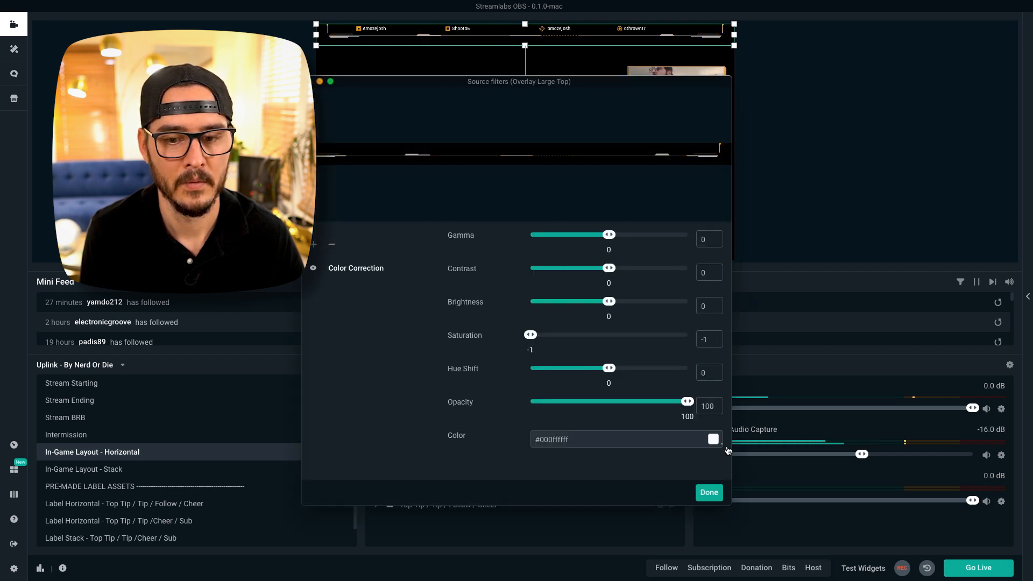
pyautogui.click(708, 492)
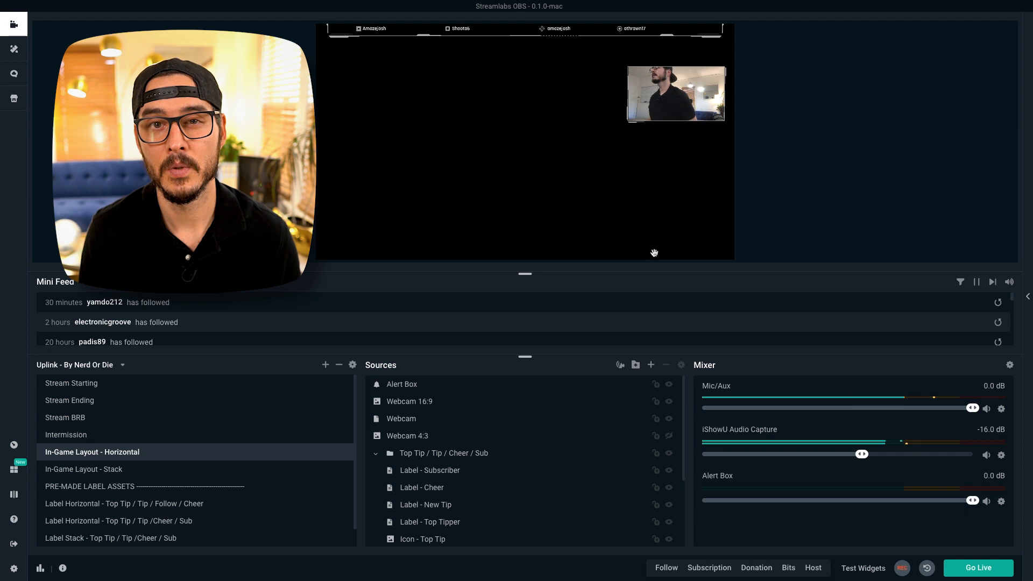
pyautogui.moveTo(581, 335)
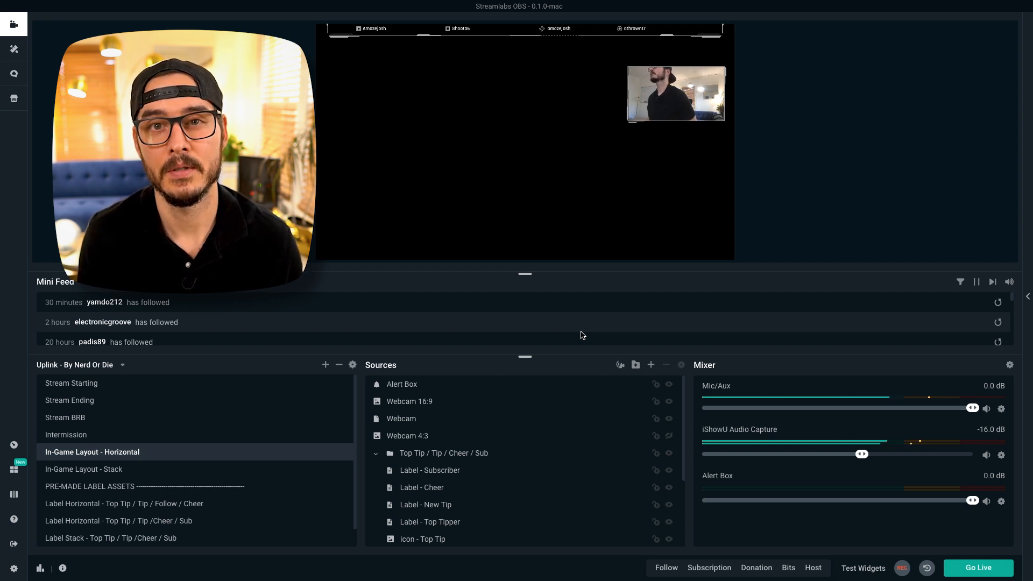
# - Add a Display Capture source of Display 0 to the scene
pyautogui.click(650, 365)
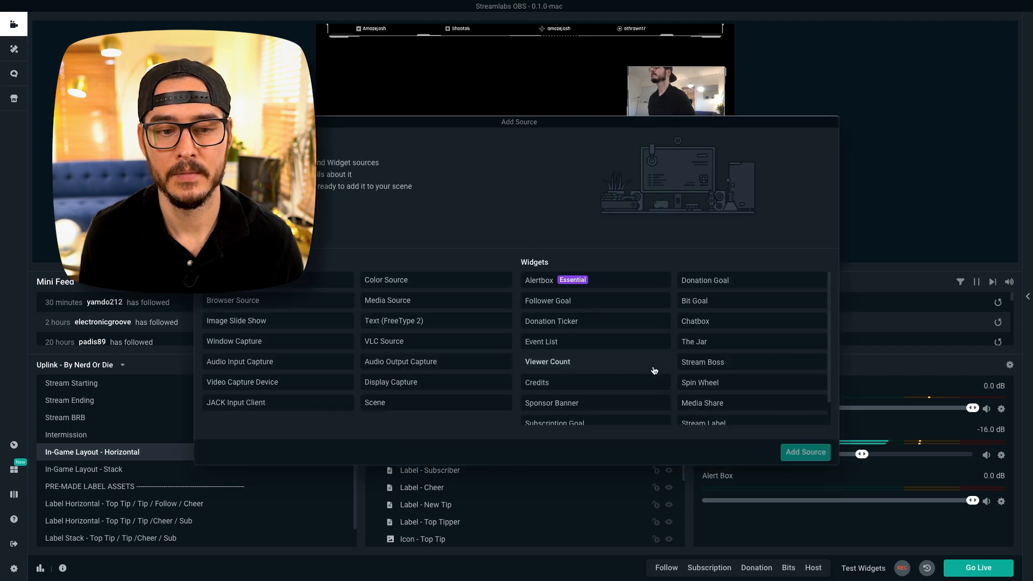
pyautogui.click(390, 382)
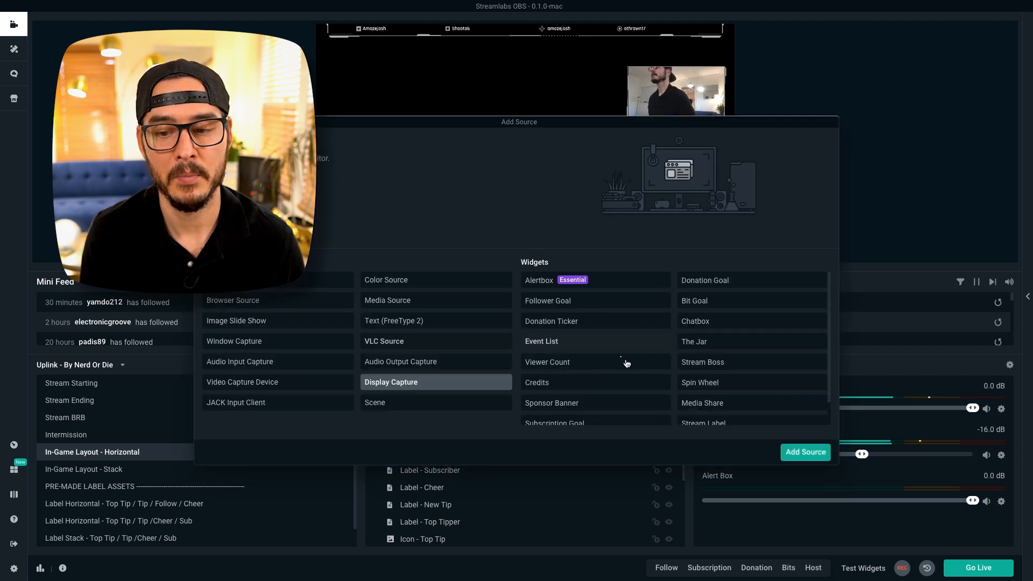
pyautogui.click(804, 452)
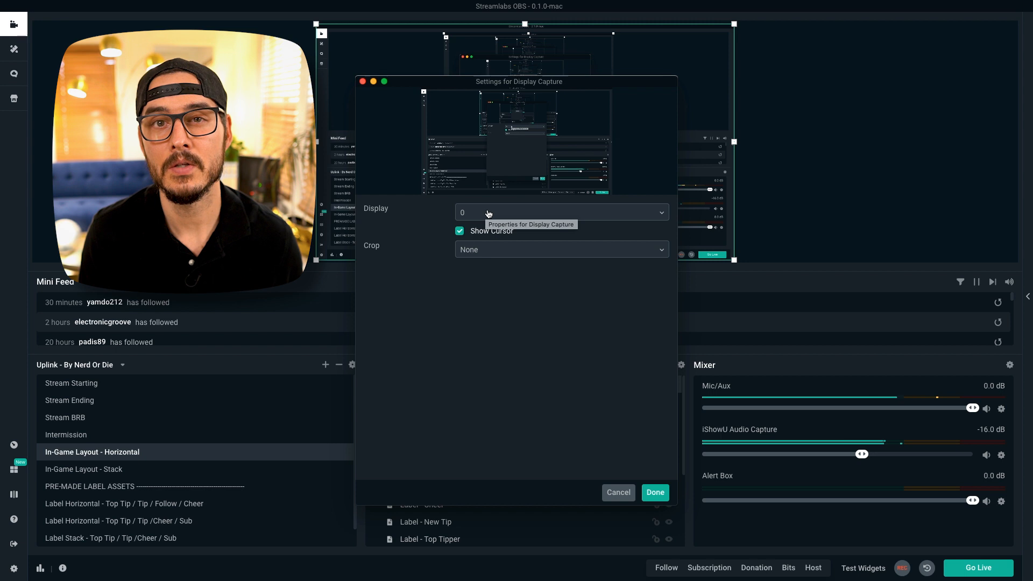
pyautogui.moveTo(613, 349)
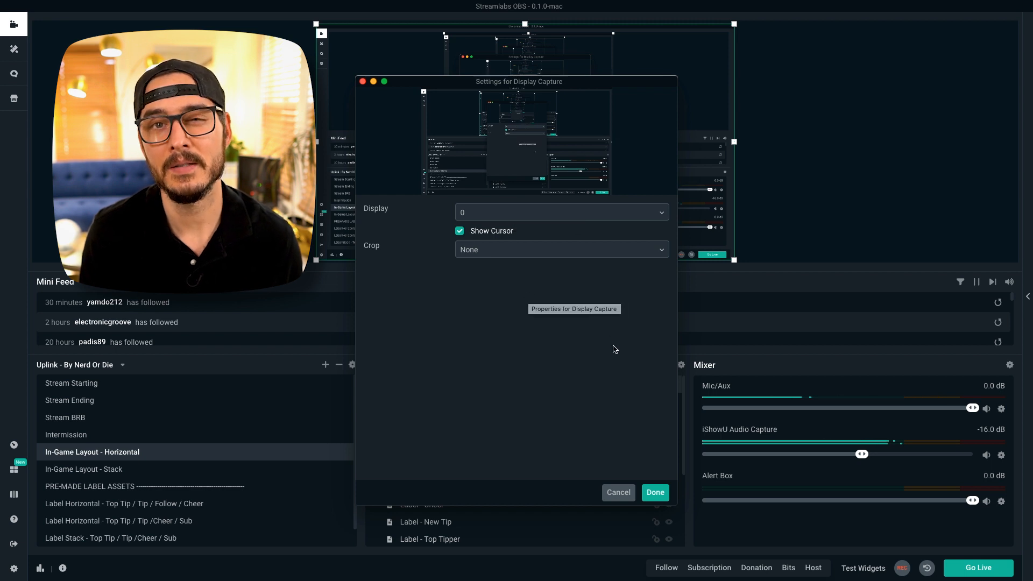
pyautogui.moveTo(654, 492)
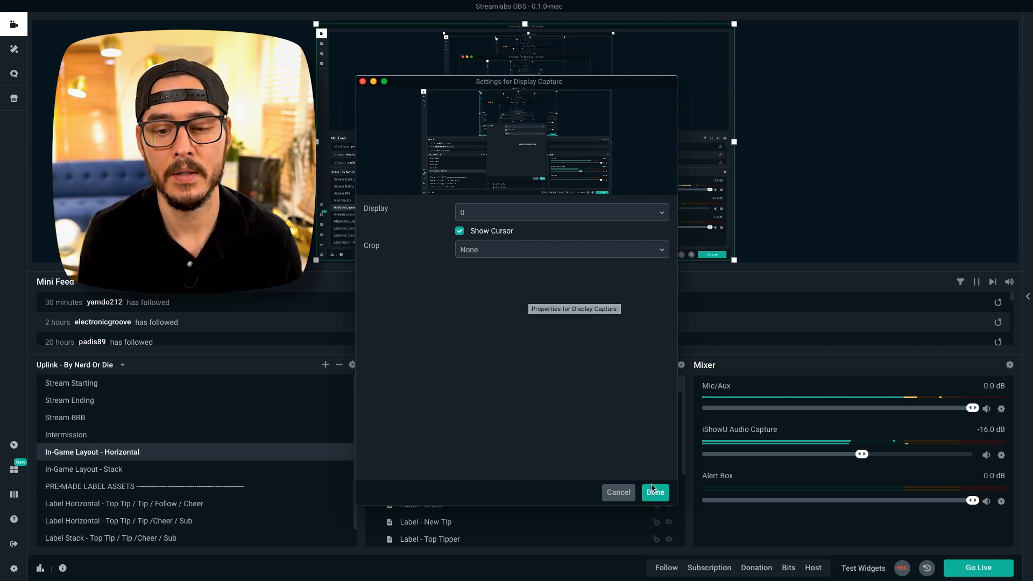
pyautogui.click(653, 492)
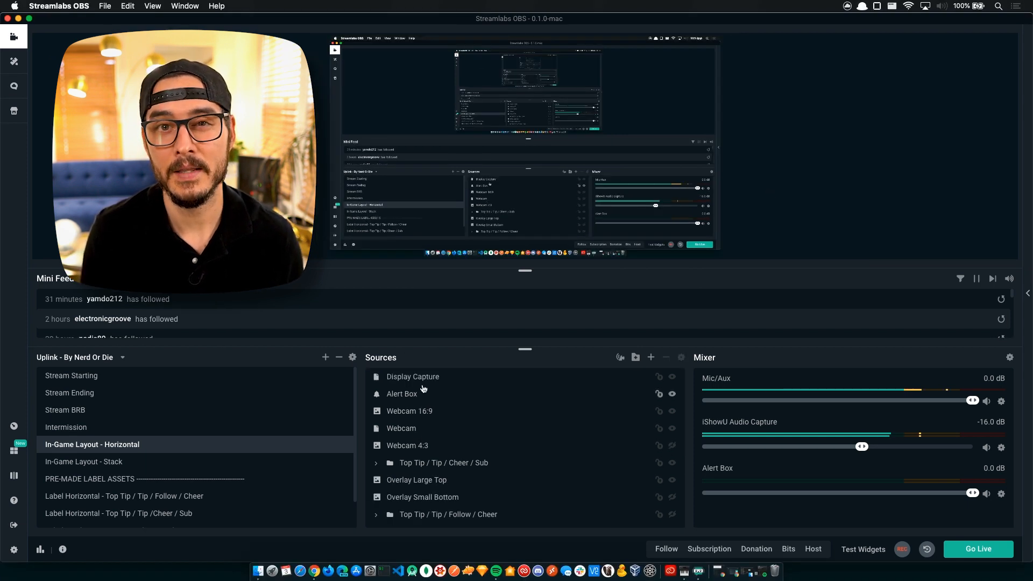
# - Move Display Capture to the bottom of the Sources list
pyautogui.click(413, 376)
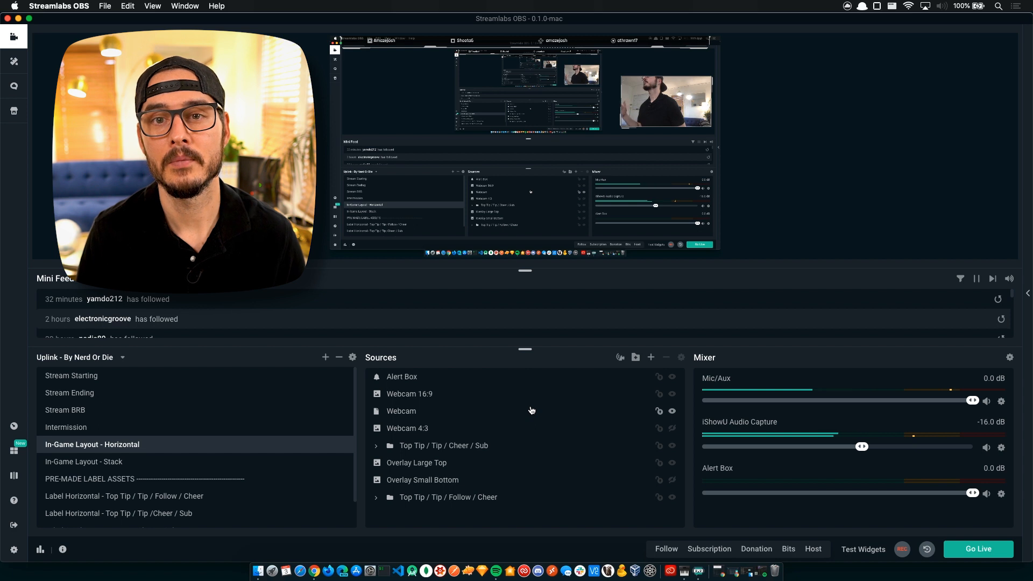
pyautogui.click(650, 357)
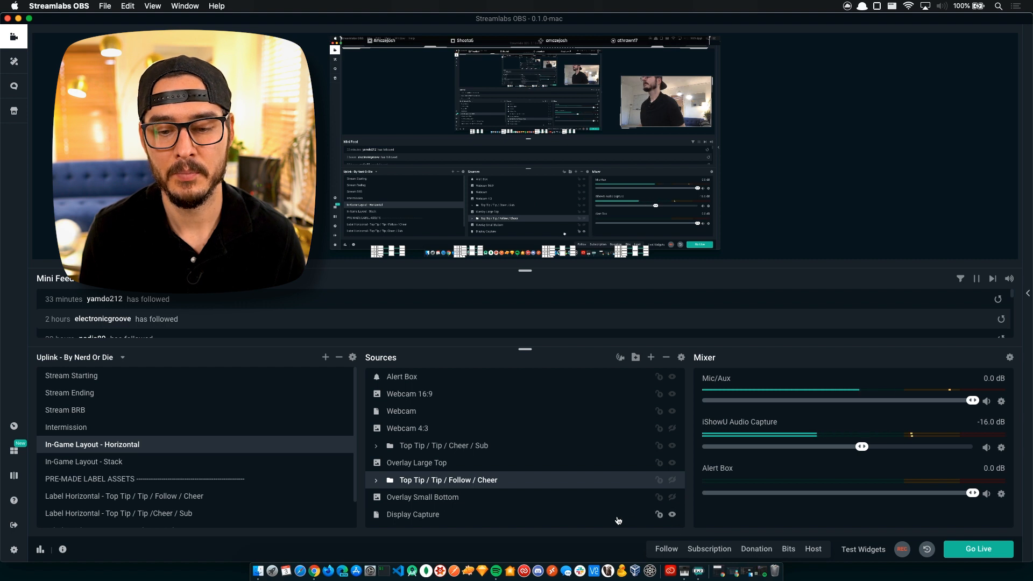
pyautogui.click(413, 515)
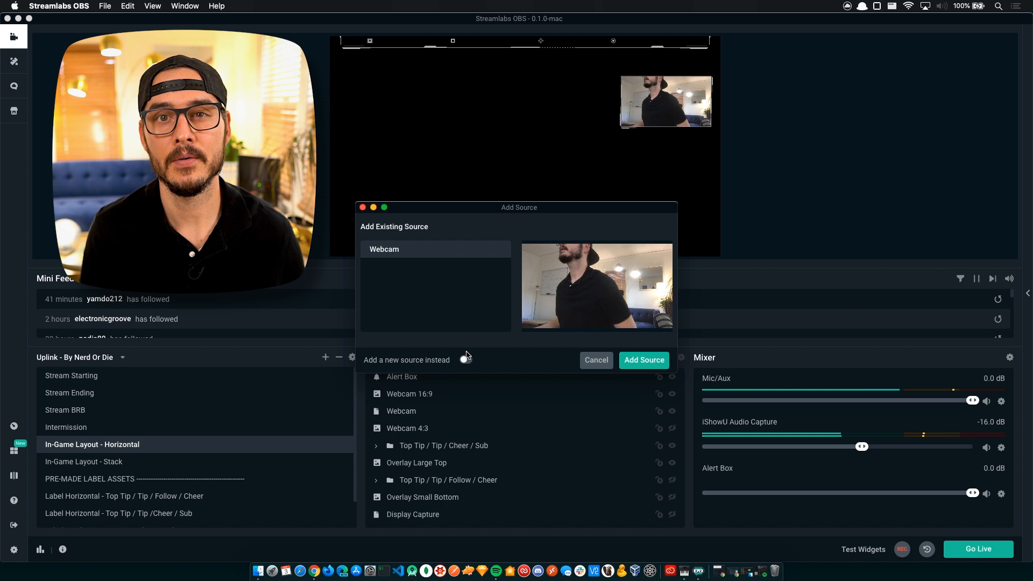
# - Create a new 'Cam Link' video capture source using Cam Link #2 at the High preset
pyautogui.click(466, 360)
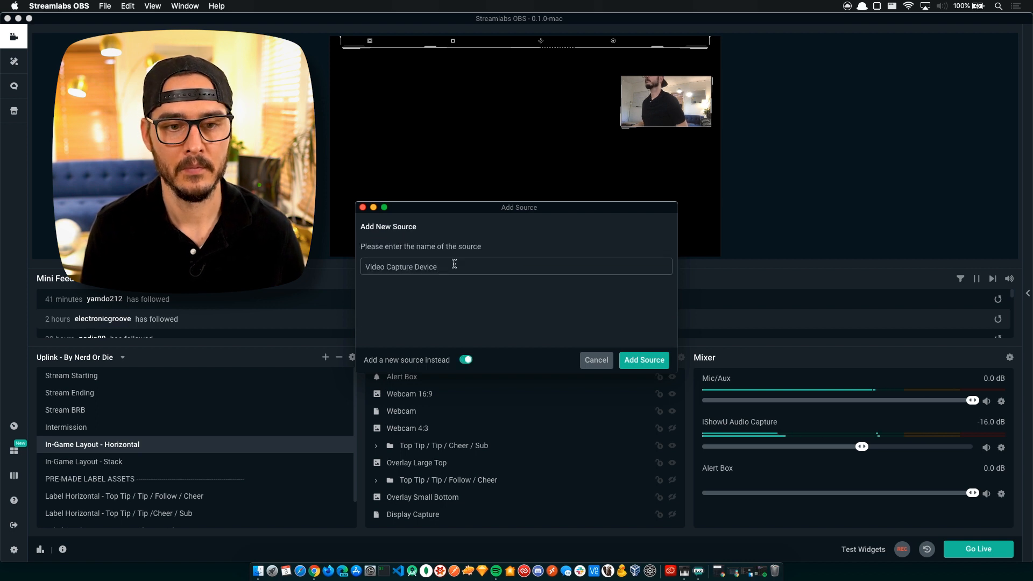
pyautogui.write('C')
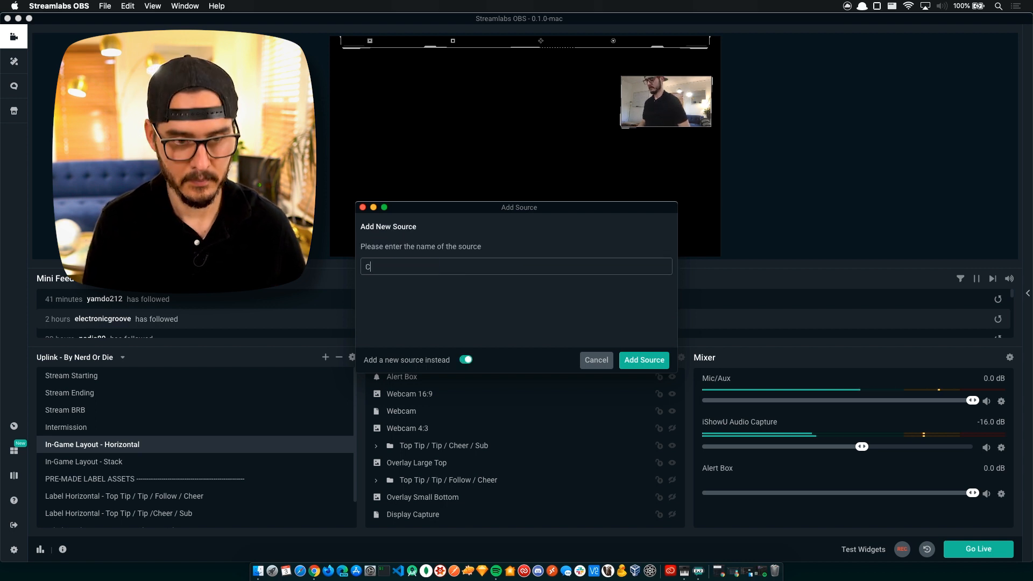
pyautogui.write('am Link')
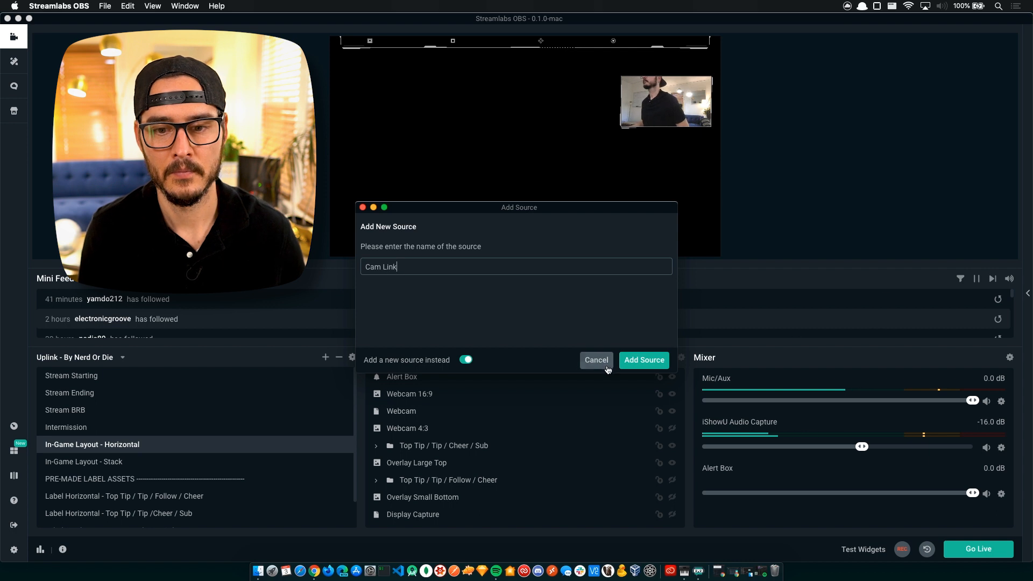
pyautogui.click(643, 360)
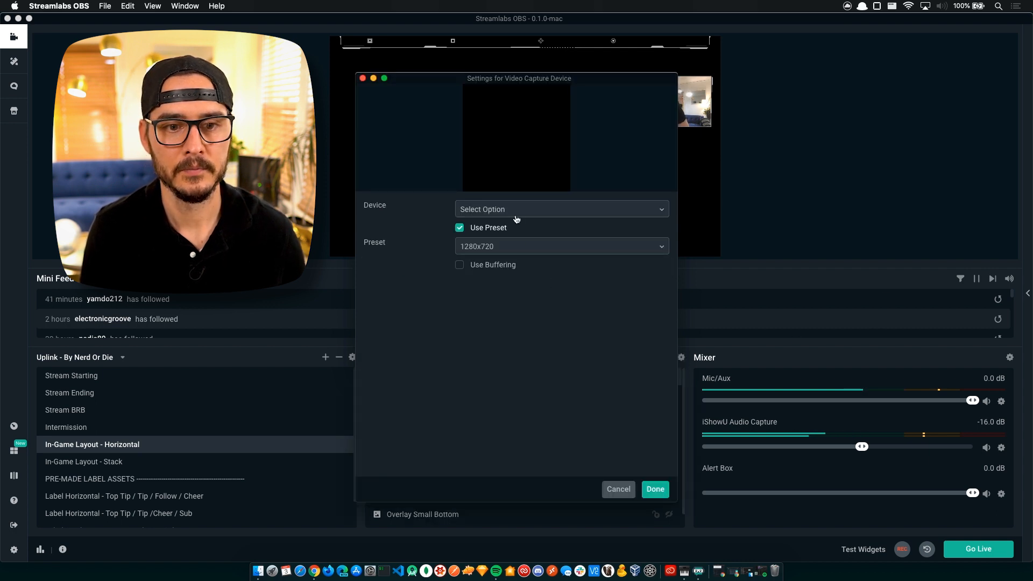
pyautogui.click(560, 209)
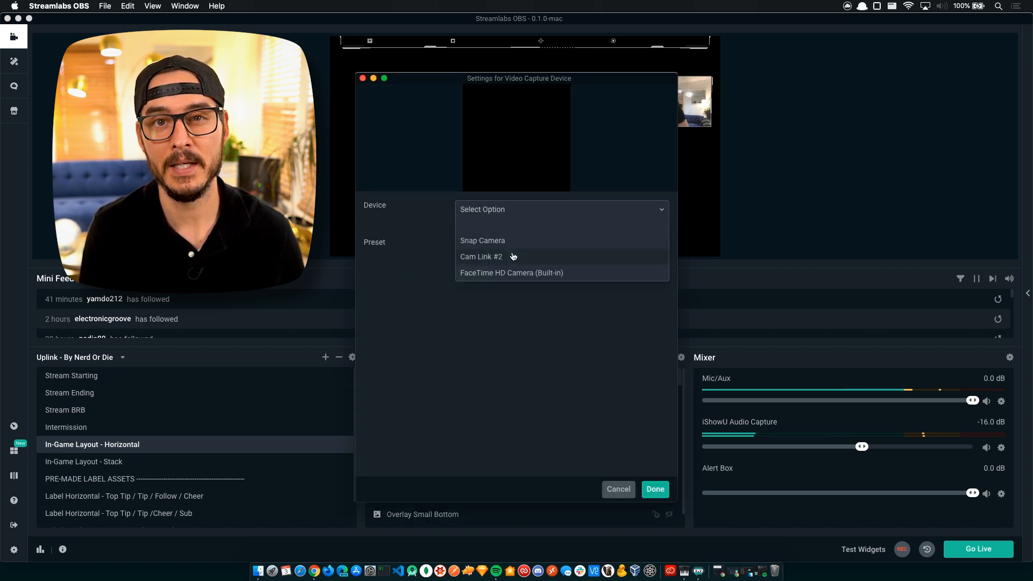
pyautogui.click(482, 256)
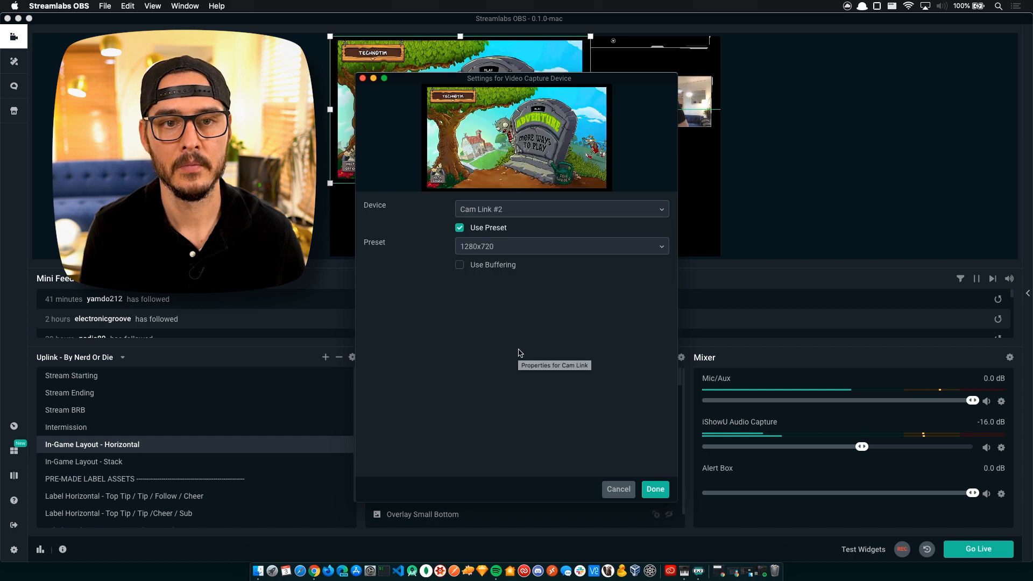
pyautogui.click(561, 245)
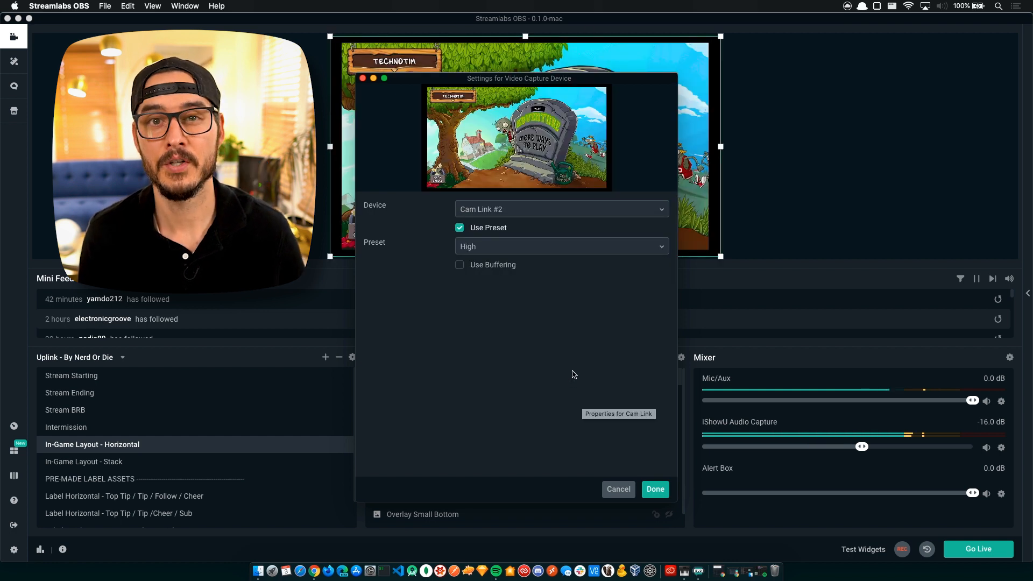
pyautogui.click(655, 489)
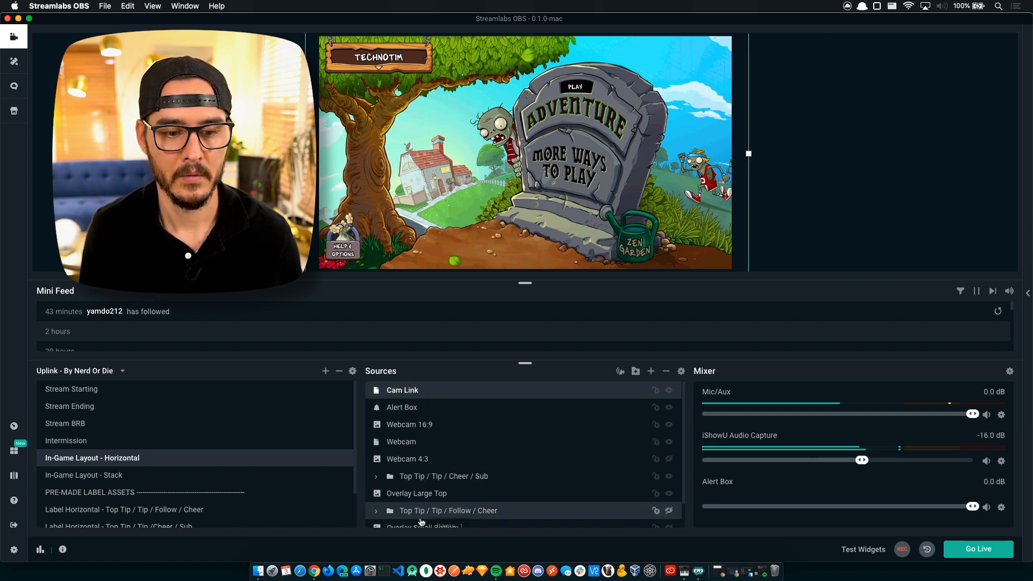
# - Place Cam Link just above Display Capture in Sources and open Settings
pyautogui.scroll(-3)
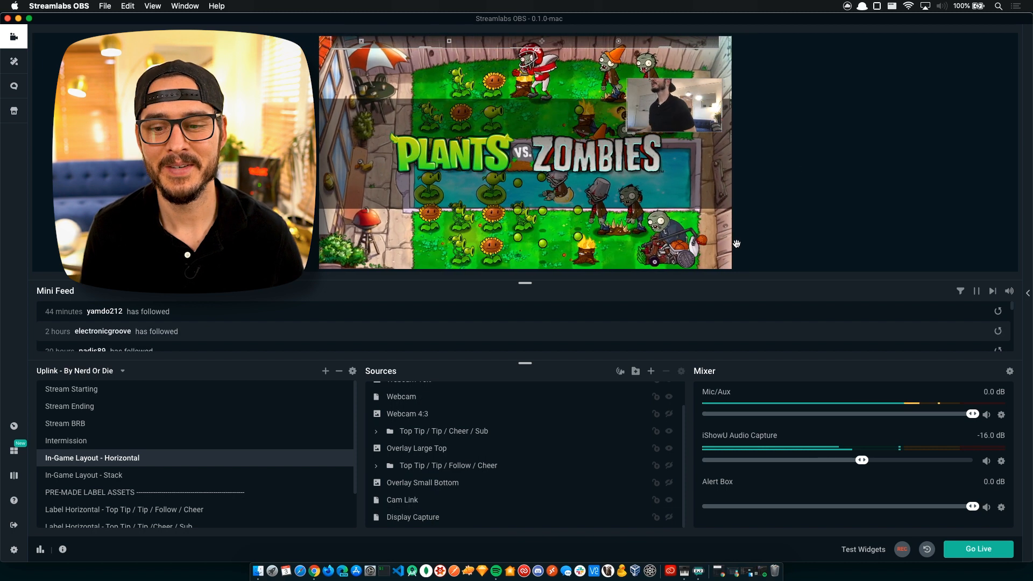
pyautogui.click(863, 548)
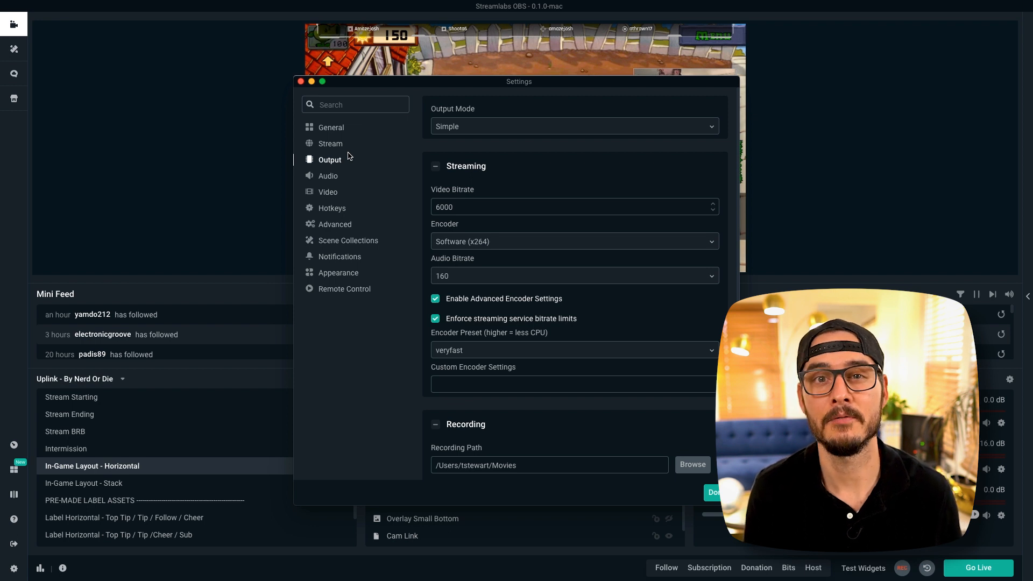
pyautogui.moveTo(500, 136)
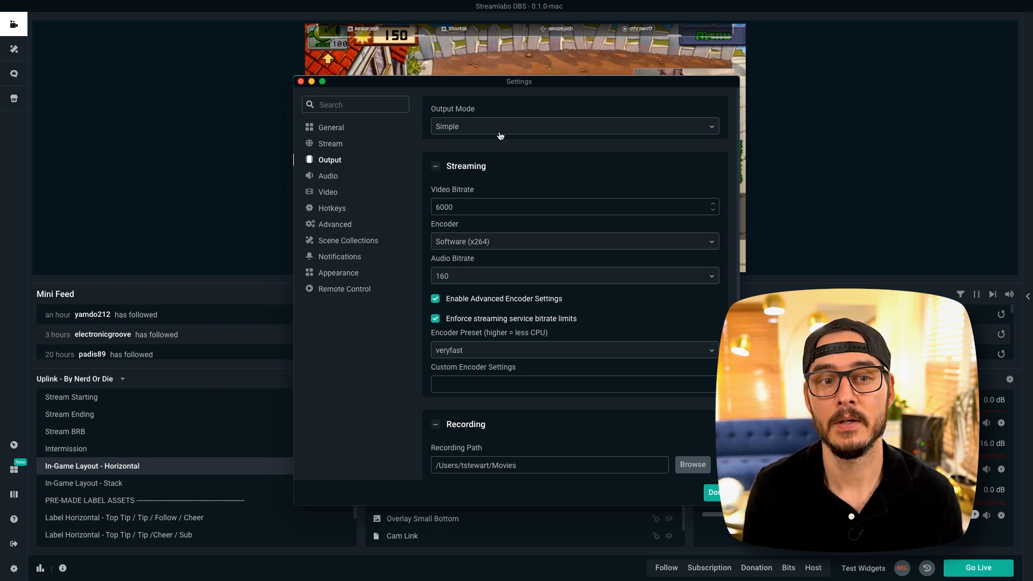
# - Switch output to Advanced mode with Software (x264), disabling enforced service encoder settings
pyautogui.click(573, 126)
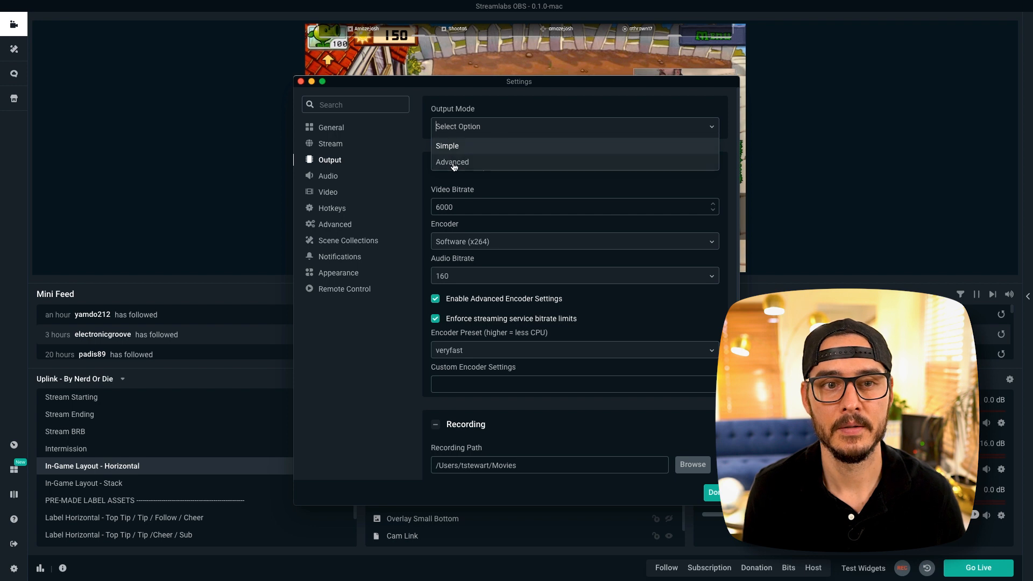
pyautogui.click(452, 161)
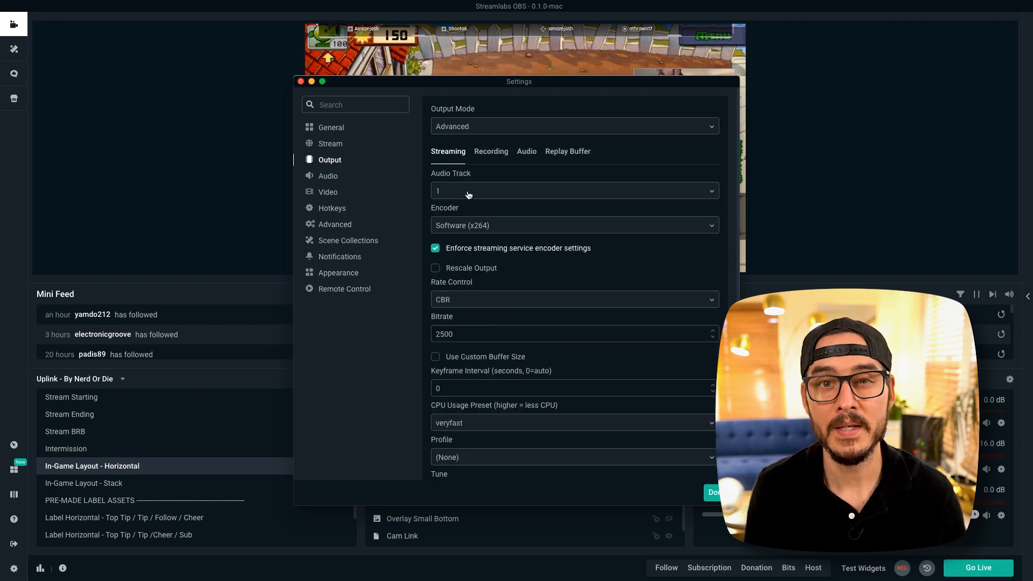
pyautogui.moveTo(476, 225)
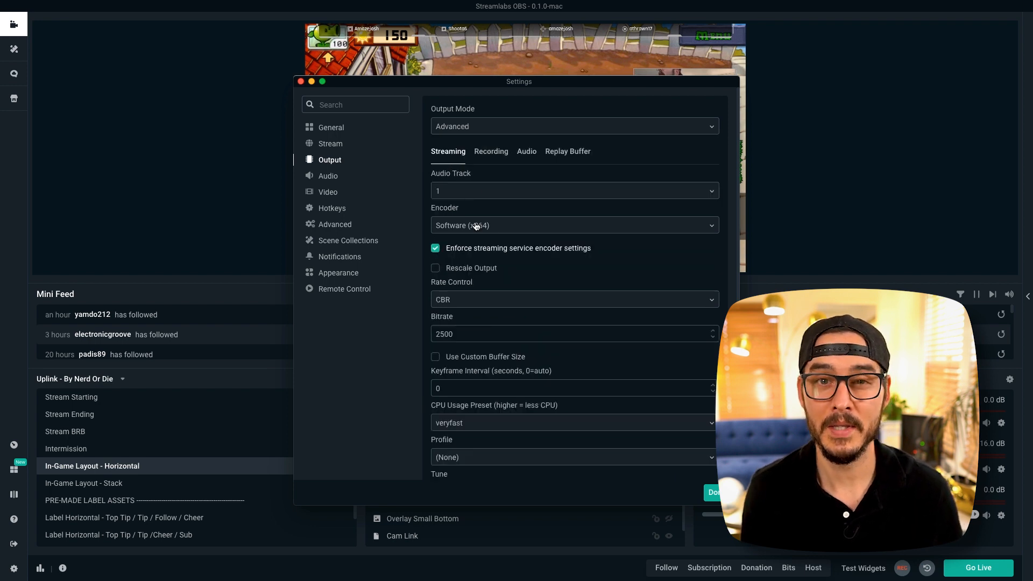
pyautogui.moveTo(514, 228)
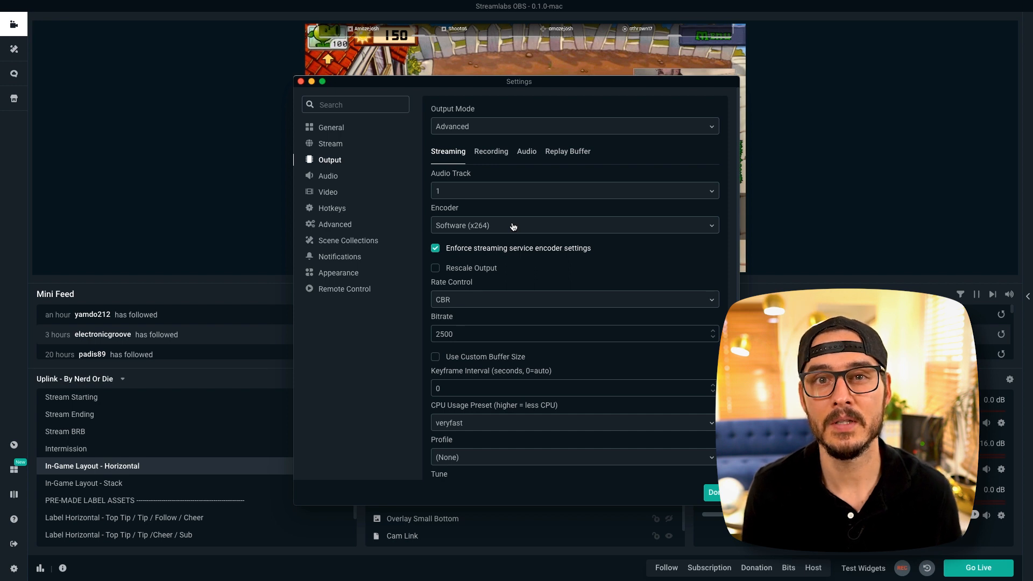
pyautogui.click(573, 226)
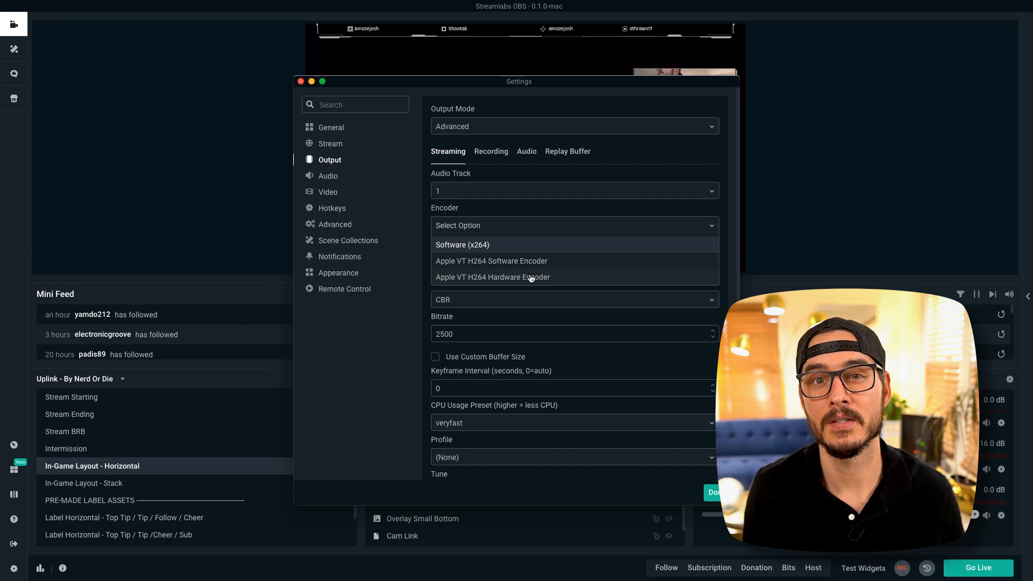
pyautogui.click(462, 244)
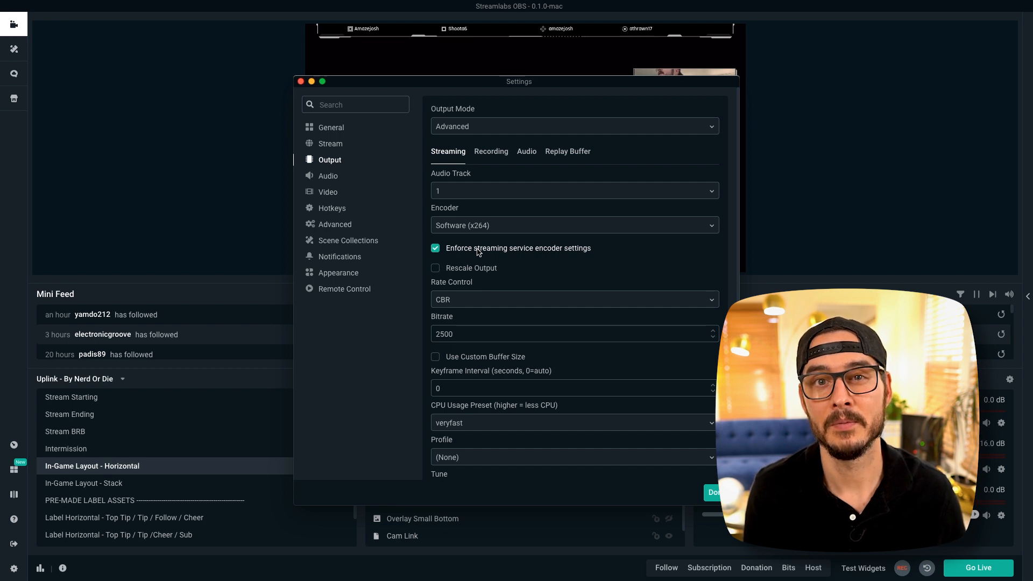
pyautogui.click(435, 247)
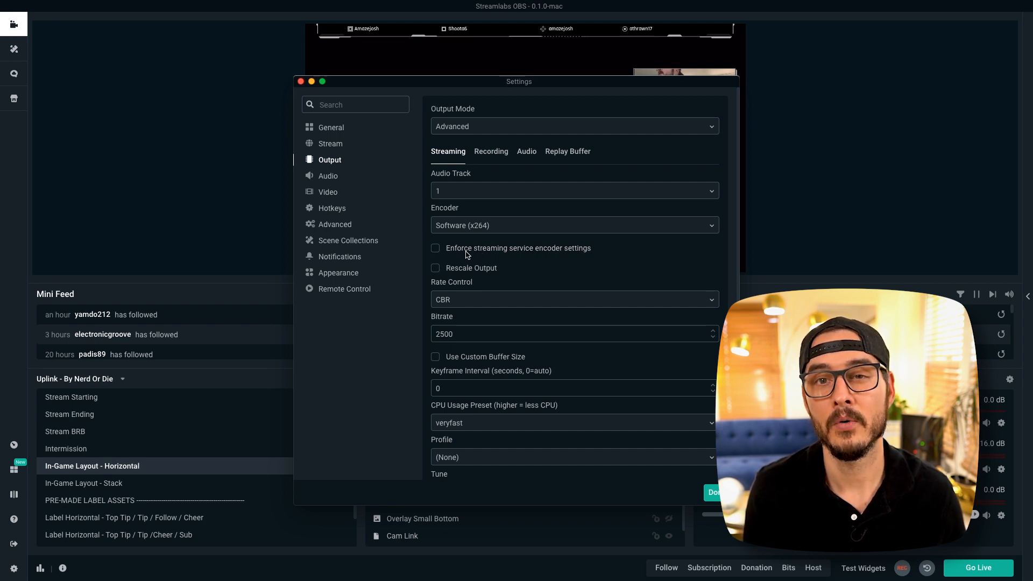
pyautogui.moveTo(564, 259)
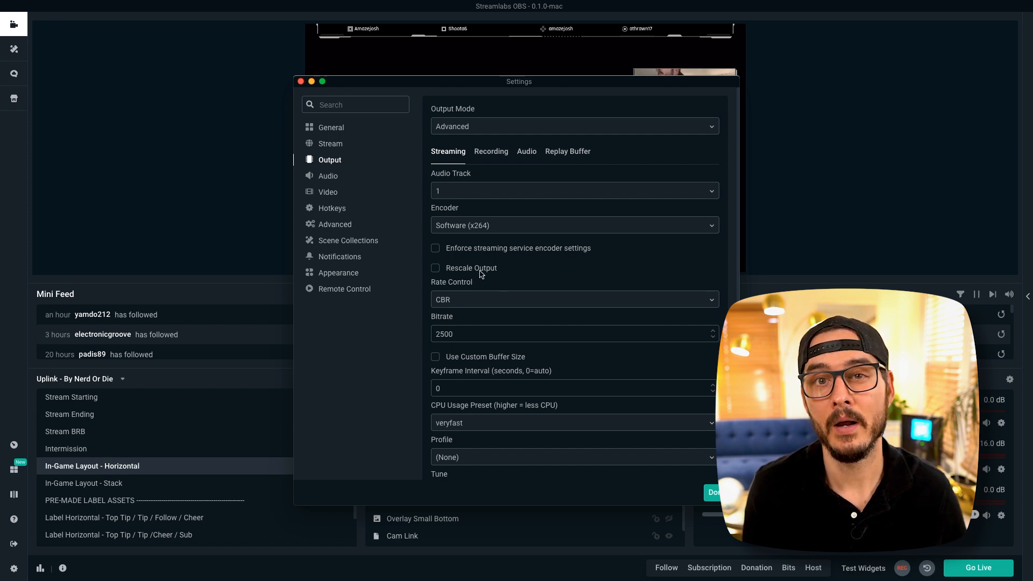
pyautogui.moveTo(475, 304)
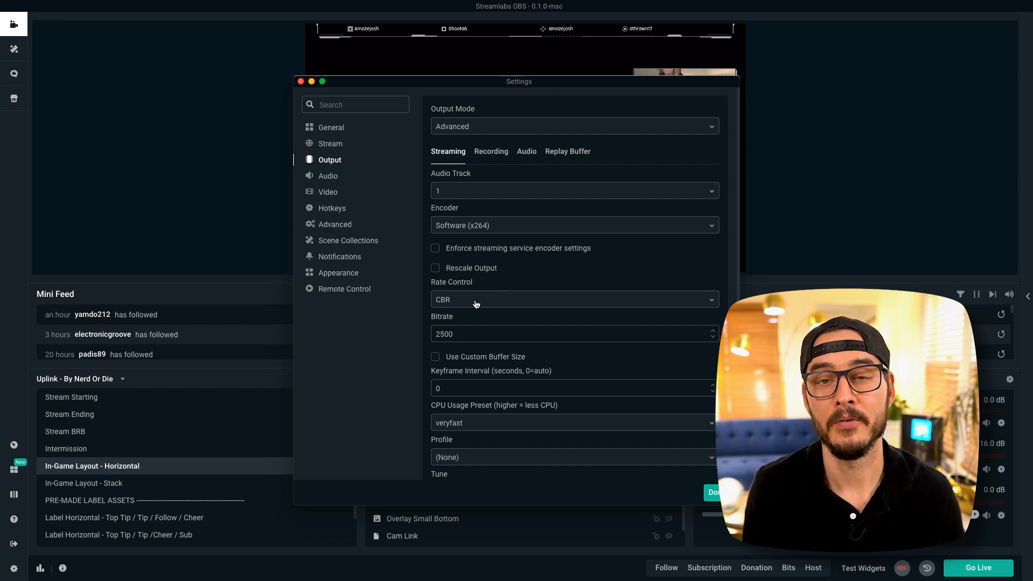
# - Set streaming rate control to CBR and keep the veryfast CPU preset
pyautogui.click(572, 299)
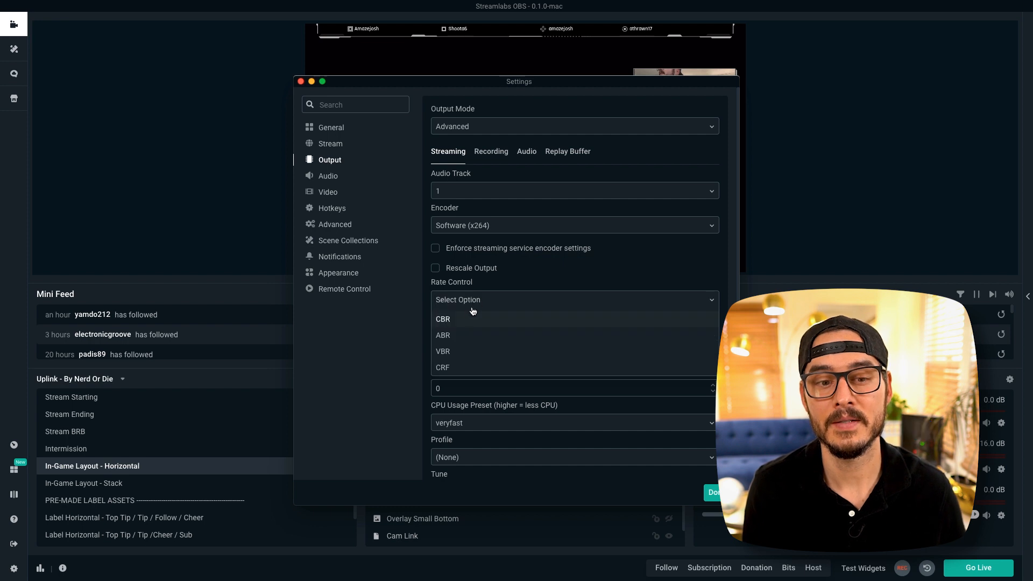
pyautogui.click(443, 319)
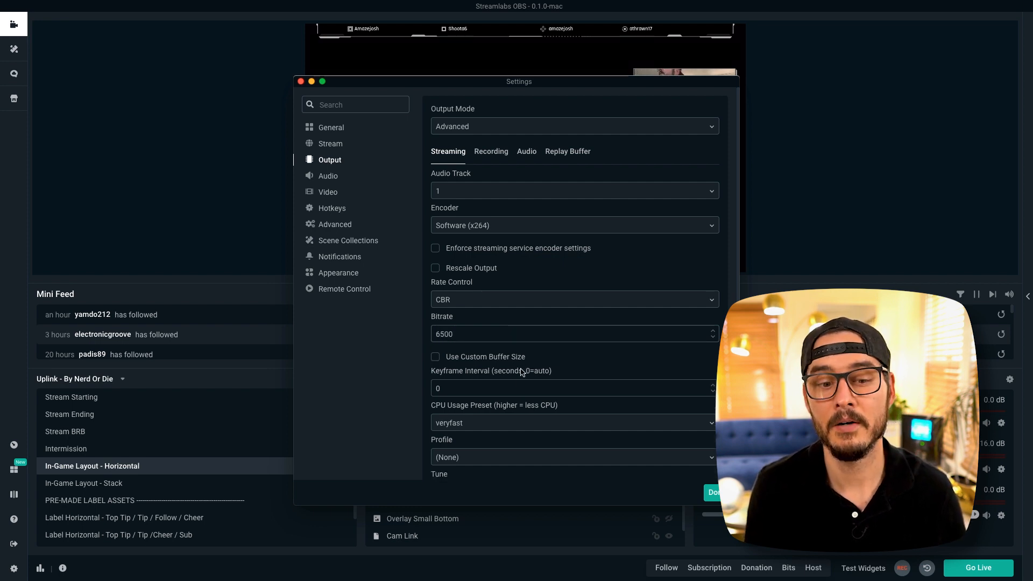
pyautogui.moveTo(490, 427)
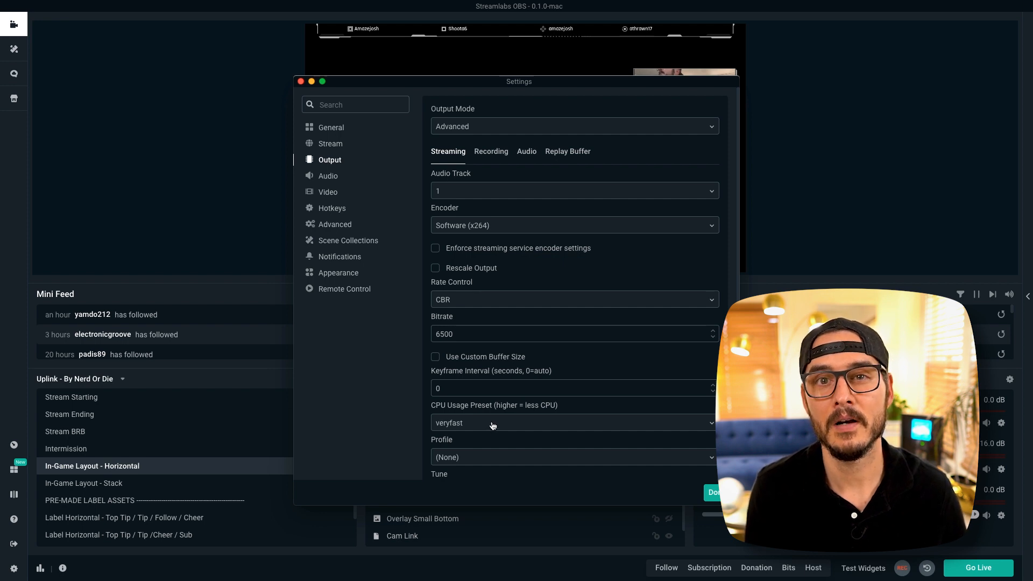
pyautogui.click(572, 422)
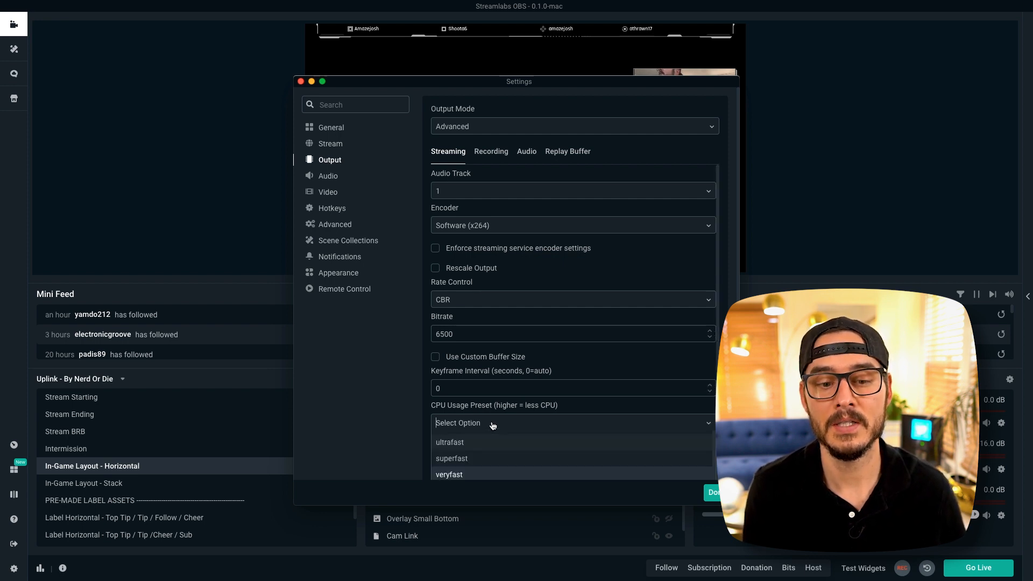
pyautogui.moveTo(488, 442)
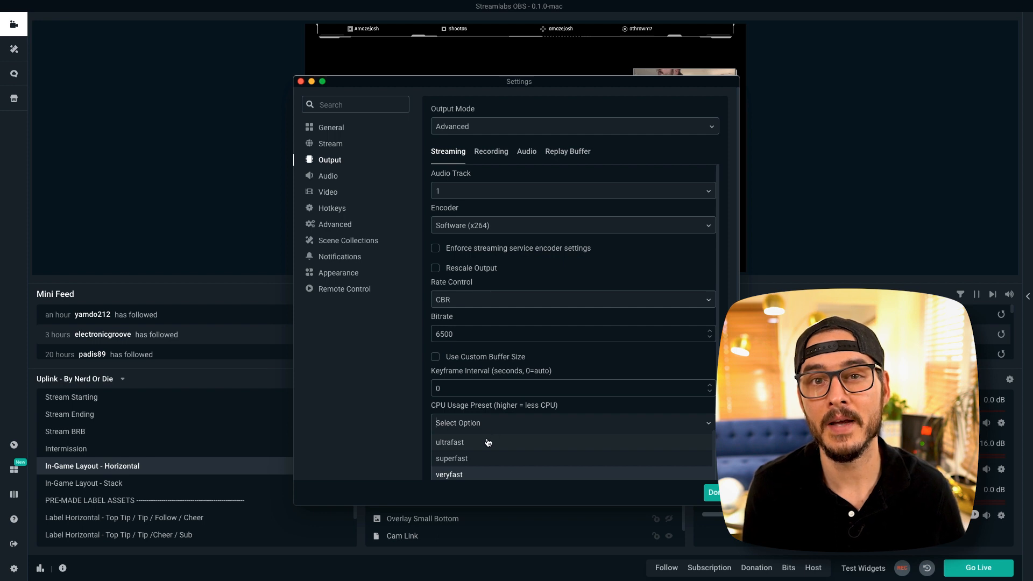
pyautogui.moveTo(486, 475)
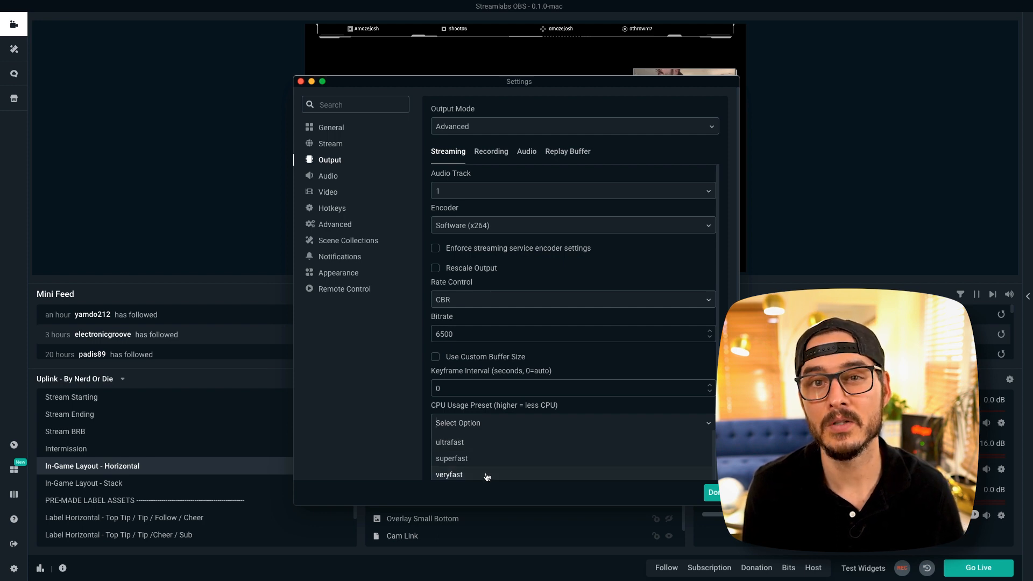
pyautogui.click(449, 475)
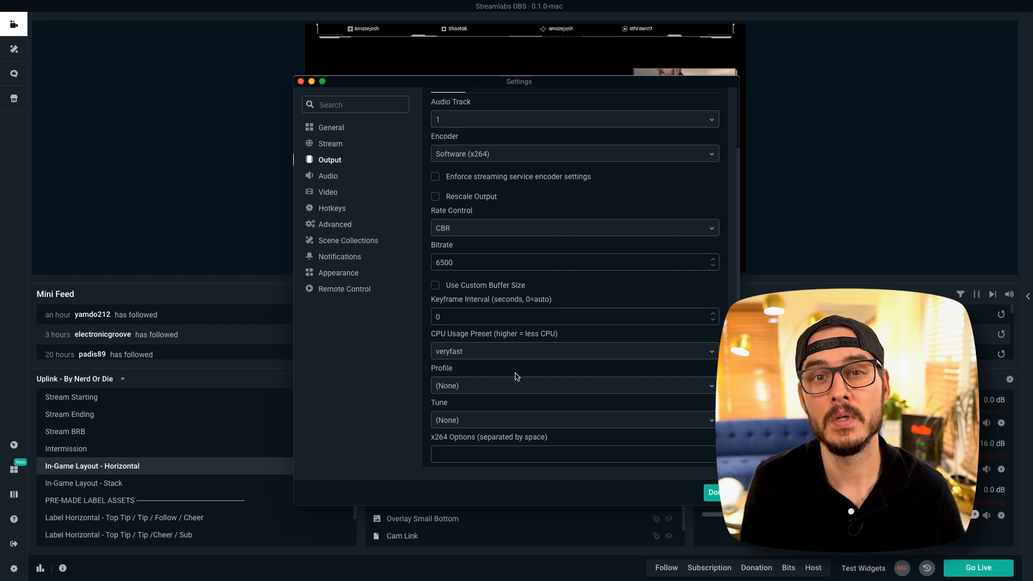
pyautogui.click(328, 175)
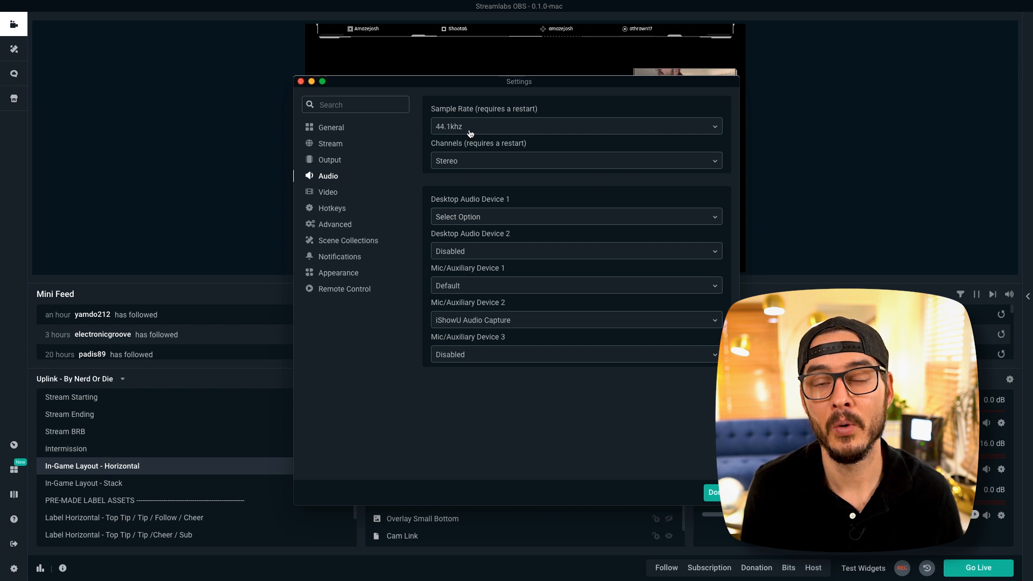
pyautogui.moveTo(470, 164)
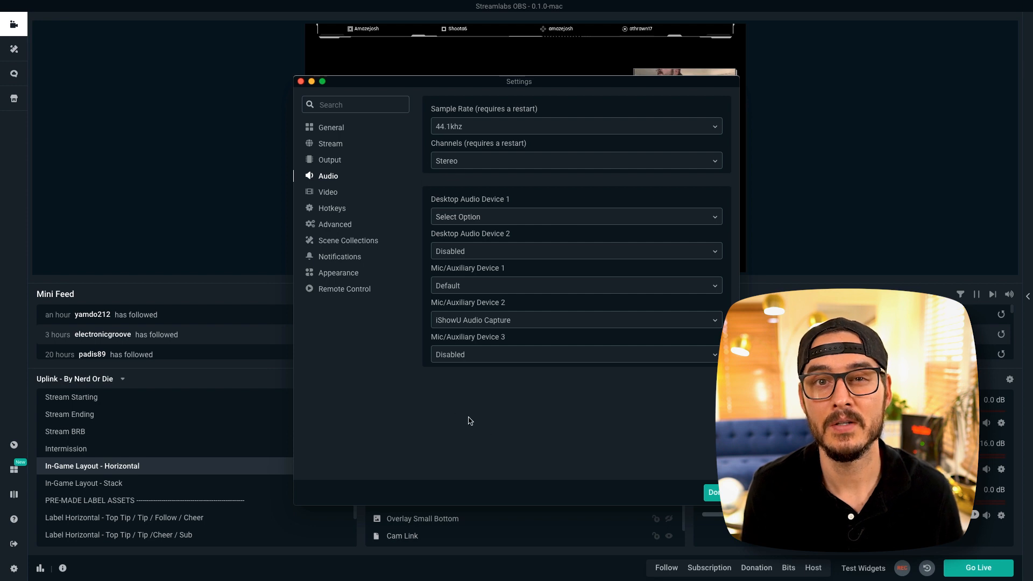
# - Set the Video page's Output (Scaled) Resolution to 1920x1080 and Downscale Filter to Lanczos
pyautogui.click(328, 192)
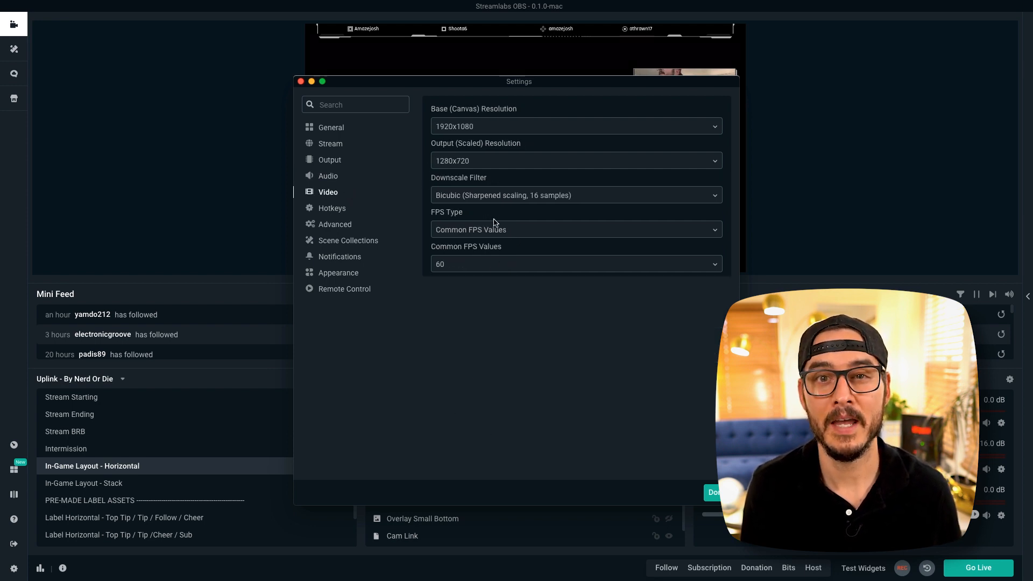
pyautogui.moveTo(481, 129)
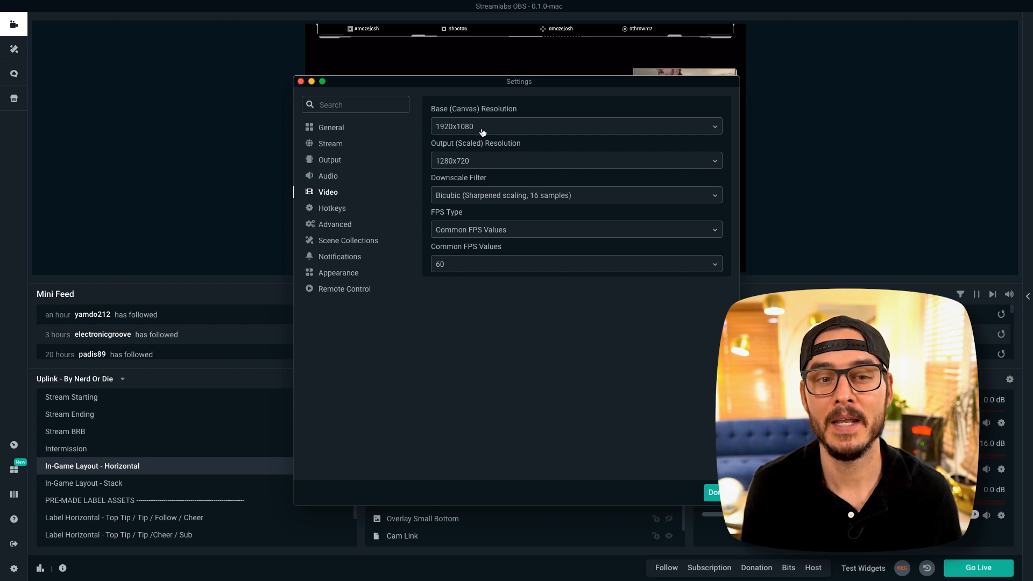
pyautogui.moveTo(483, 165)
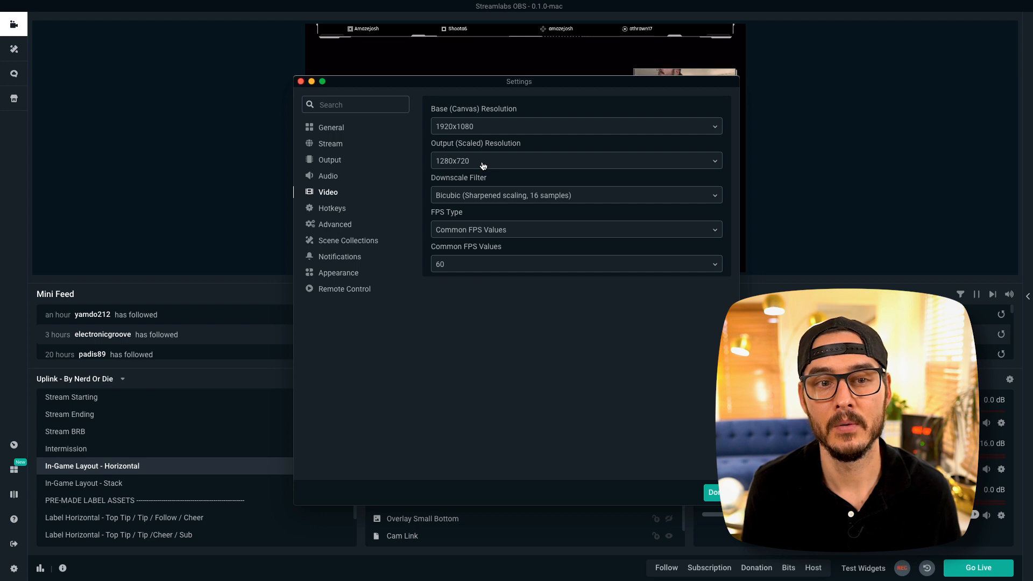
pyautogui.click(576, 160)
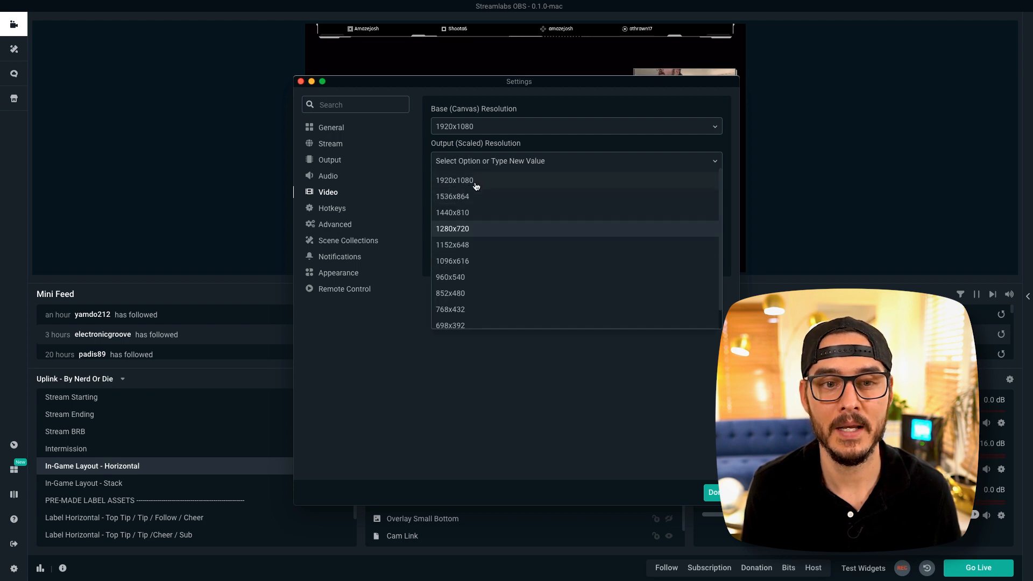
pyautogui.click(454, 180)
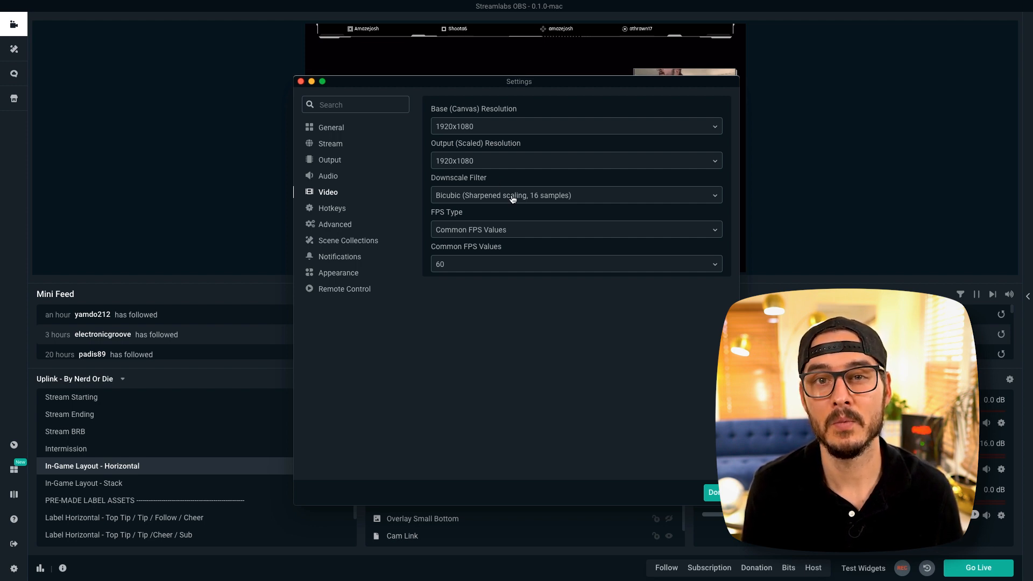
pyautogui.click(576, 195)
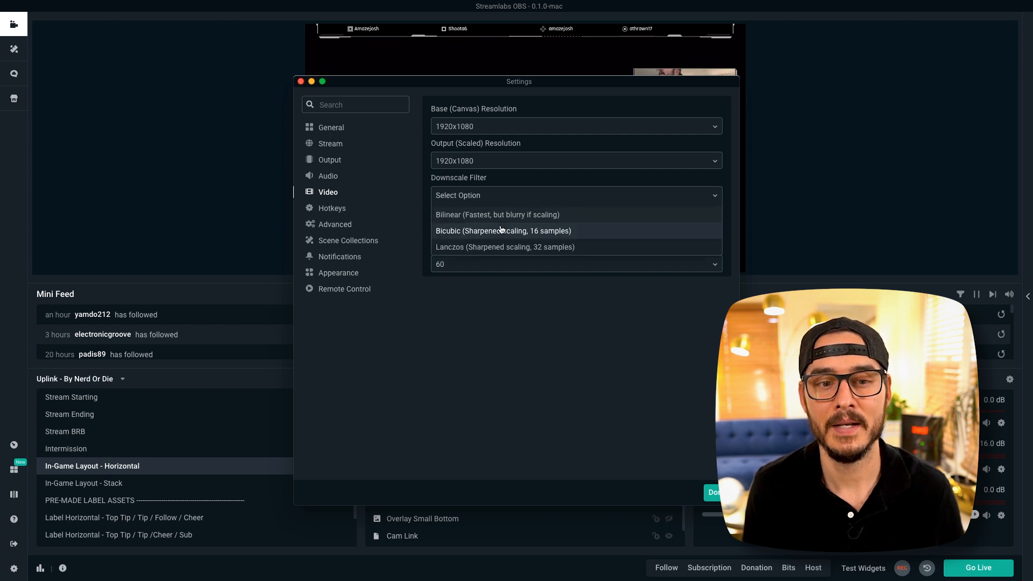
pyautogui.click(504, 246)
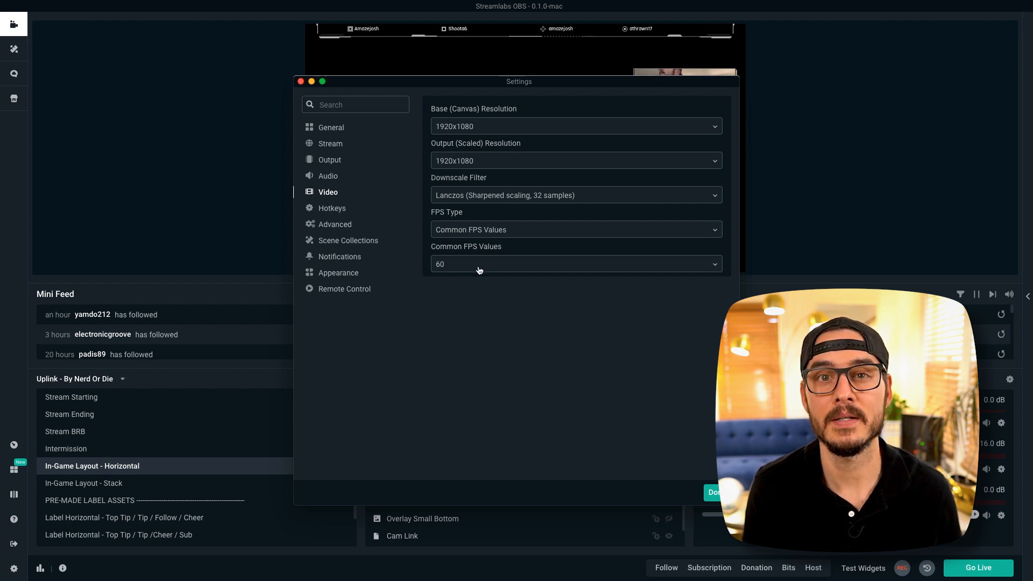
pyautogui.click(332, 208)
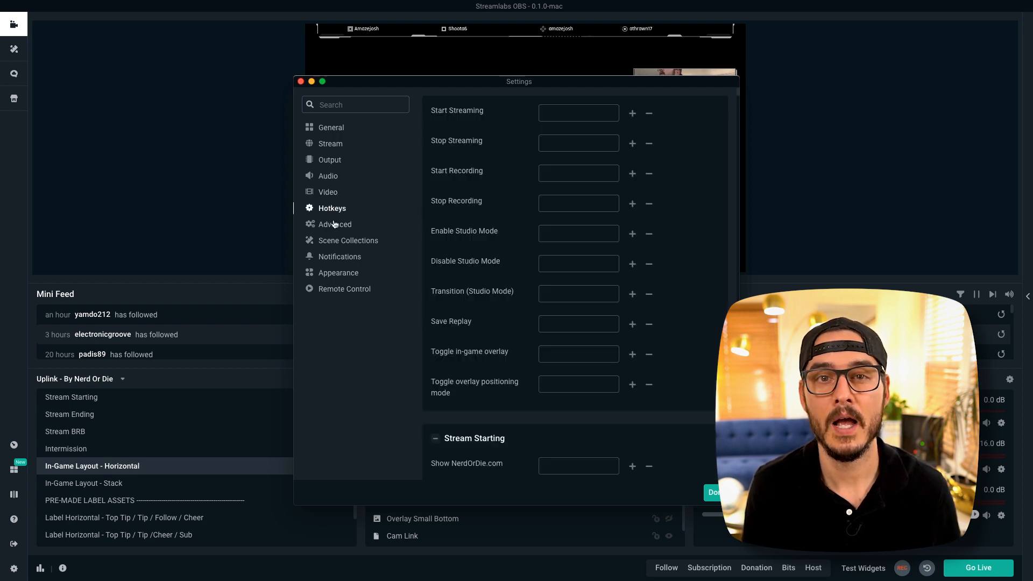
# - Browse the Advanced, Scene Collections, Notifications and Appearance settings without changing anything
pyautogui.click(334, 224)
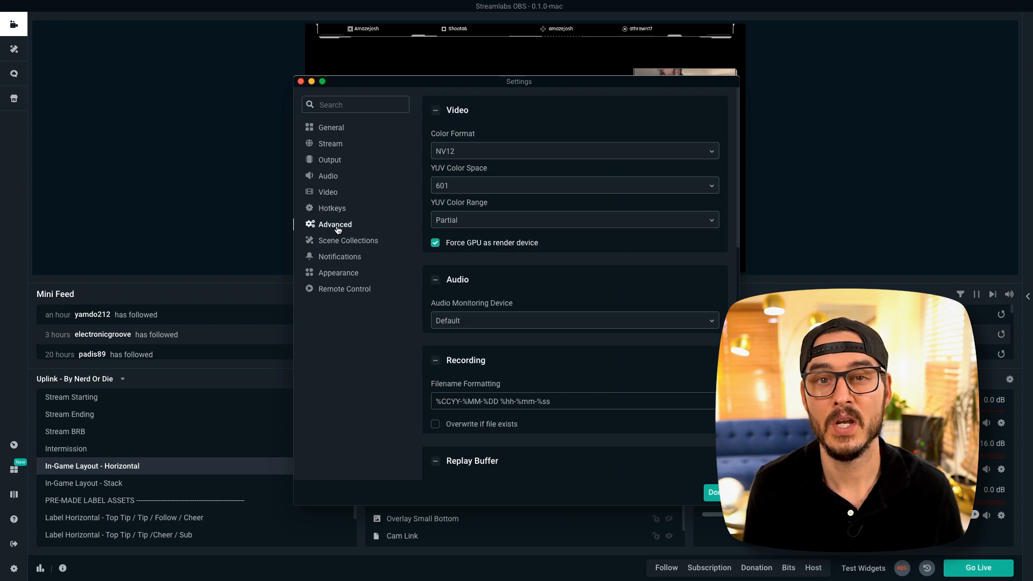
pyautogui.moveTo(355, 245)
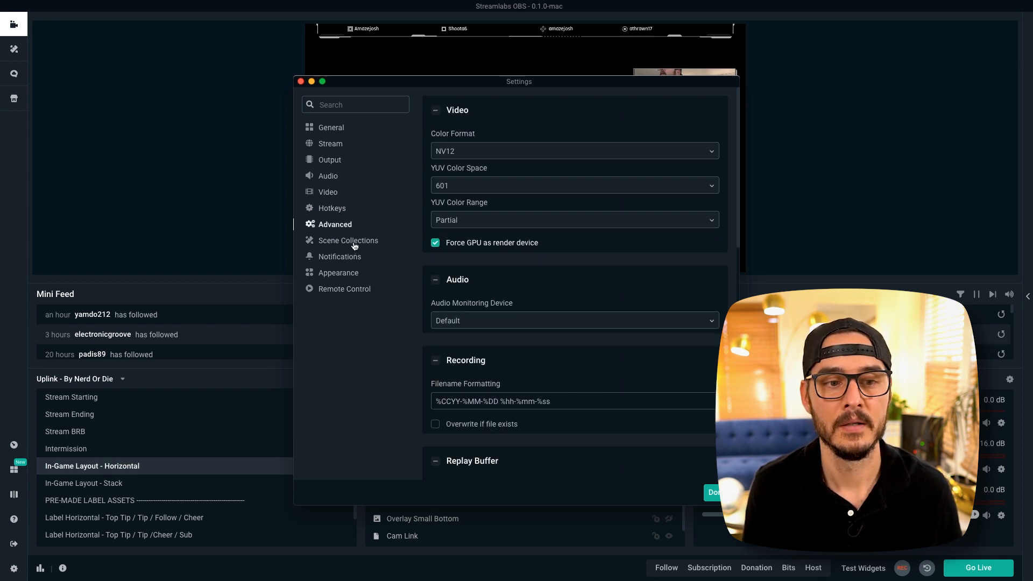
pyautogui.click(348, 240)
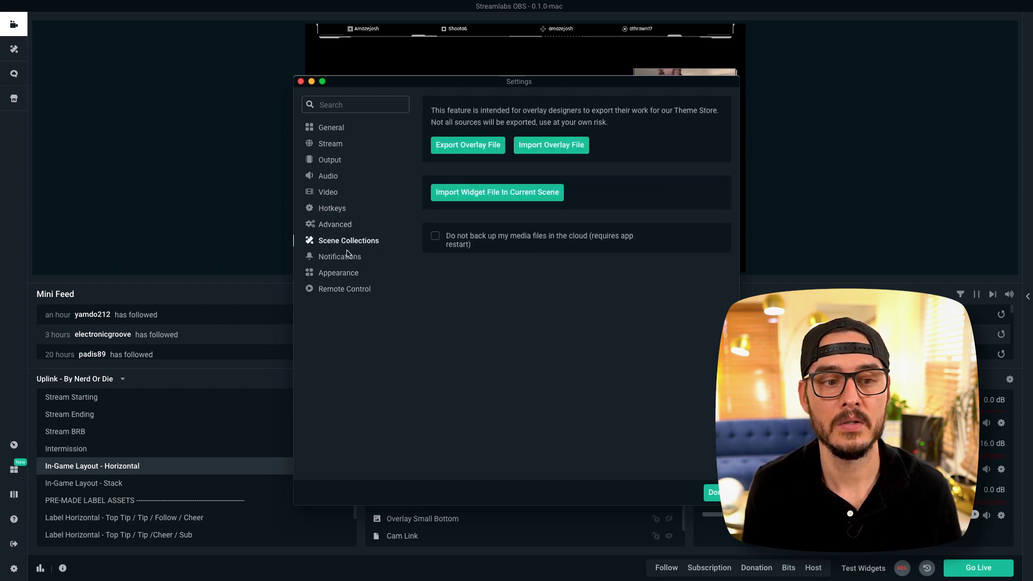
pyautogui.click(340, 256)
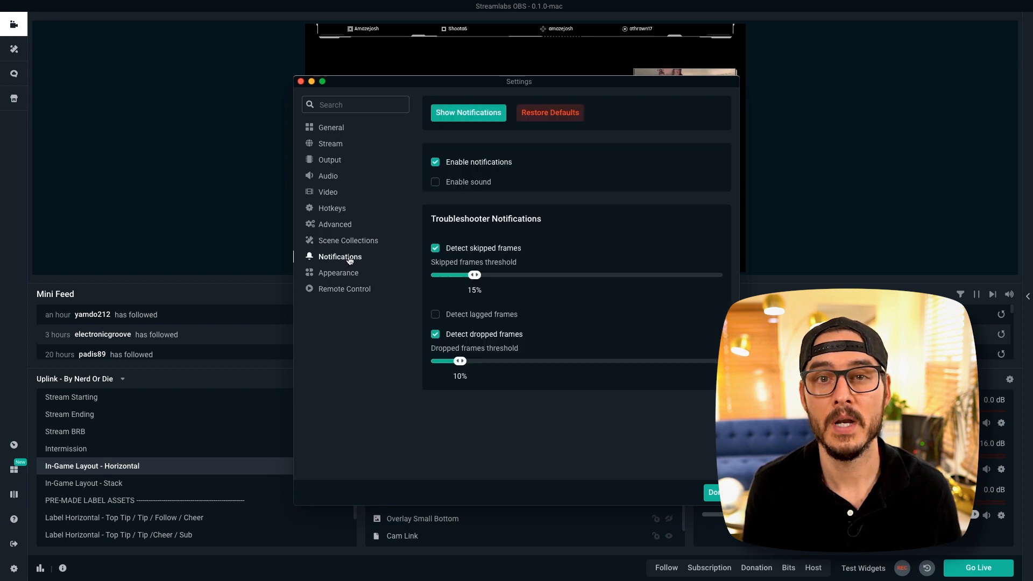
pyautogui.click(337, 273)
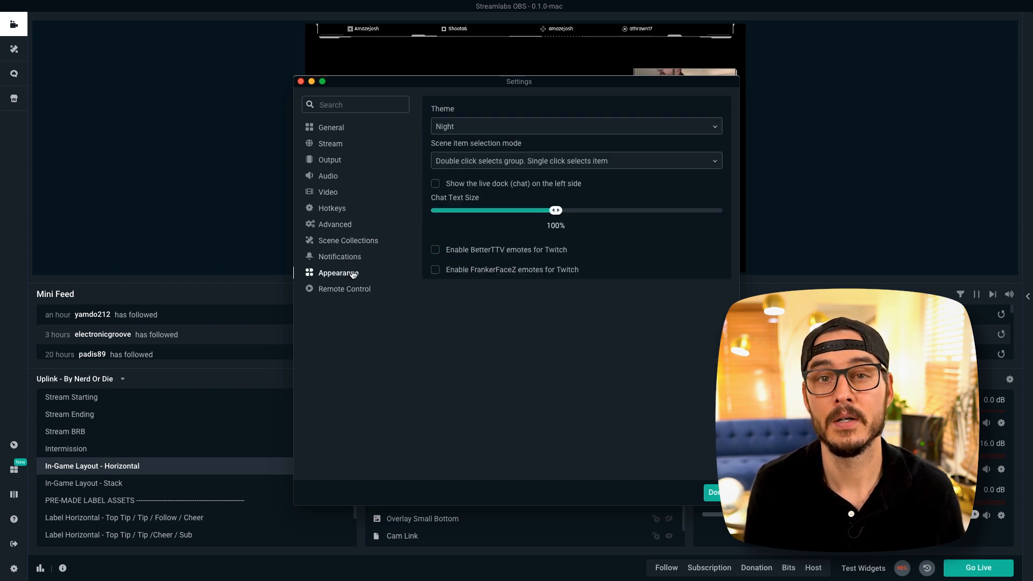
pyautogui.click(343, 289)
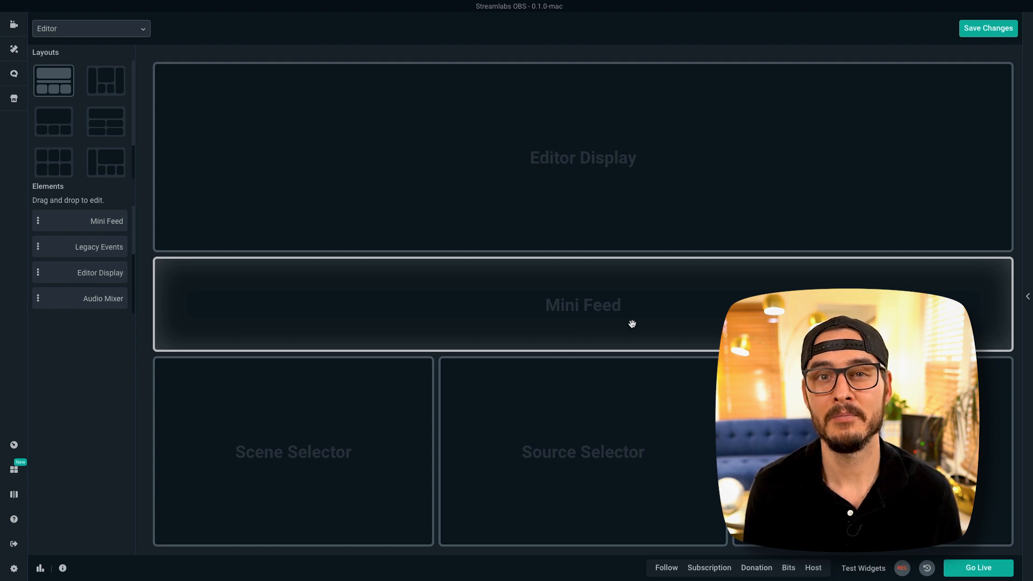
pyautogui.moveTo(82, 86)
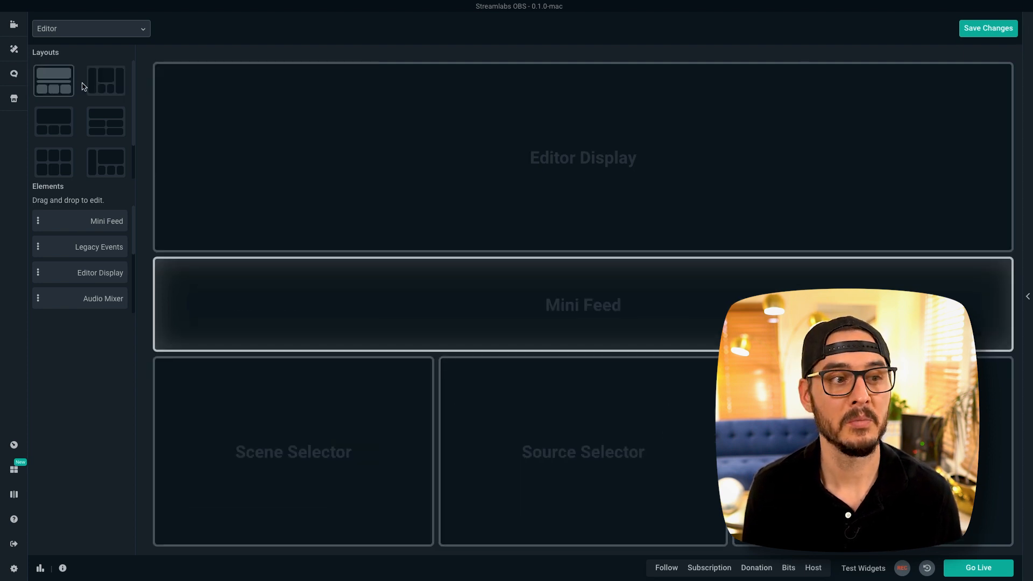
# - Choose the editor layout with a tall left column for the Mini Feed
pyautogui.click(105, 162)
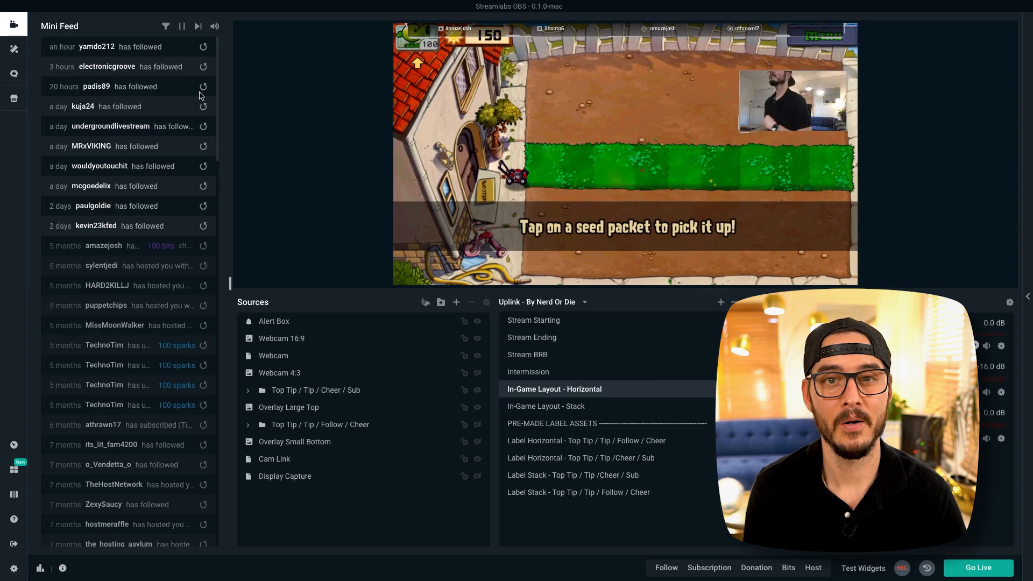
pyautogui.moveTo(188, 103)
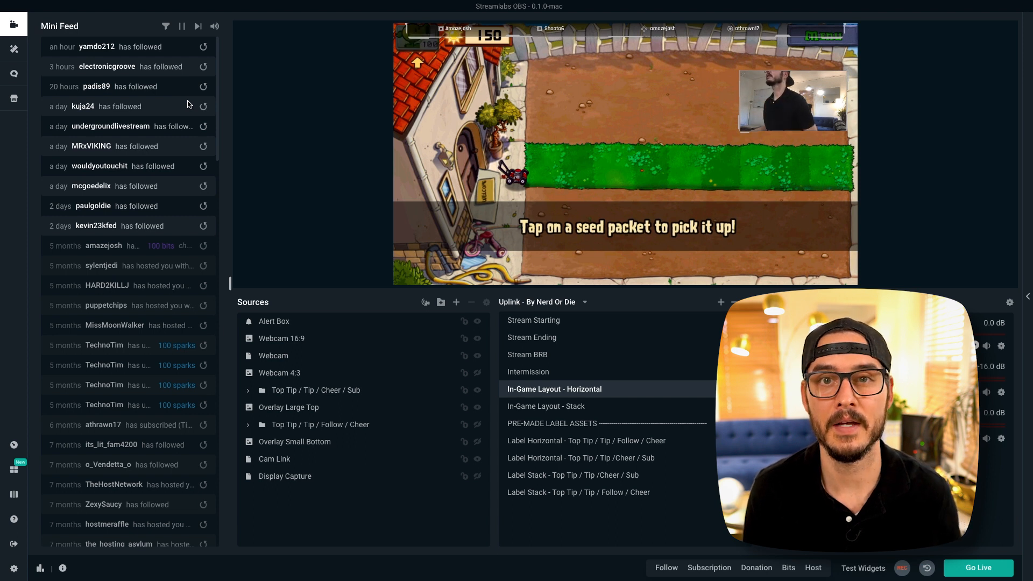
pyautogui.moveTo(394, 217)
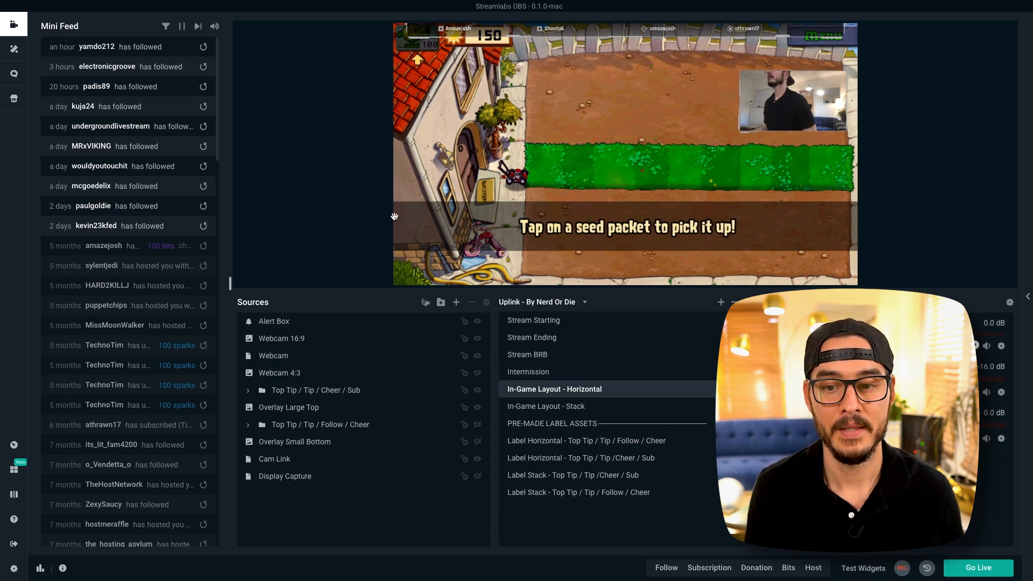
pyautogui.click(275, 459)
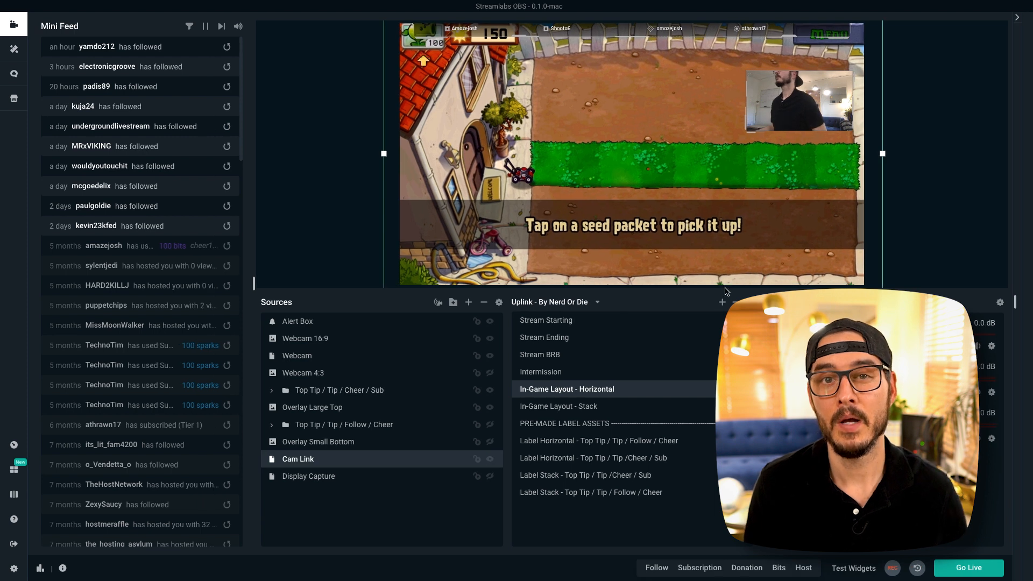